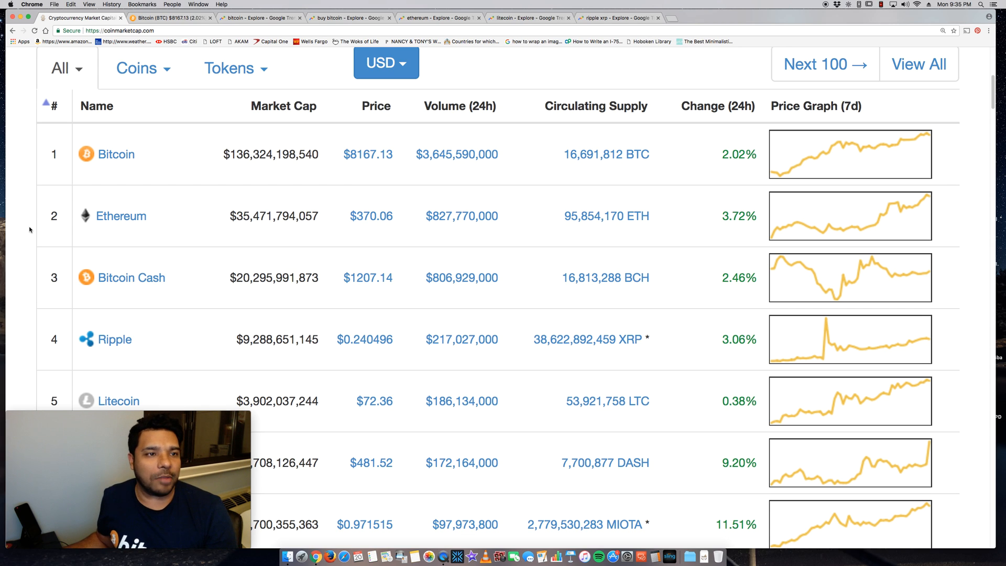
# Step: Review Bitcoin's CoinMarketCap detail page, scrolling through its price charts and back up
pyautogui.scroll(-3)
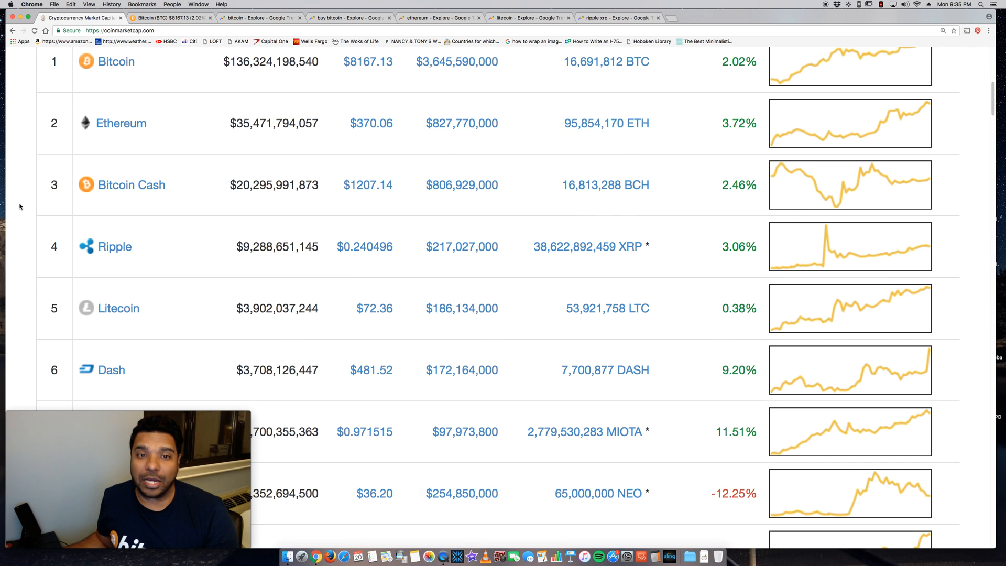
pyautogui.scroll(3)
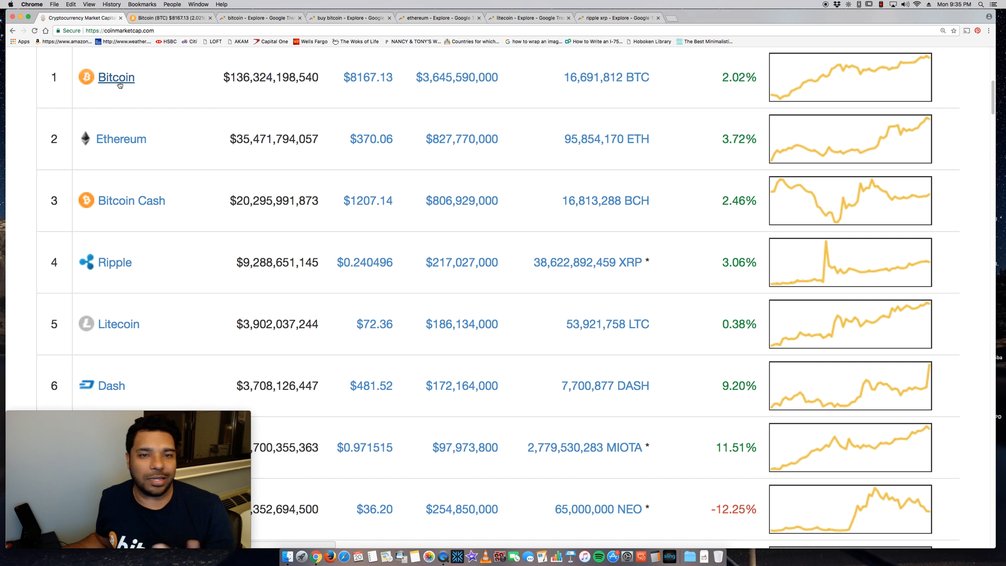
pyautogui.click(116, 77)
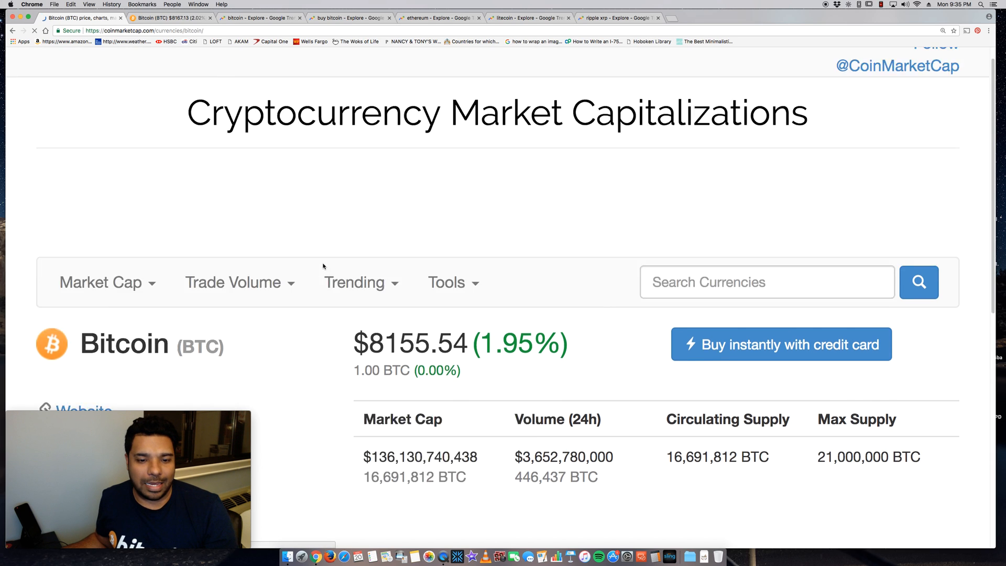
pyautogui.scroll(-3)
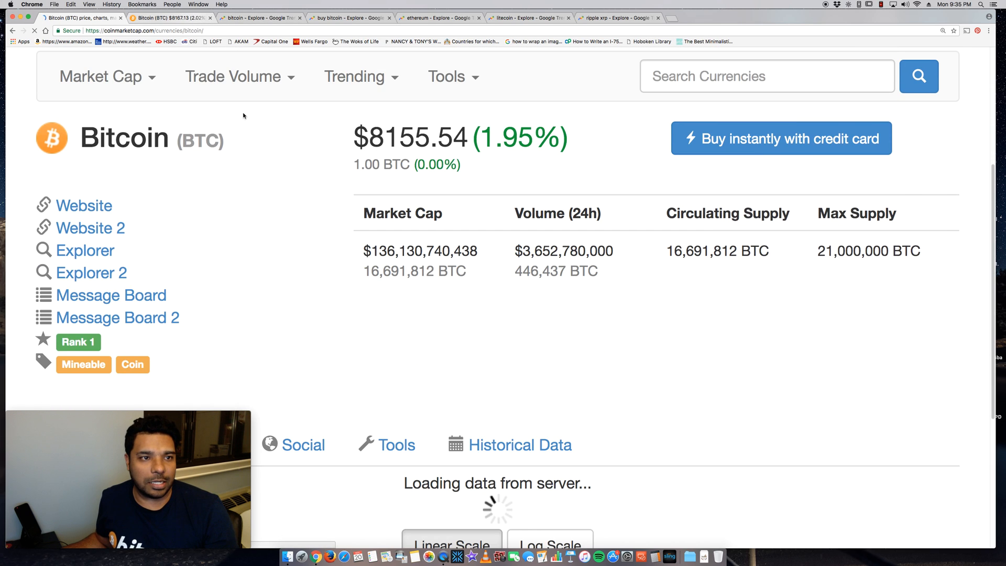
pyautogui.scroll(-3)
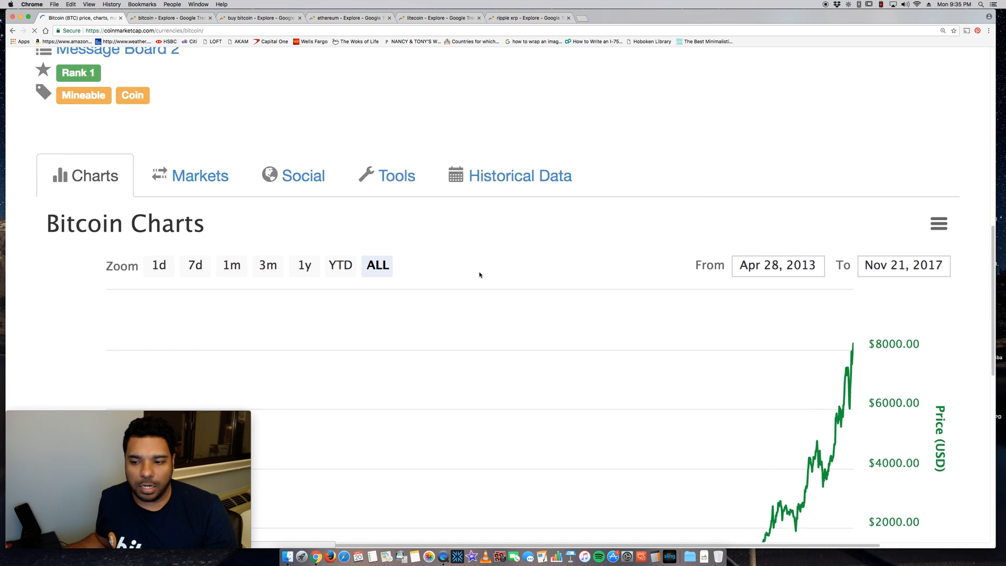
pyautogui.scroll(-3)
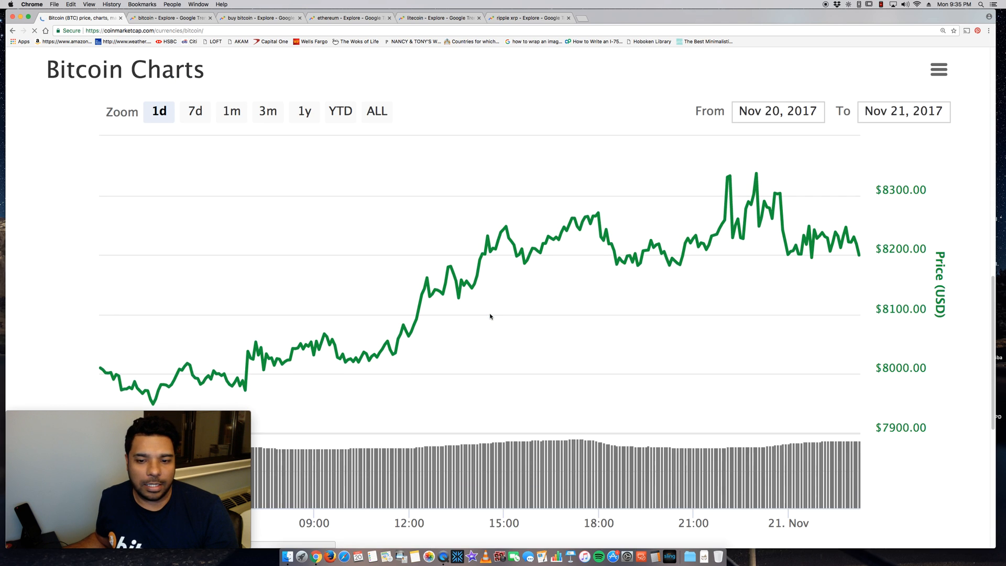
pyautogui.scroll(-3)
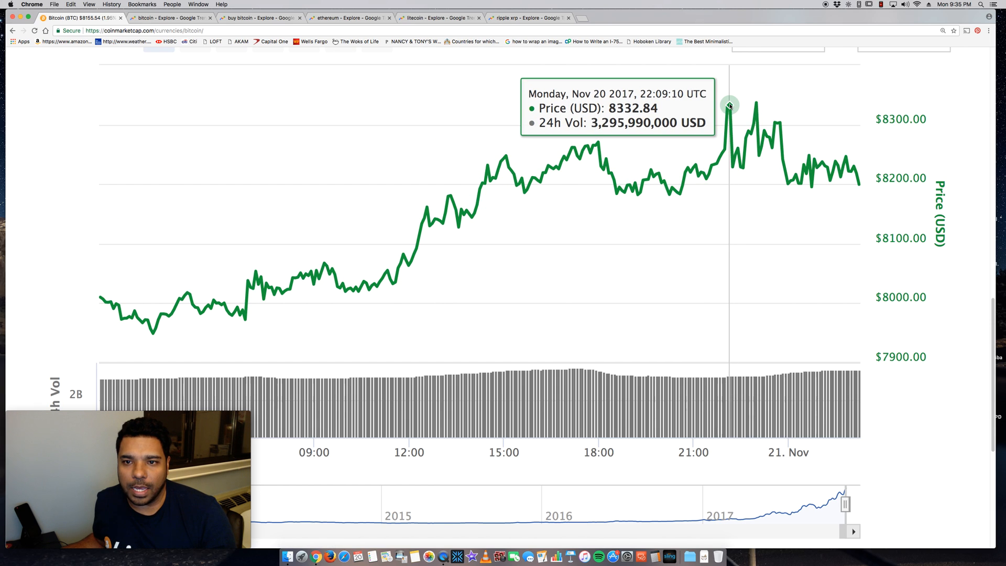
pyautogui.moveTo(756, 102)
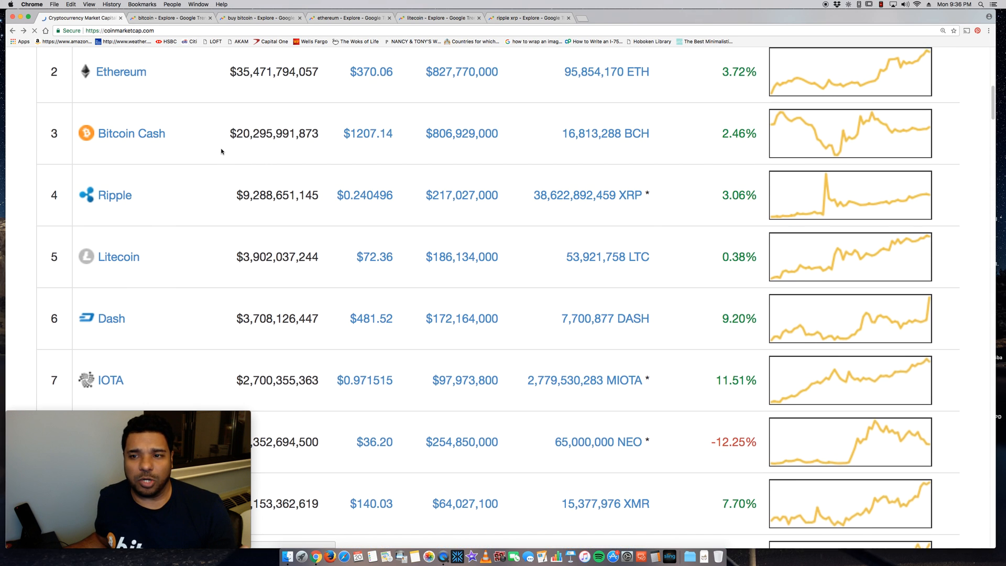
pyautogui.scroll(3)
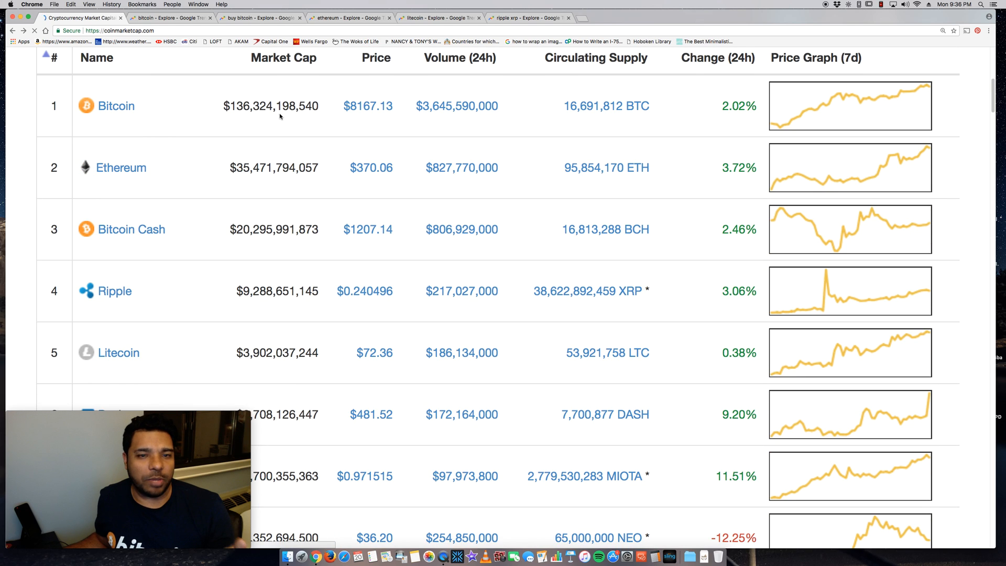
pyautogui.scroll(-3)
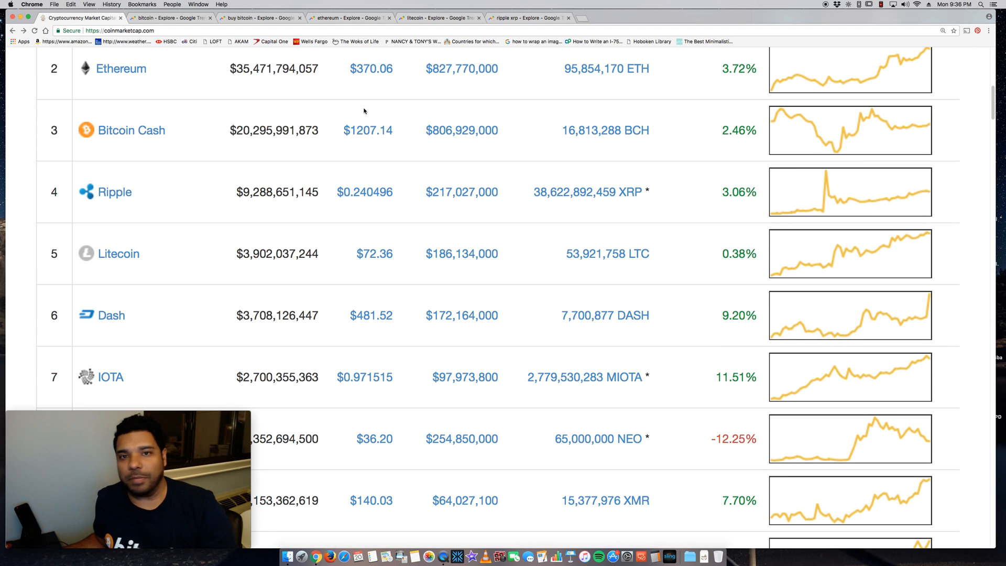
pyautogui.scroll(-3)
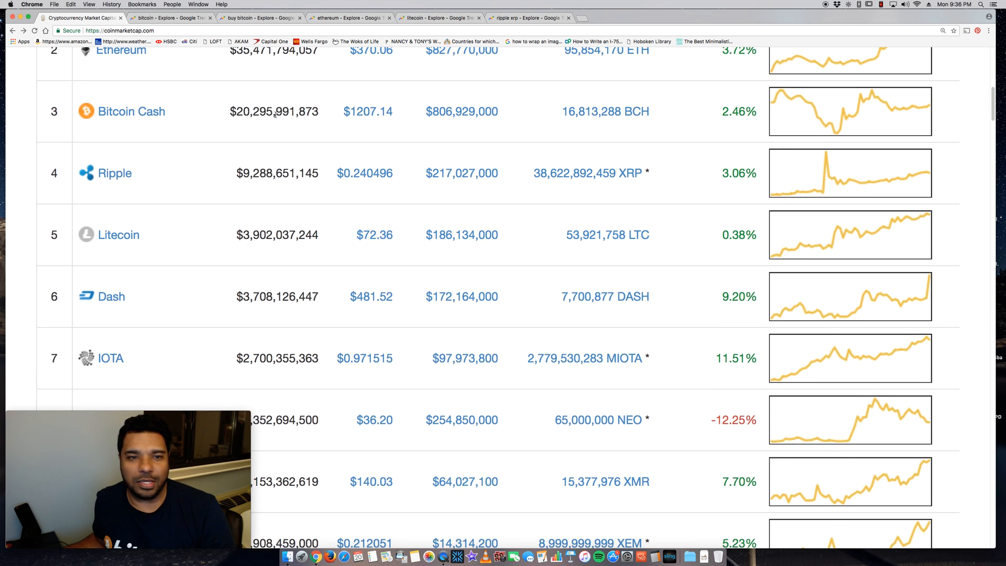
pyautogui.scroll(-3)
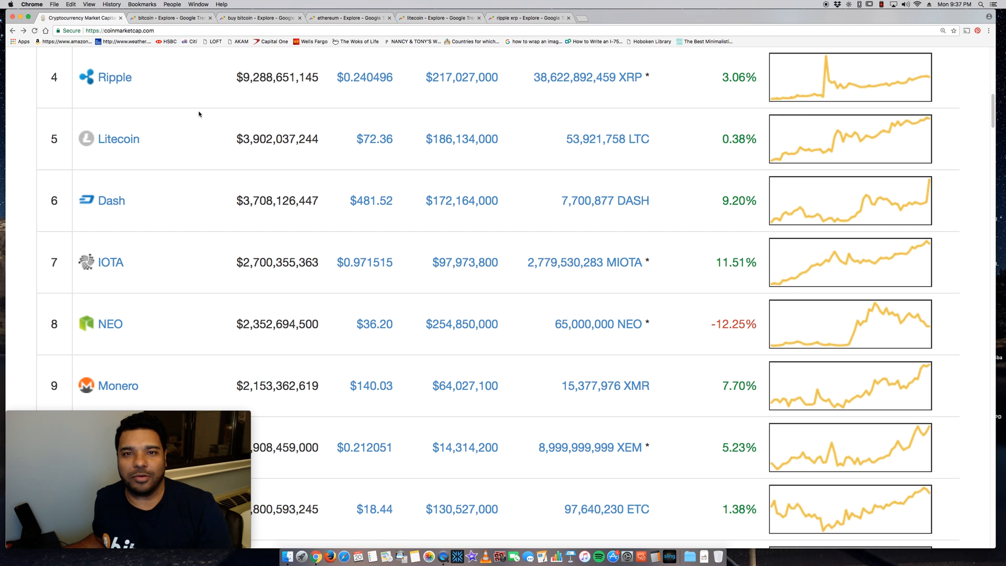
pyautogui.moveTo(191, 85)
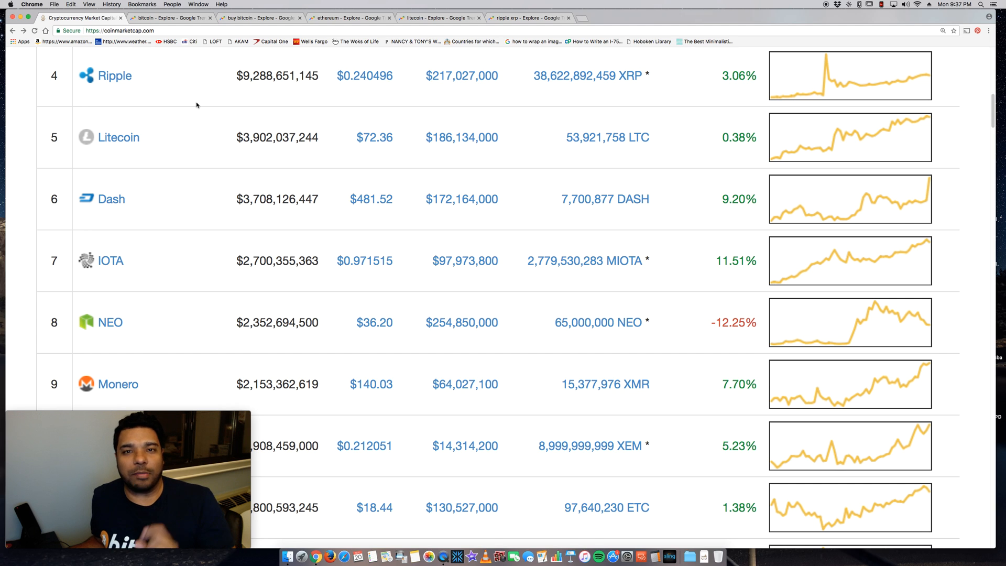
pyautogui.moveTo(194, 108)
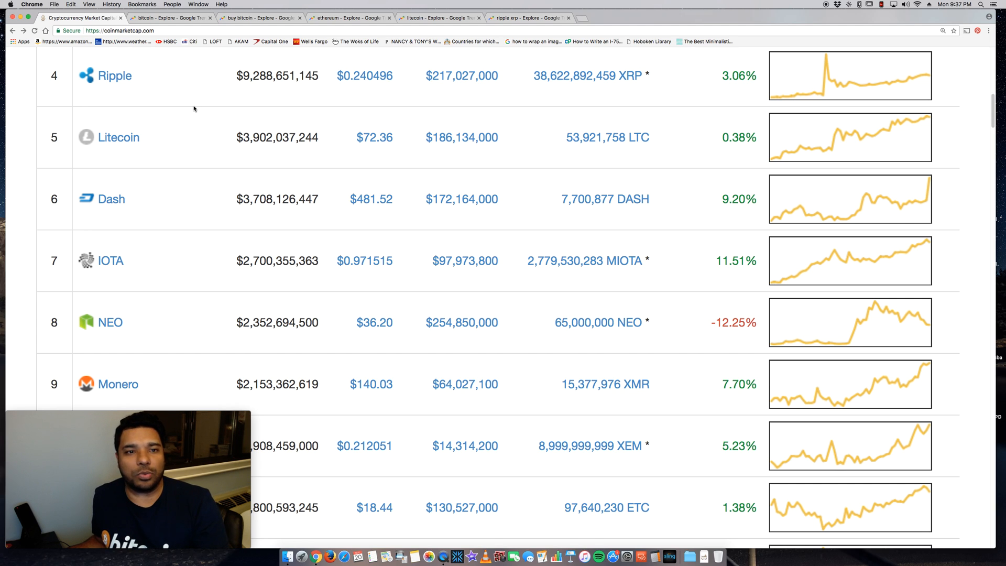
pyautogui.moveTo(190, 106)
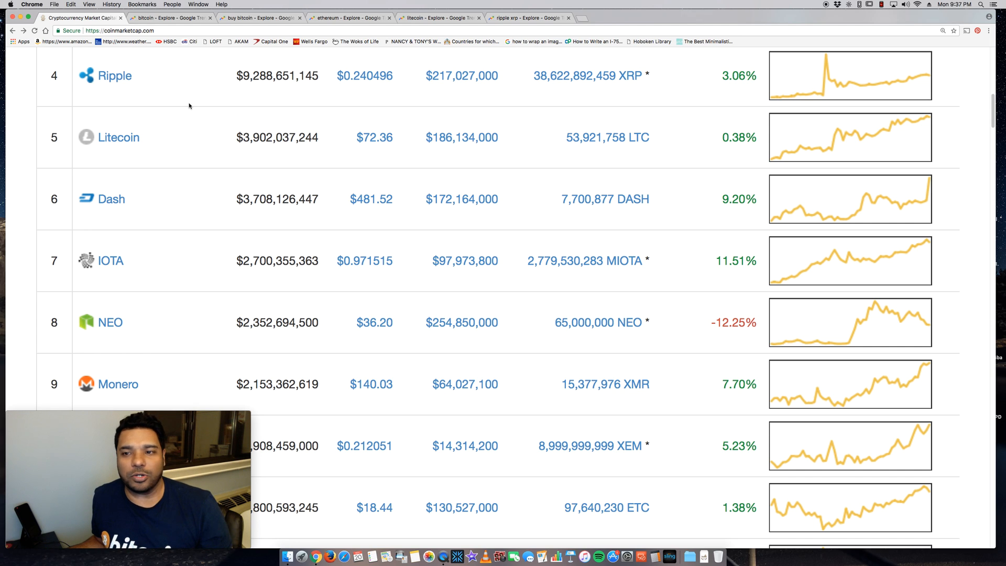
pyautogui.moveTo(29, 148)
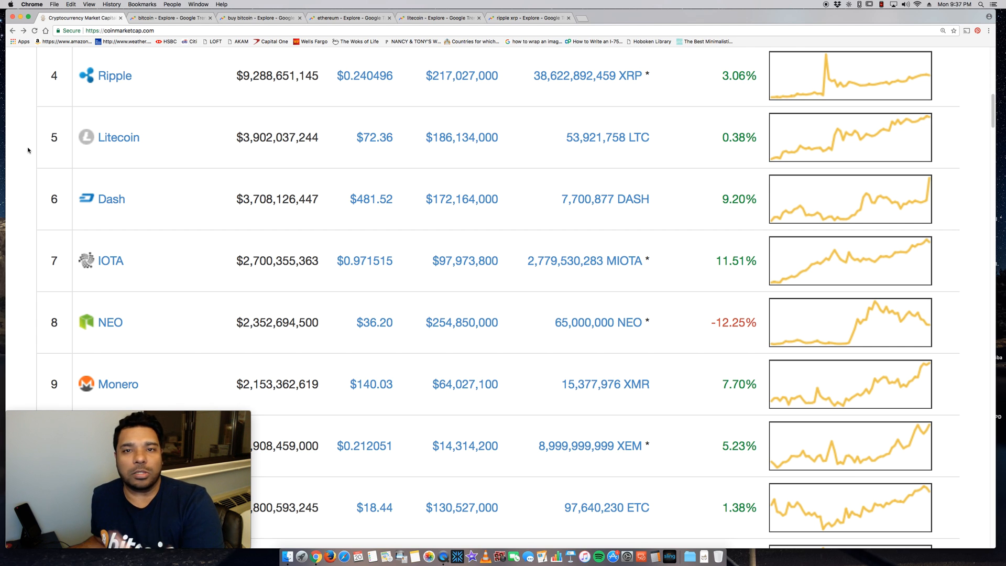
pyautogui.moveTo(25, 148)
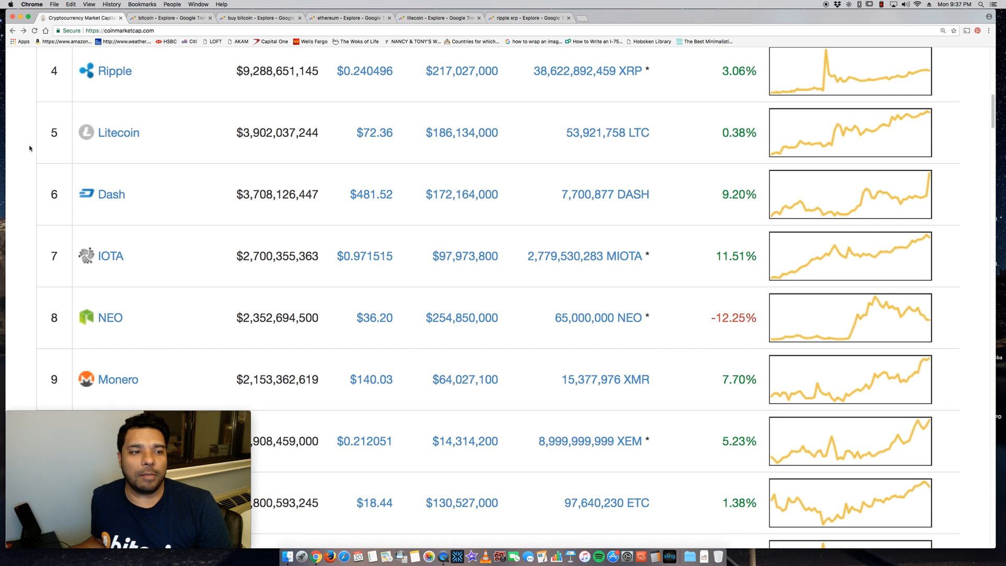
pyautogui.scroll(-3)
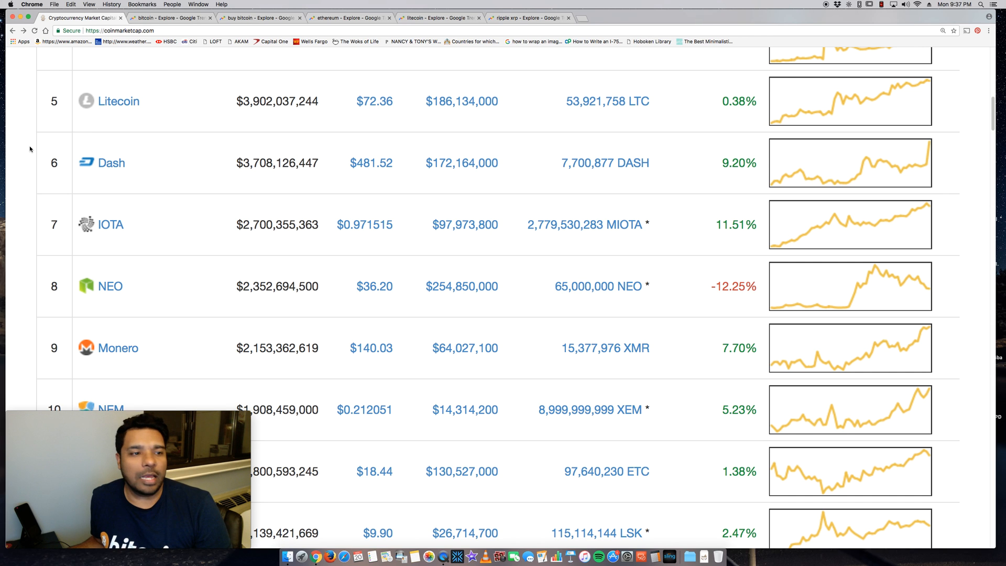
pyautogui.scroll(3)
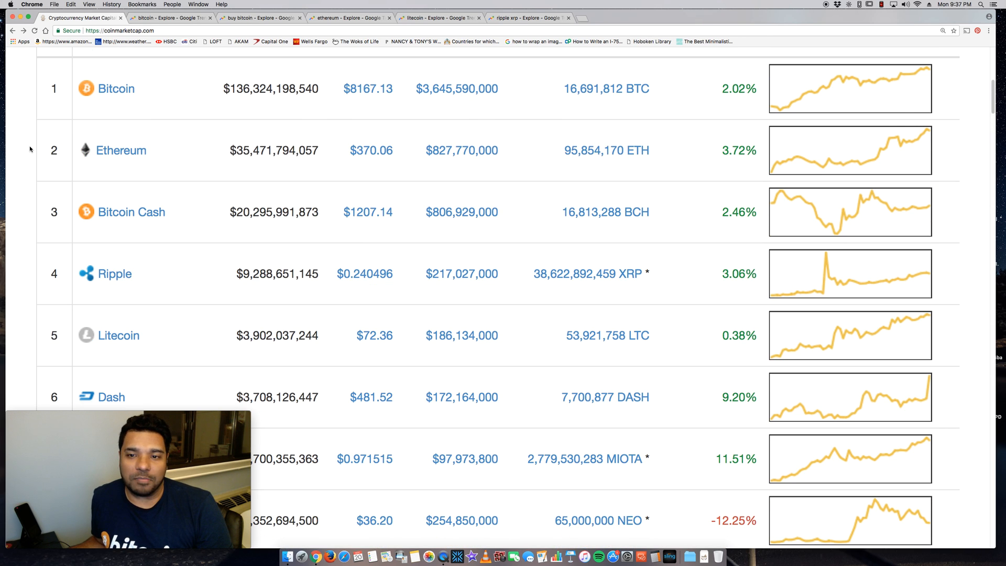
pyautogui.scroll(3)
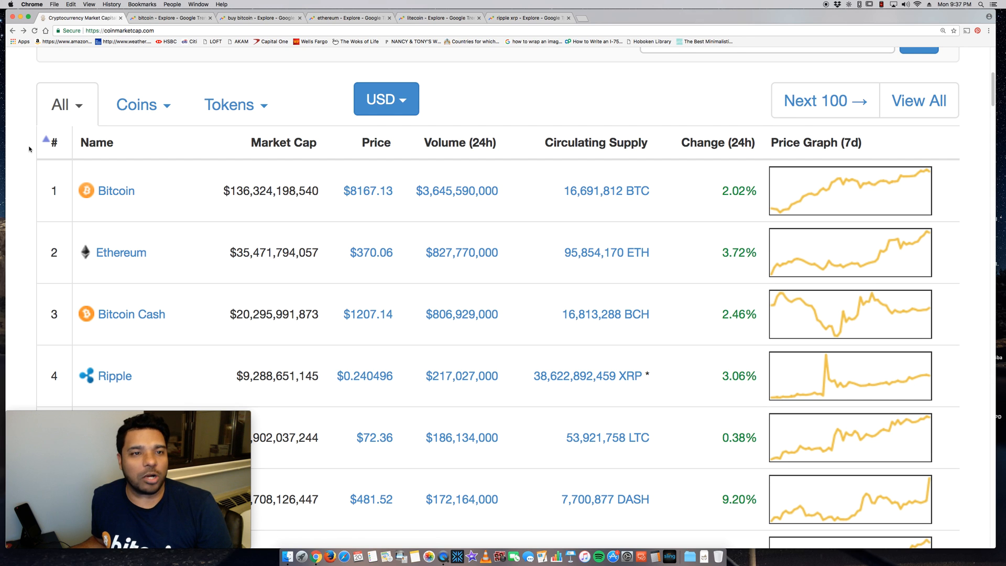
pyautogui.scroll(3)
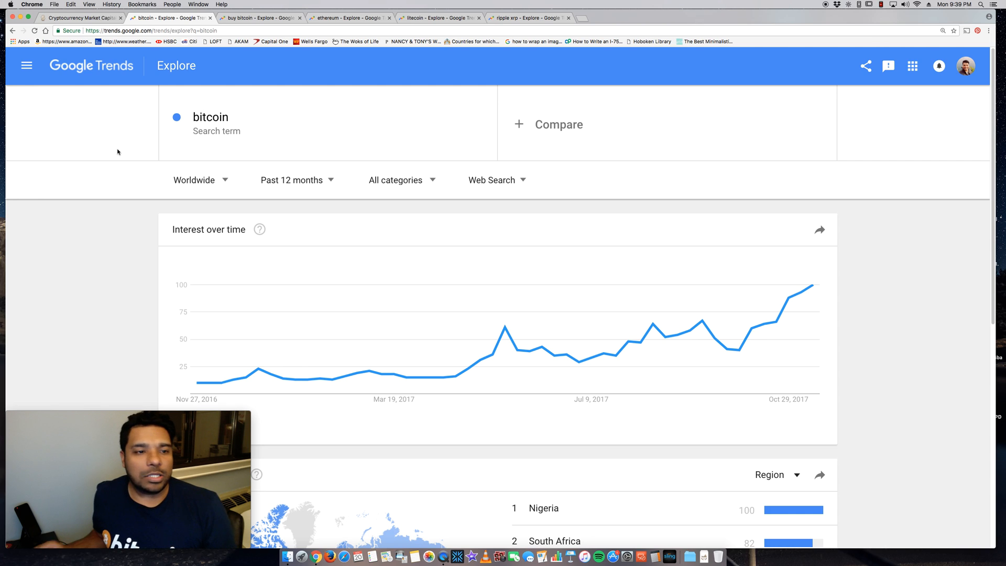
pyautogui.moveTo(135, 75)
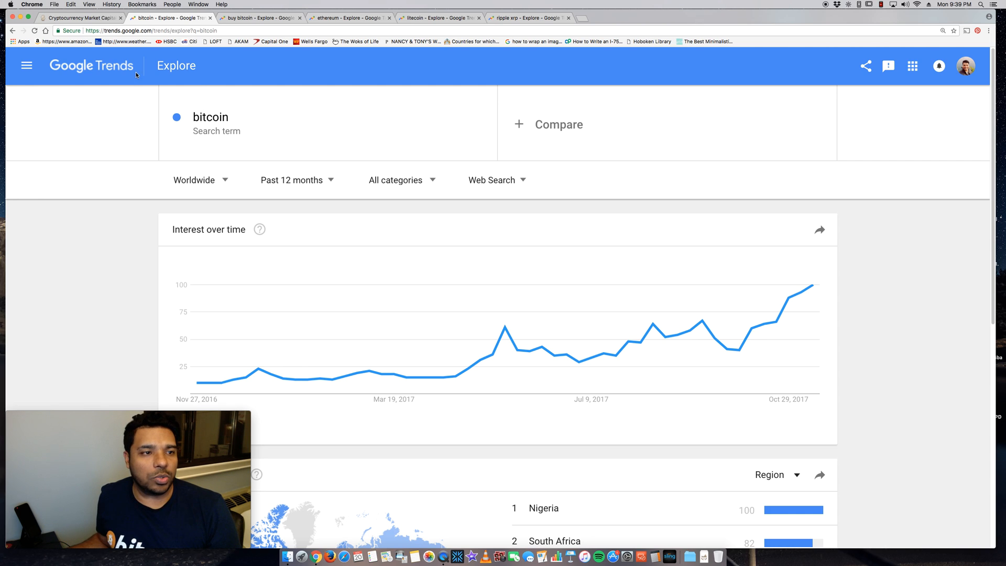
# Step: Go to the Google Trends home page and start a search for buy bitcoin
pyautogui.click(260, 17)
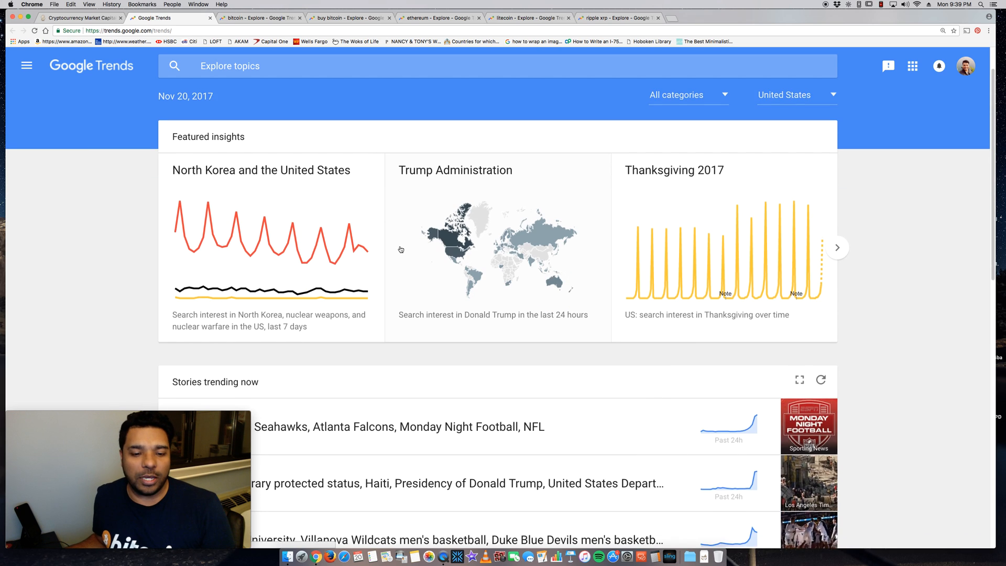
pyautogui.scroll(-3)
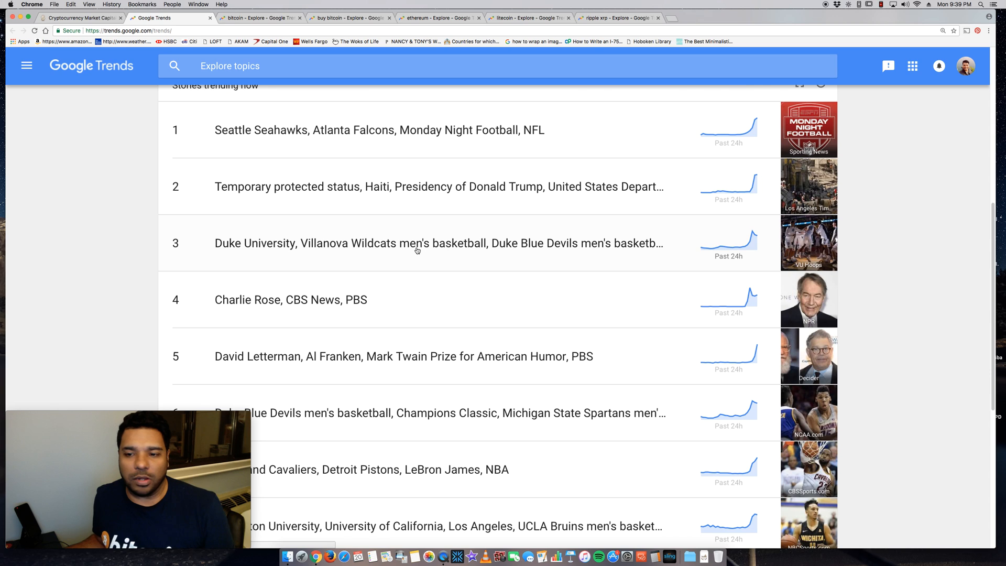
pyautogui.scroll(3)
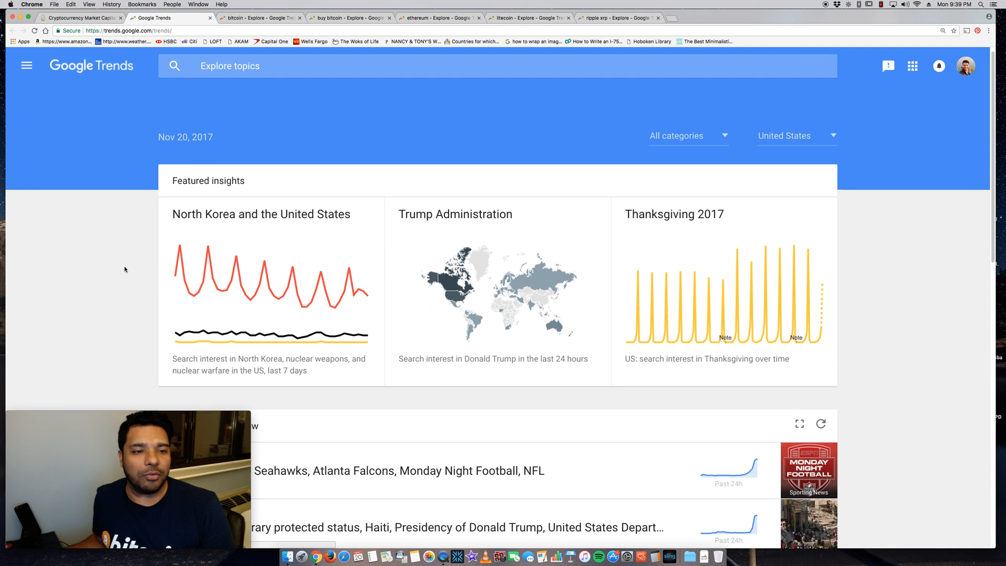
pyautogui.click(450, 65)
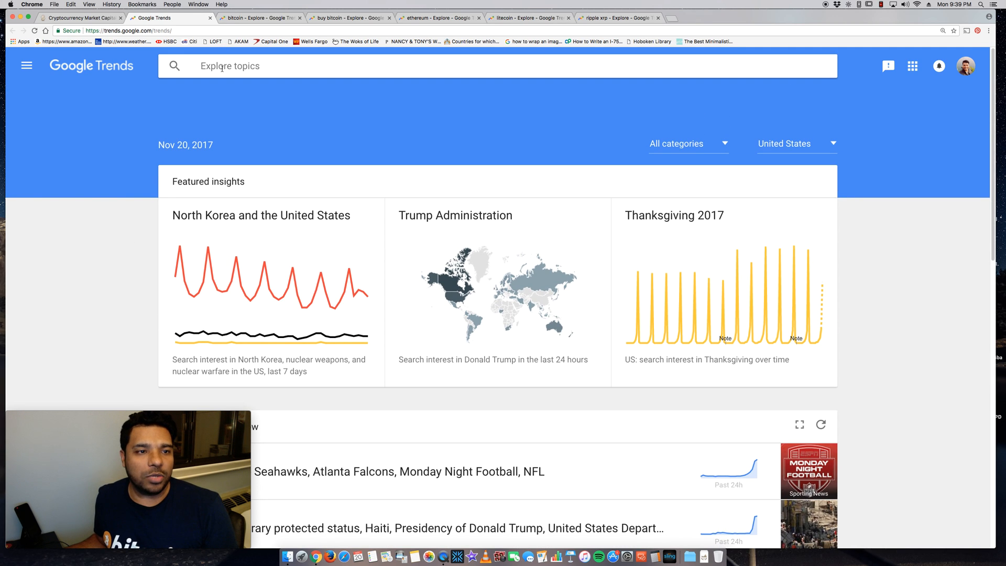
pyautogui.write('bitcoin')
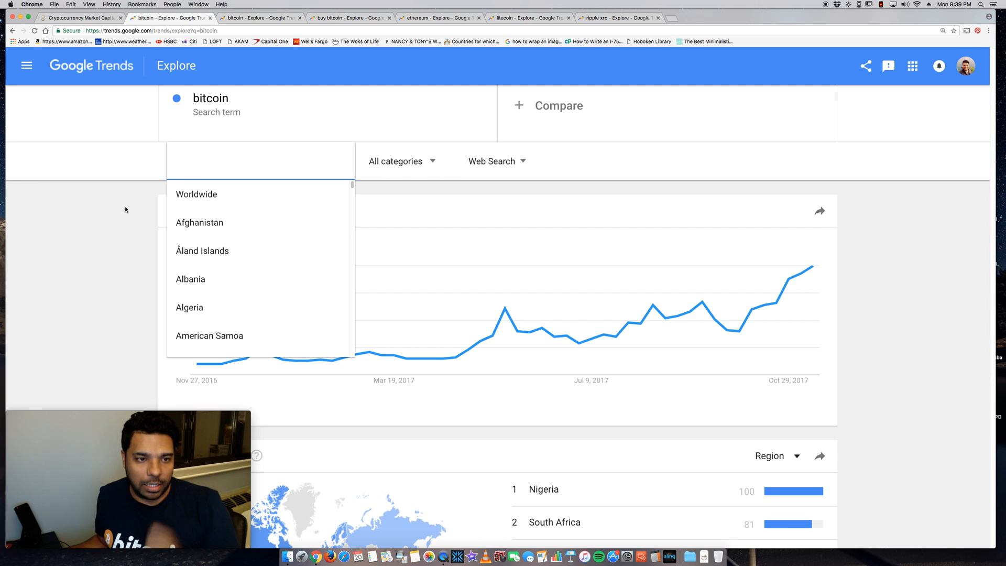
pyautogui.moveTo(130, 244)
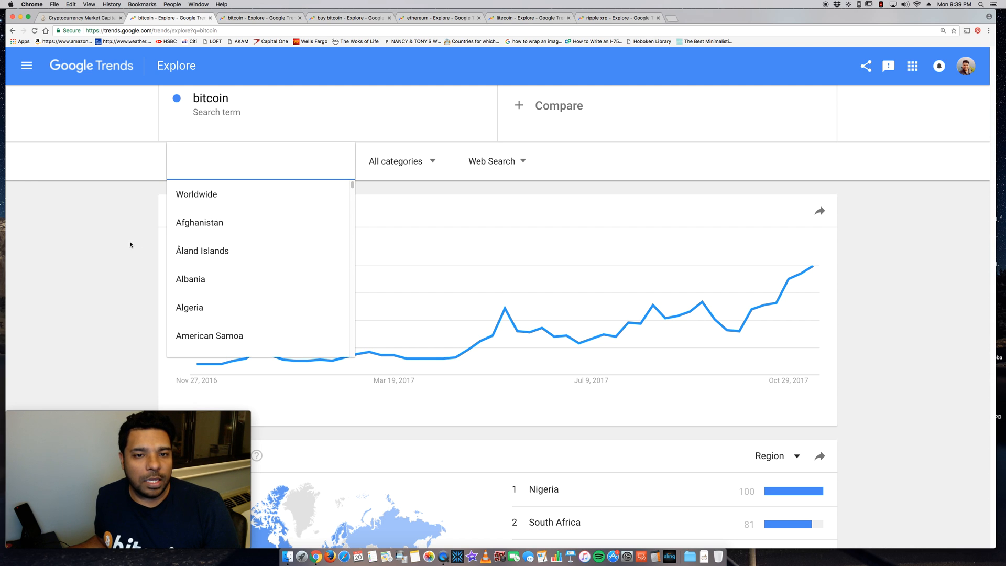
# Step: Check the time range, category and search type filters, keeping all categories
pyautogui.click(291, 161)
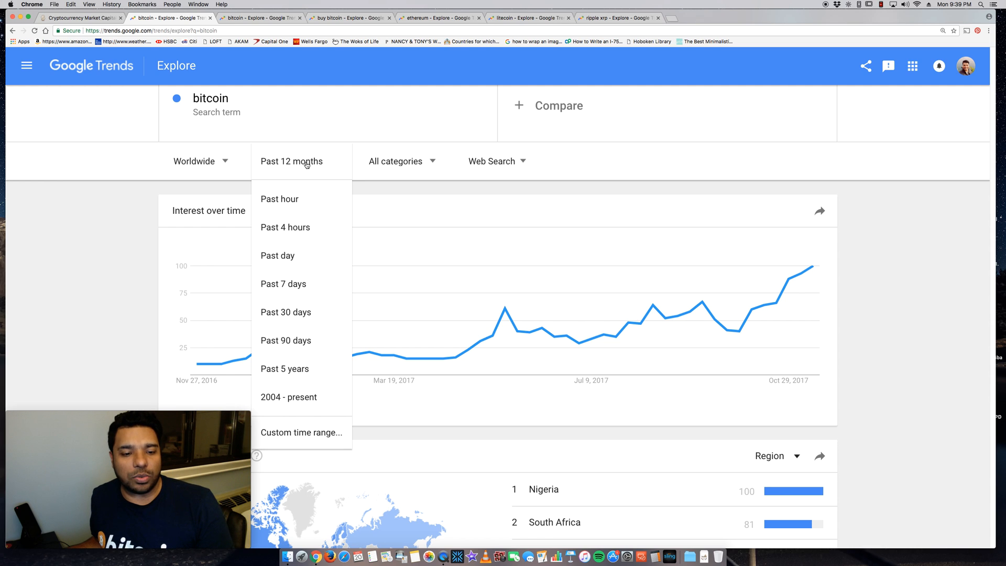
pyautogui.moveTo(109, 242)
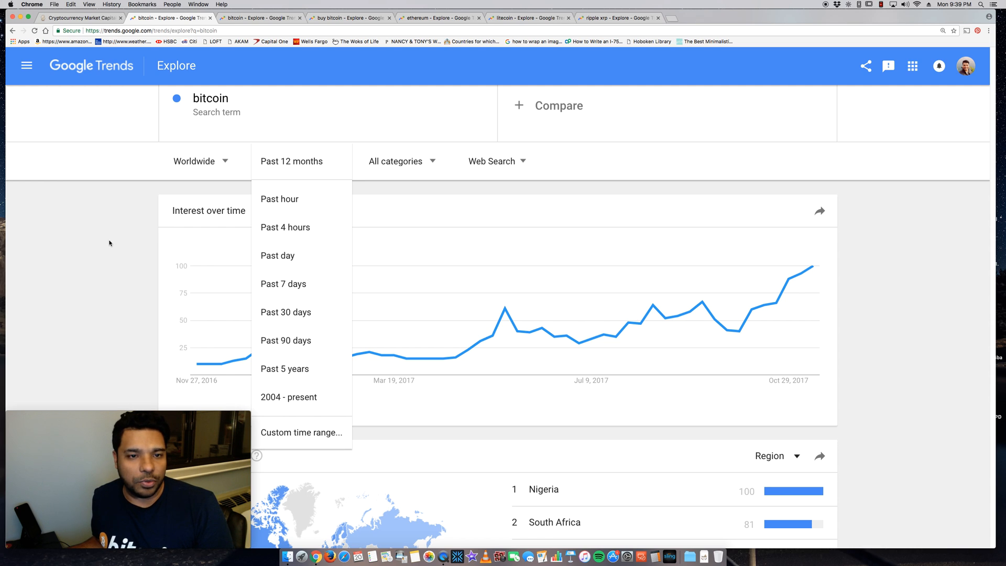
pyautogui.click(396, 161)
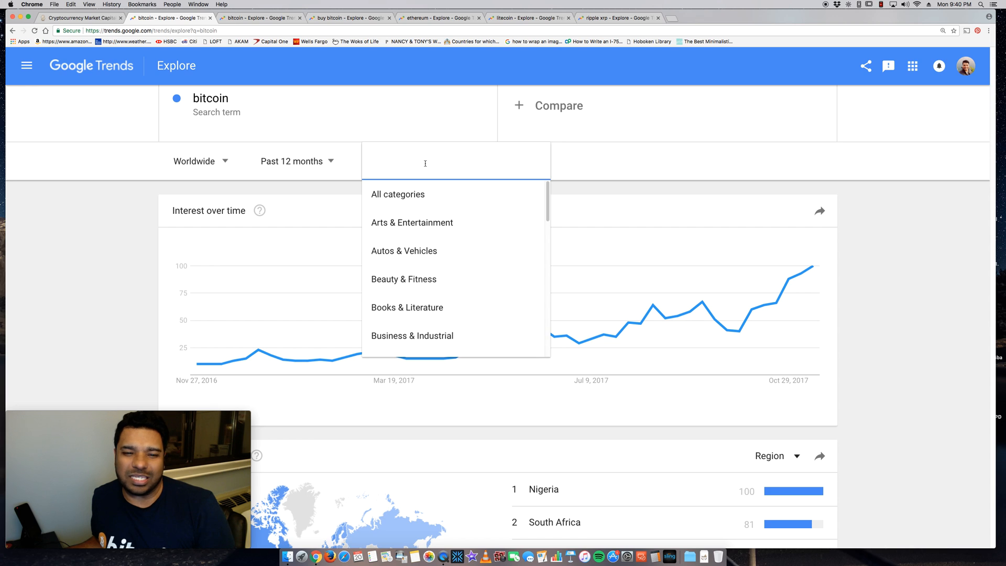
pyautogui.moveTo(157, 228)
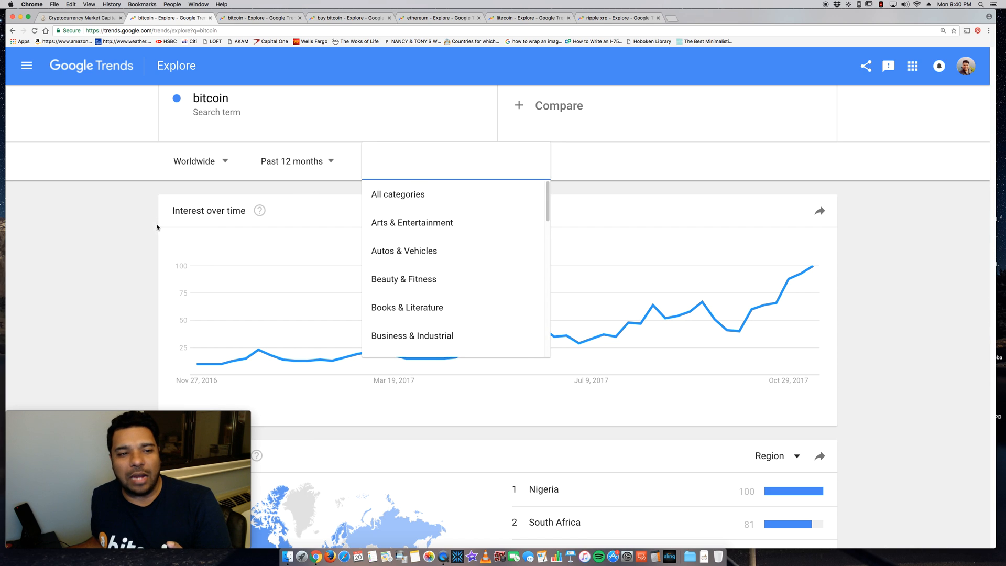
pyautogui.moveTo(144, 244)
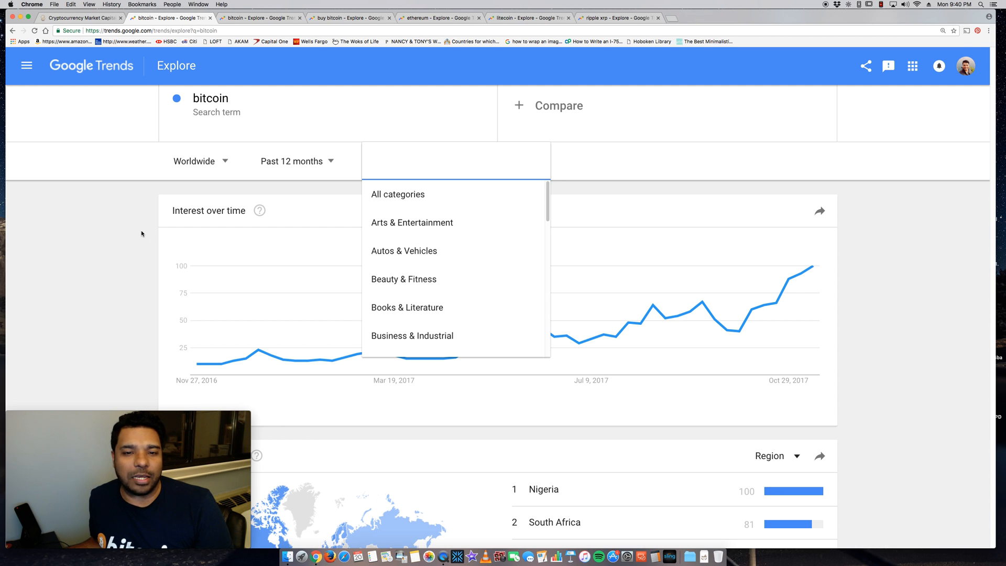
pyautogui.click(397, 194)
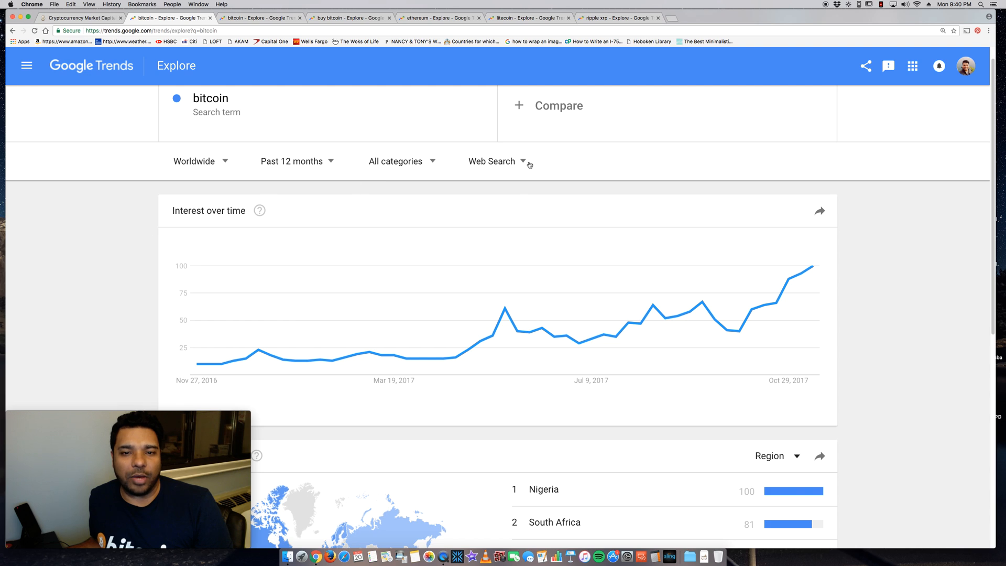
pyautogui.click(491, 162)
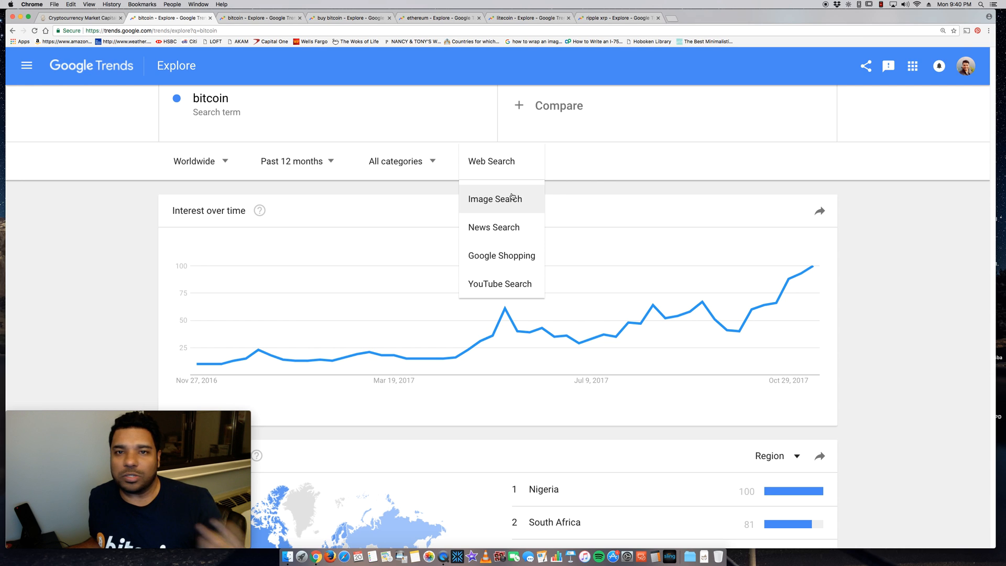
pyautogui.moveTo(104, 224)
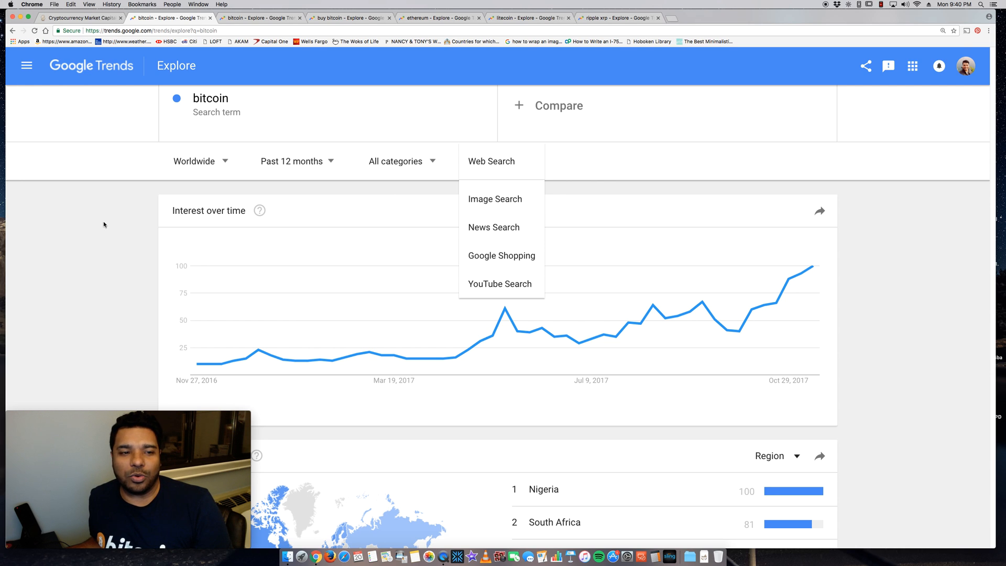
pyautogui.moveTo(108, 221)
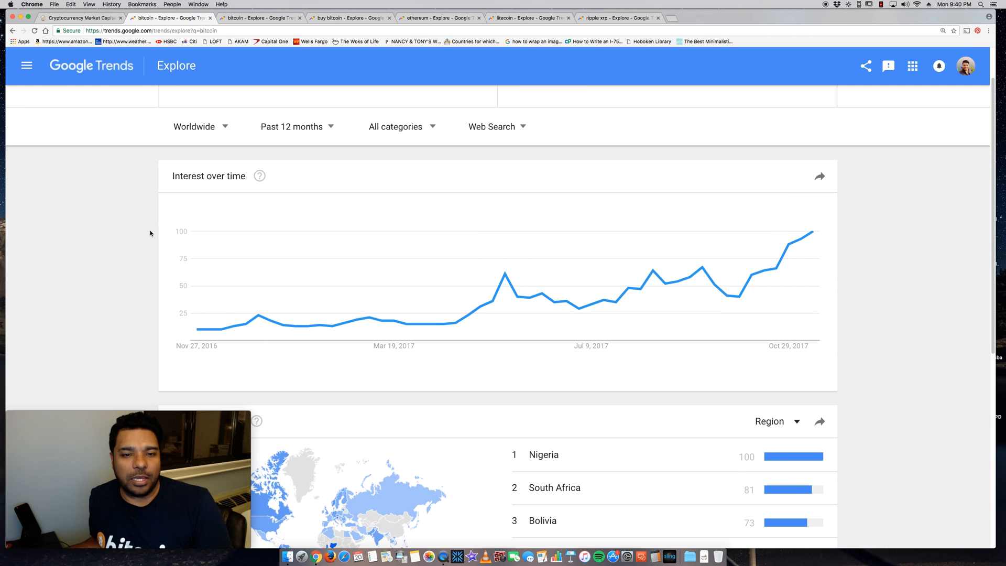
pyautogui.moveTo(256, 143)
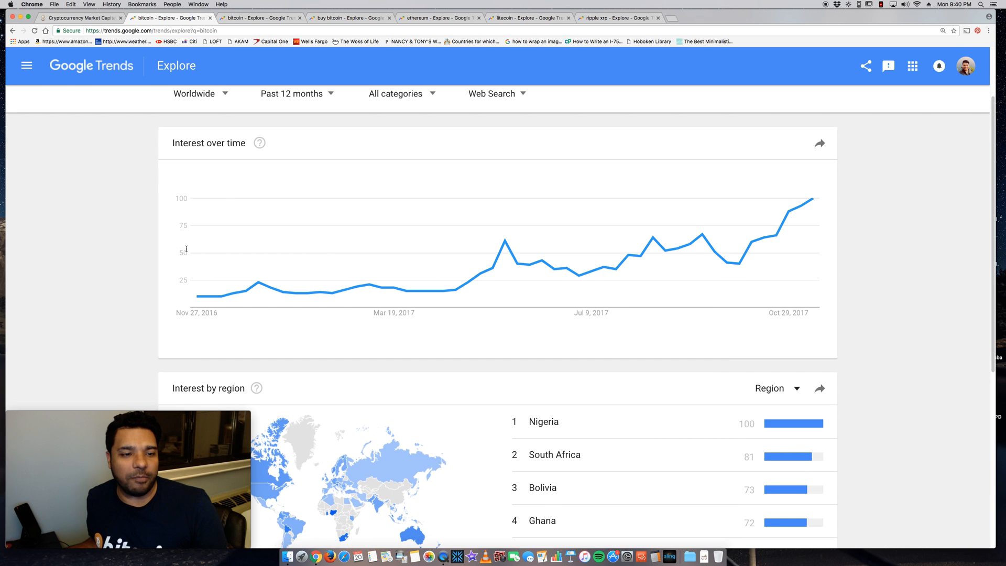
pyautogui.moveTo(199, 298)
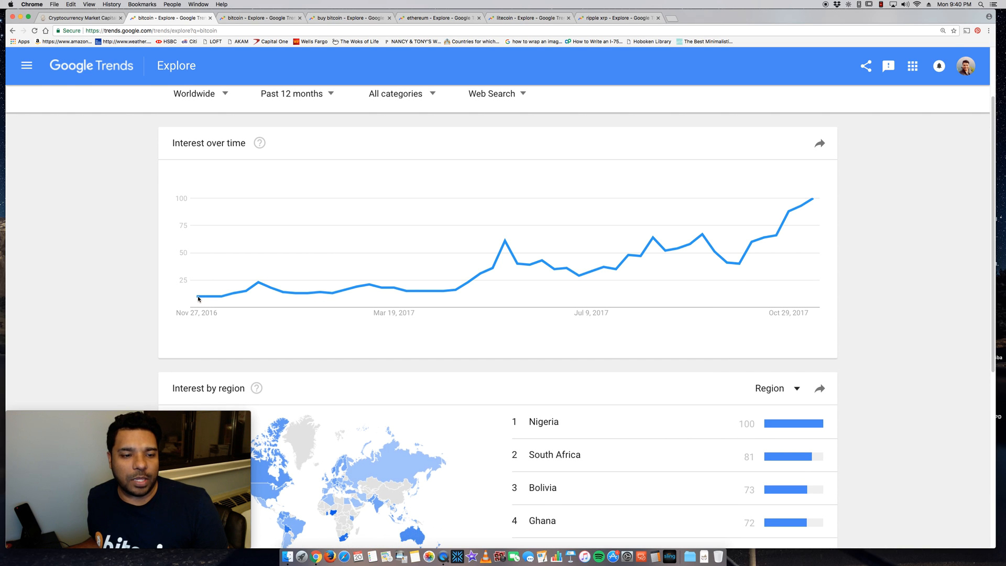
pyautogui.moveTo(198, 296)
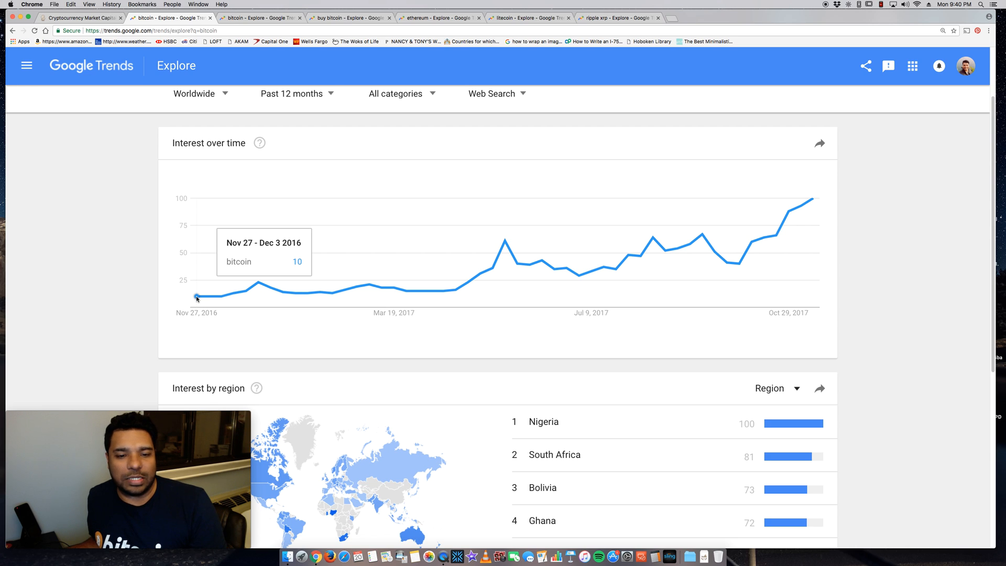
pyautogui.moveTo(813, 200)
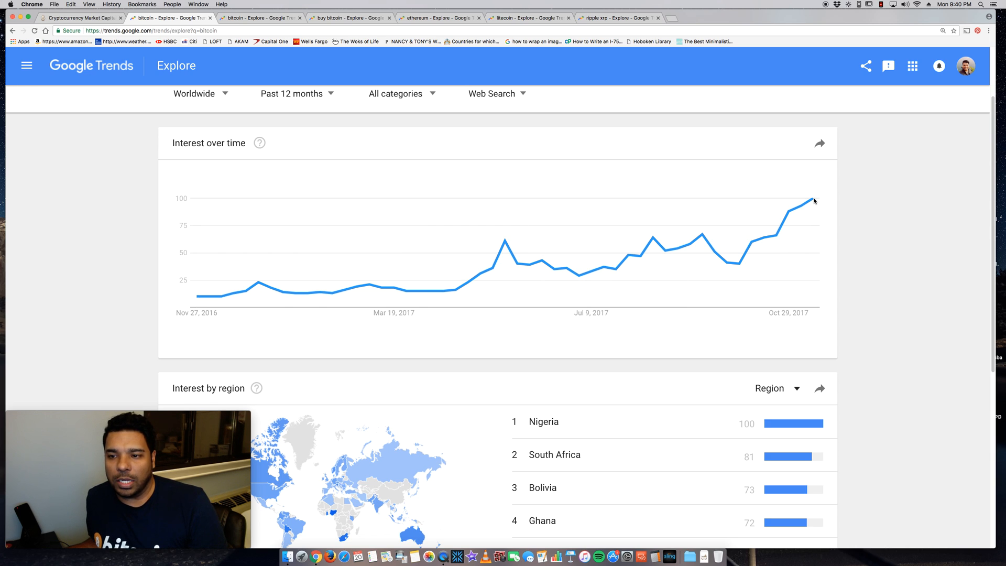
pyautogui.moveTo(813, 199)
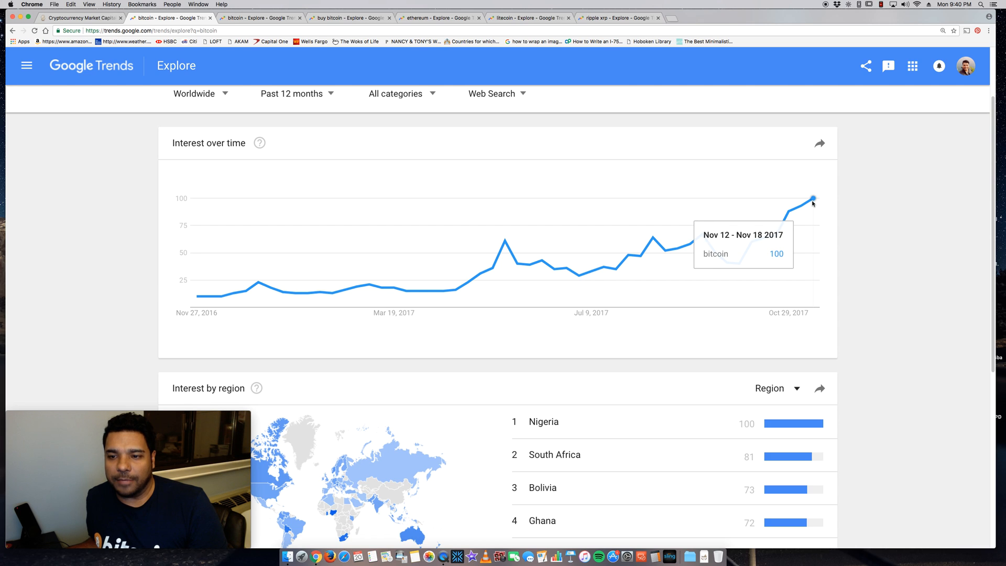
pyautogui.moveTo(862, 200)
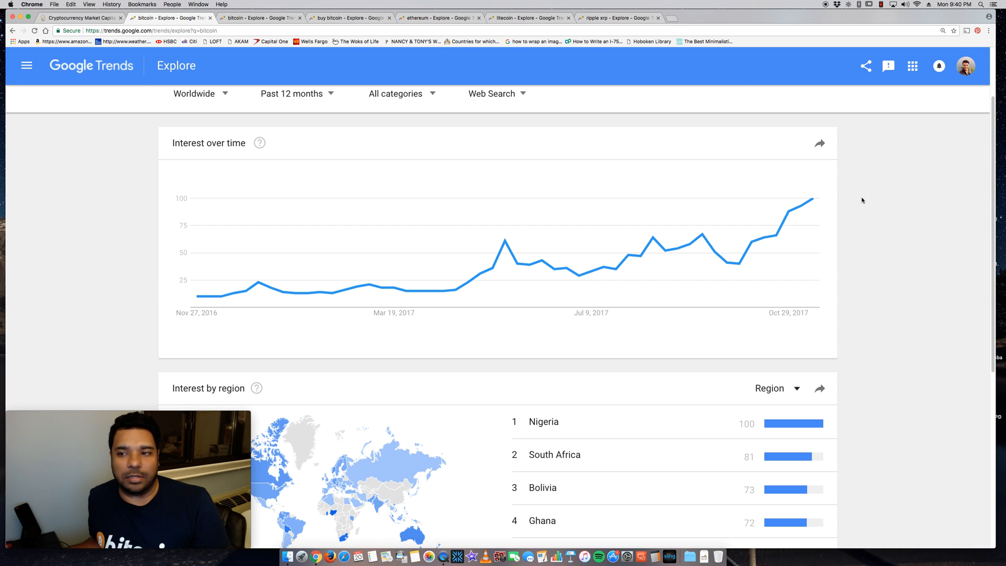
pyautogui.moveTo(862, 205)
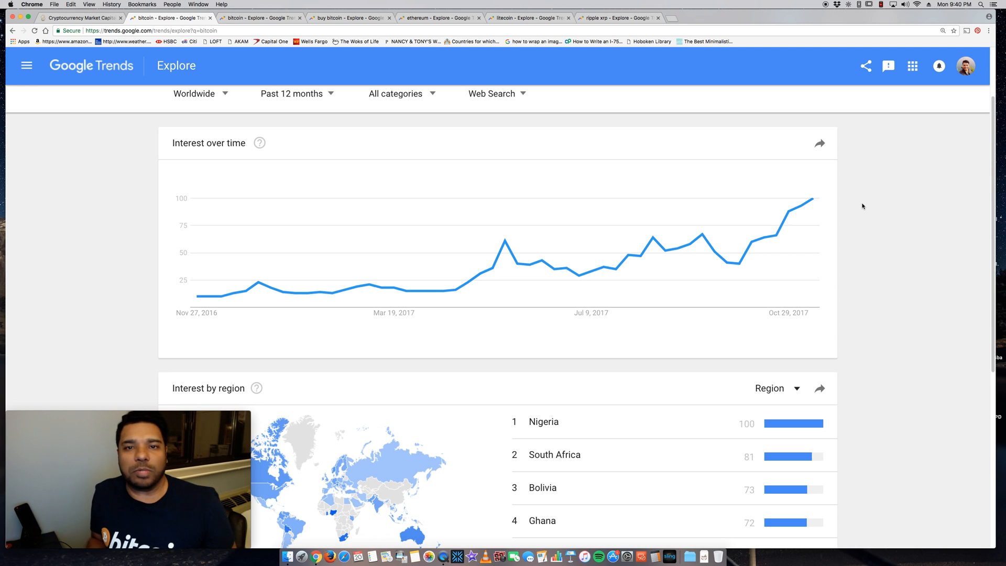
pyautogui.moveTo(851, 177)
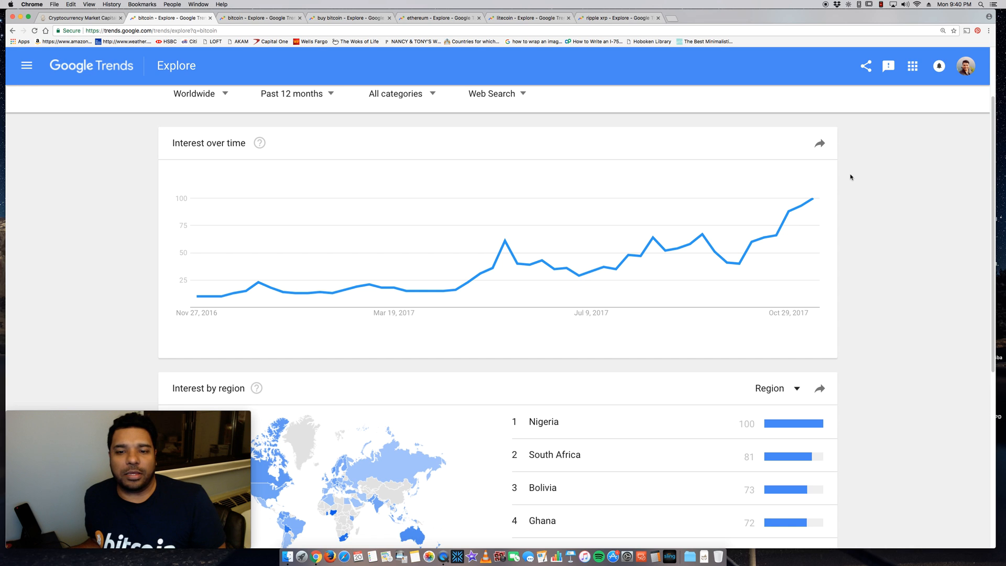
pyautogui.moveTo(879, 186)
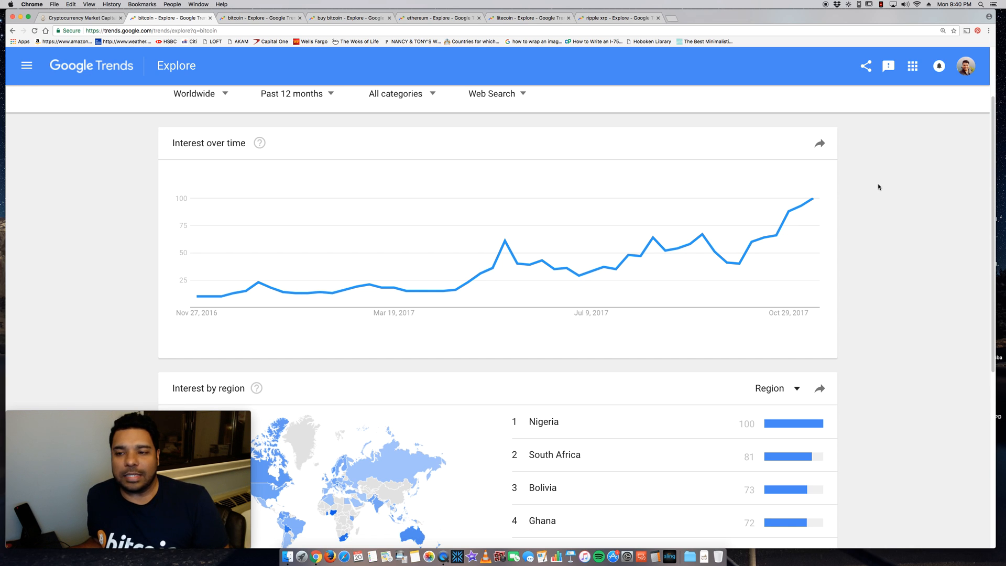
pyautogui.moveTo(442, 290)
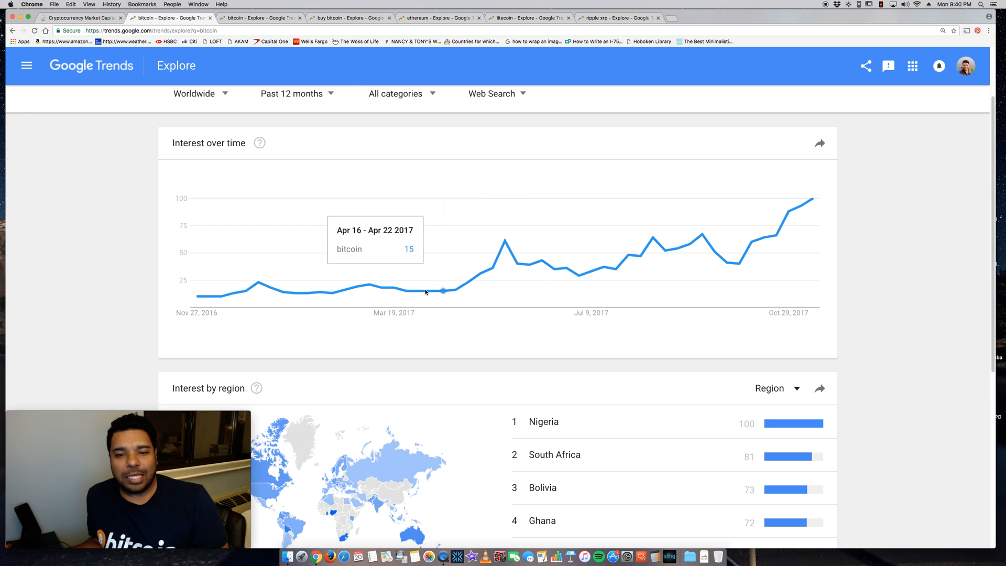
pyautogui.moveTo(793, 207)
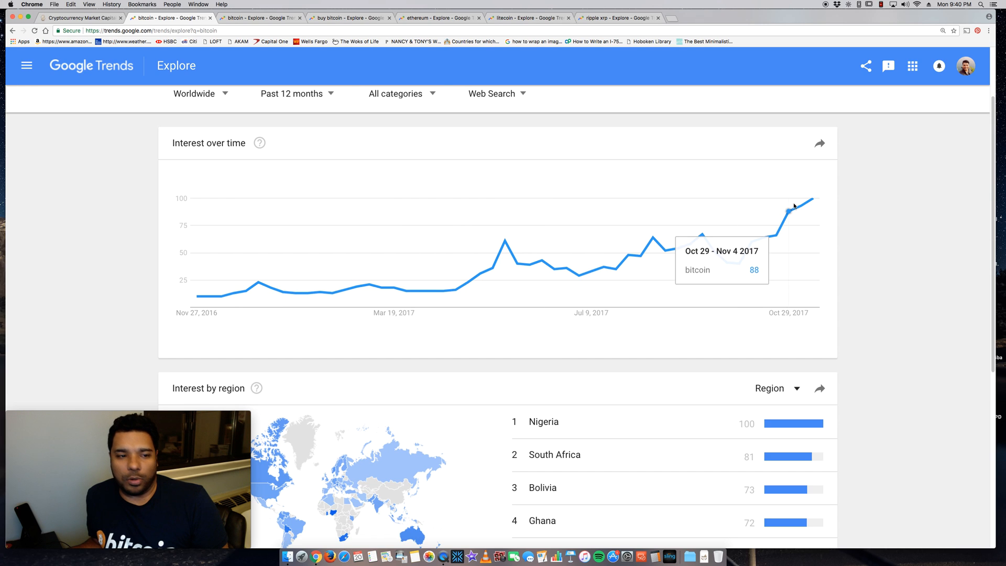
pyautogui.moveTo(175, 200)
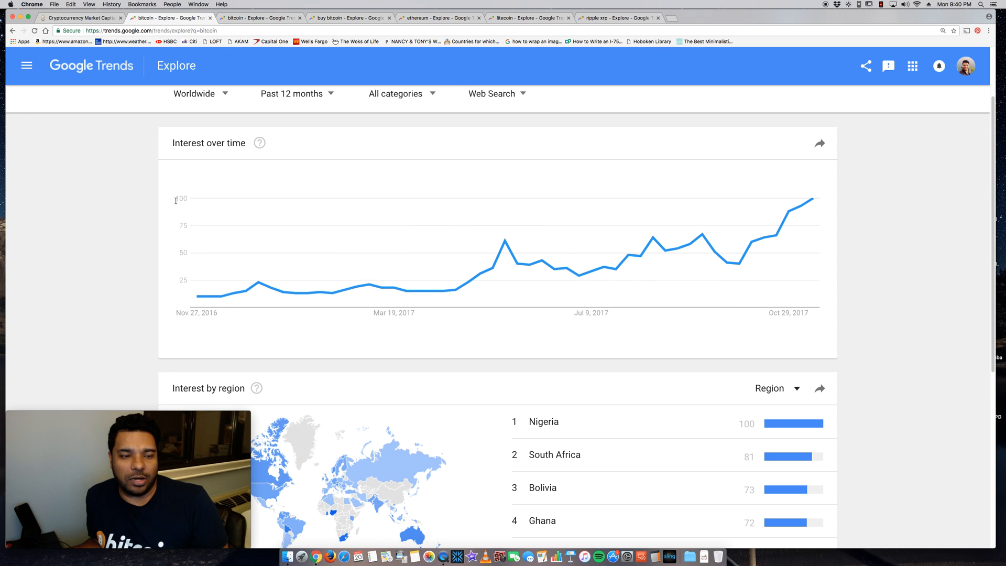
# Step: Scroll through the explore page's interest chart, region list and related queries
pyautogui.scroll(-3)
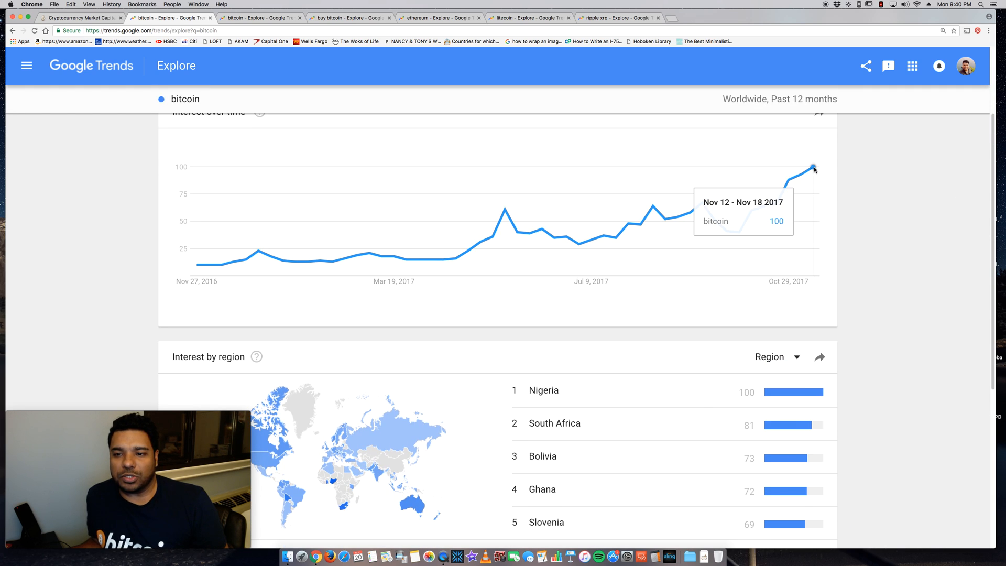
pyautogui.moveTo(786, 241)
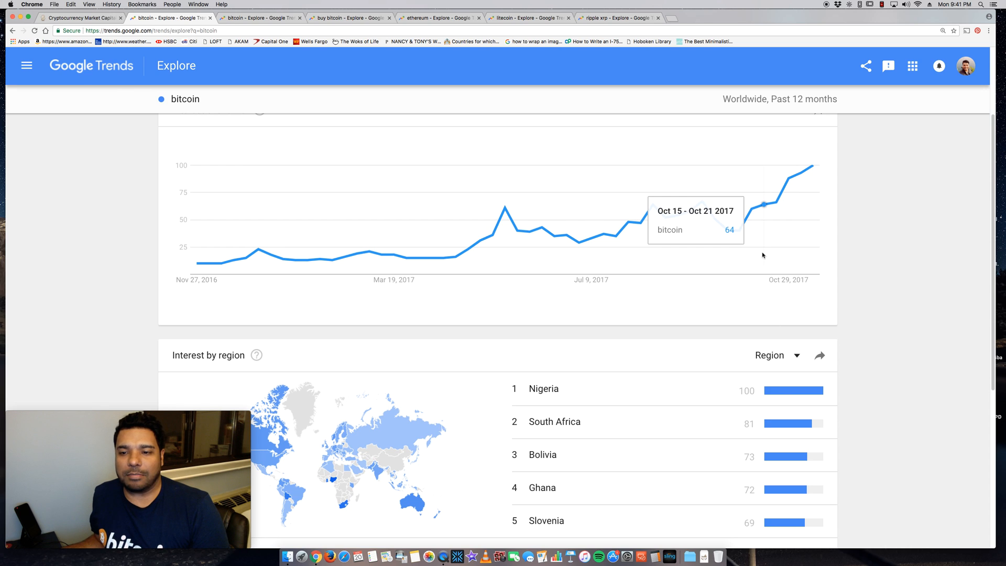
pyautogui.scroll(-3)
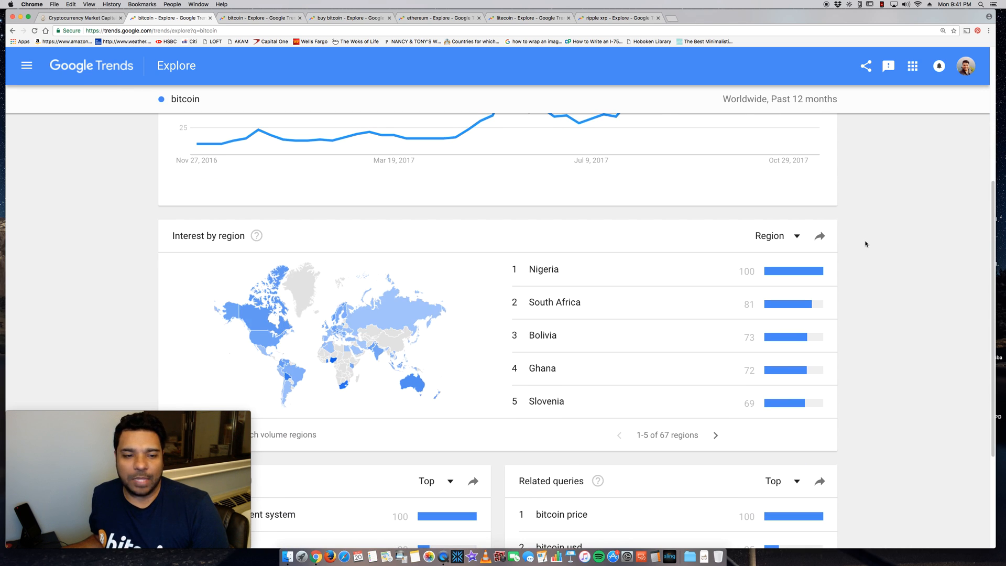
pyautogui.scroll(-3)
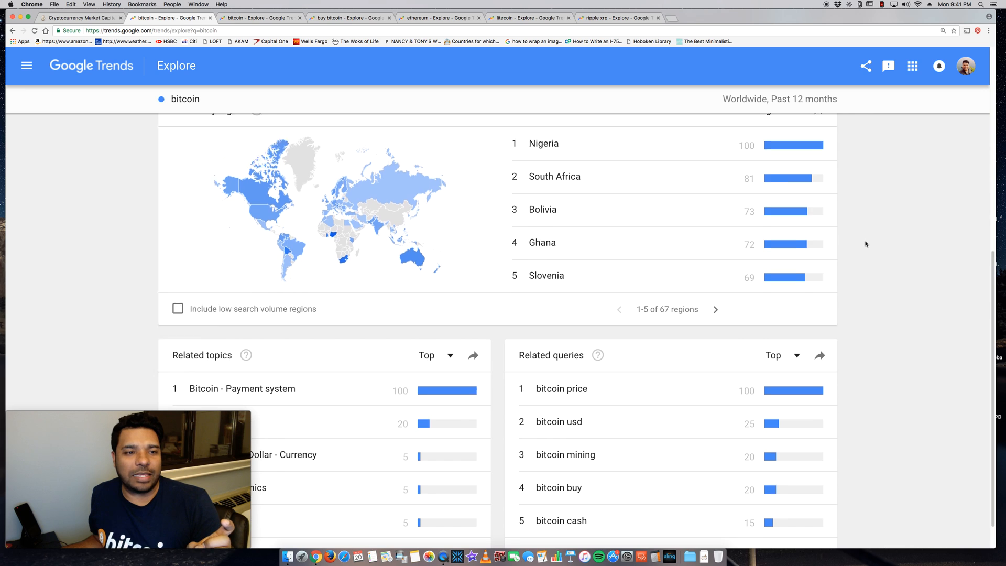
pyautogui.scroll(3)
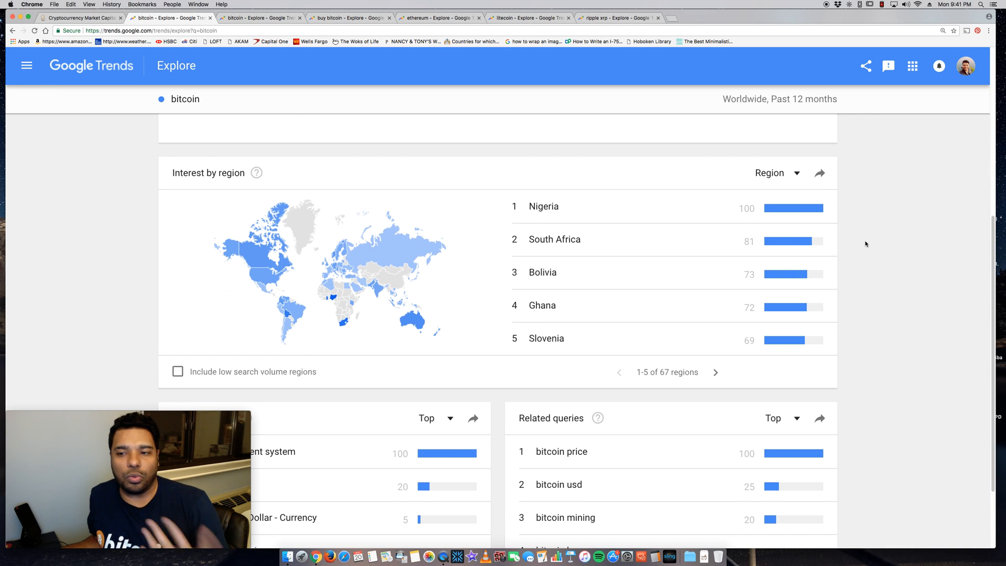
pyautogui.scroll(-3)
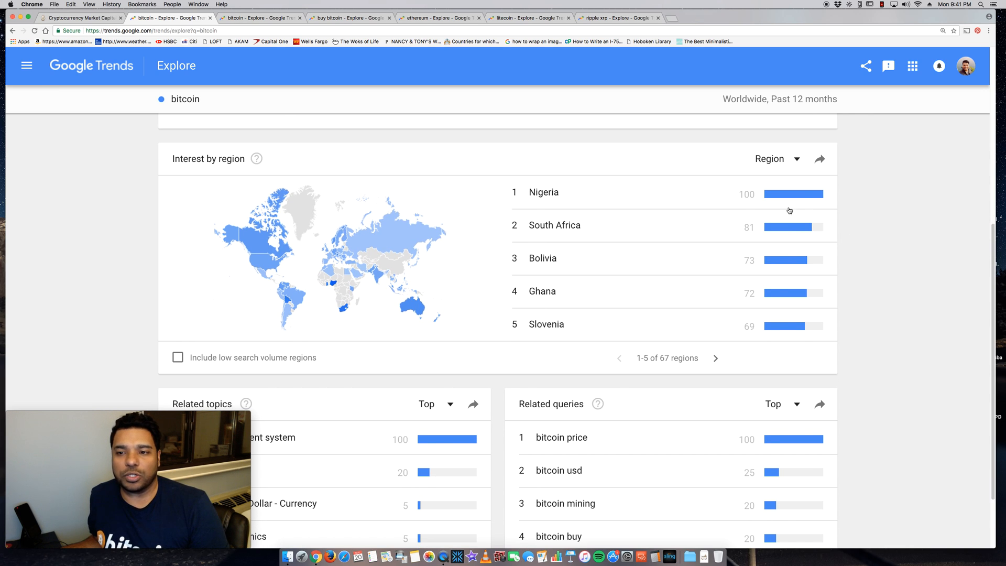
pyautogui.moveTo(715, 201)
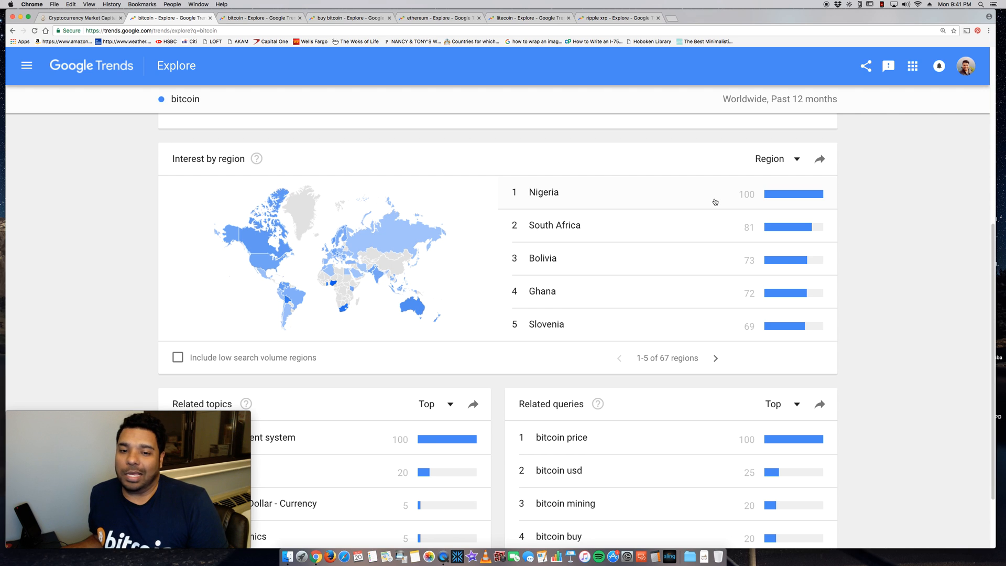
pyautogui.moveTo(524, 198)
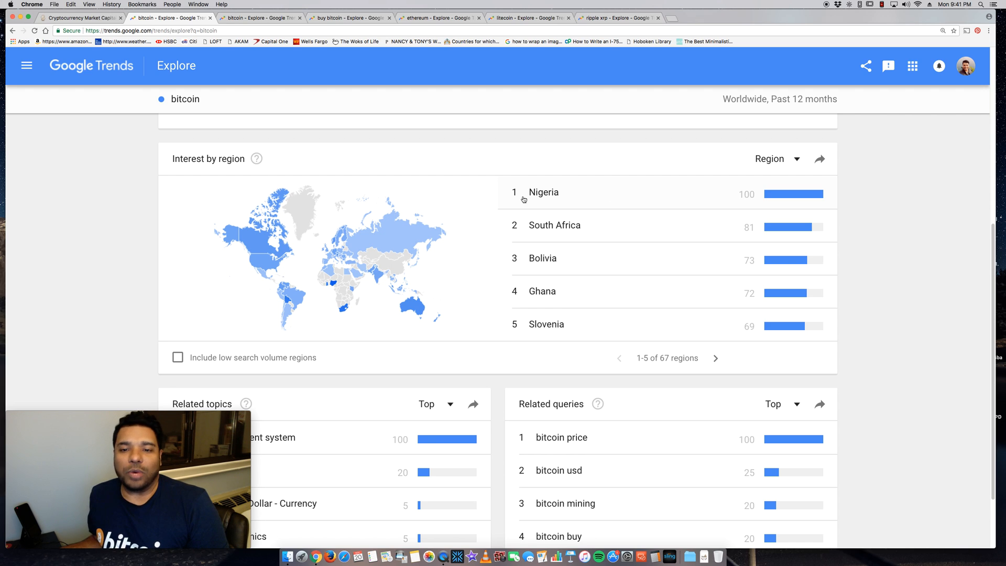
pyautogui.moveTo(561, 316)
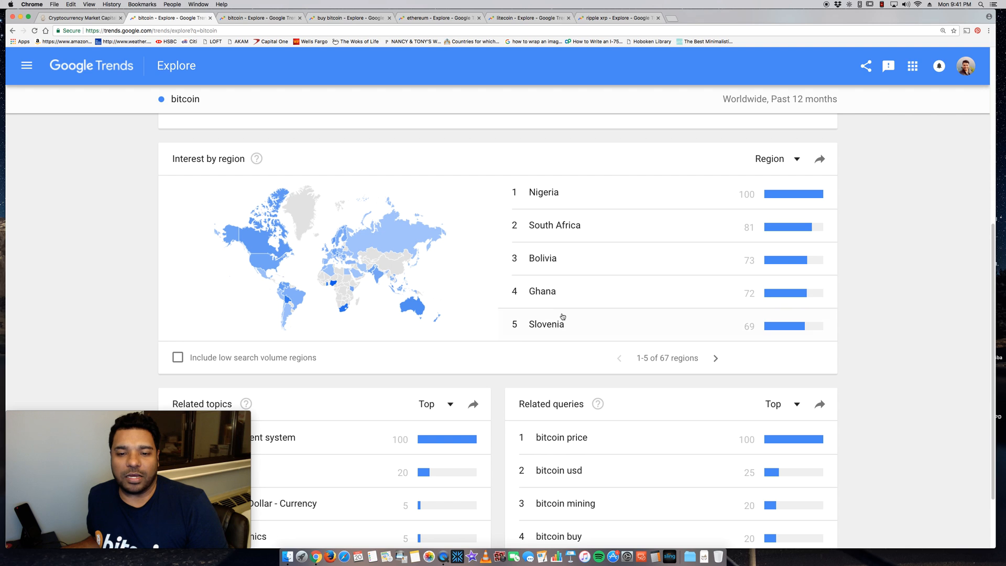
pyautogui.moveTo(542, 198)
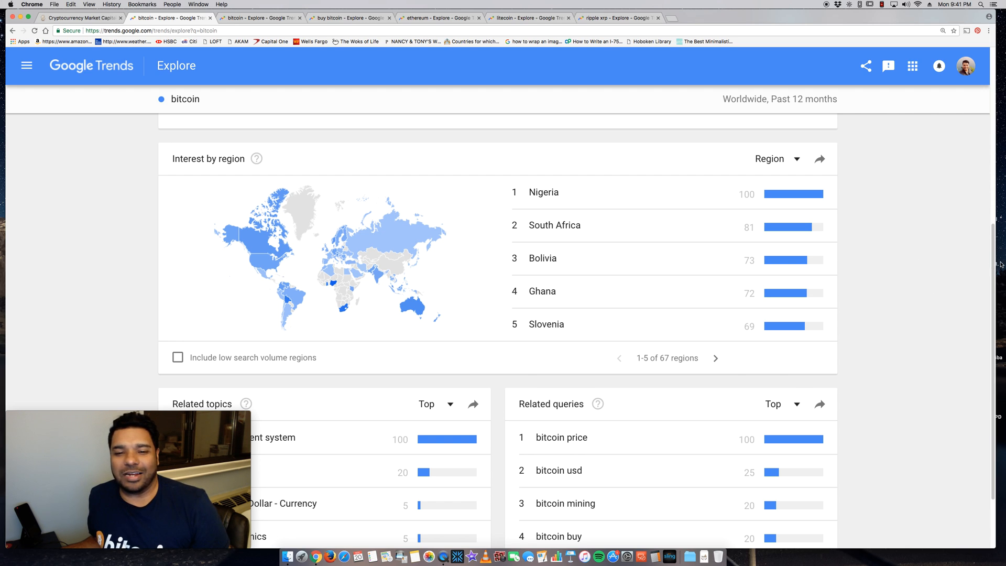
pyautogui.moveTo(927, 253)
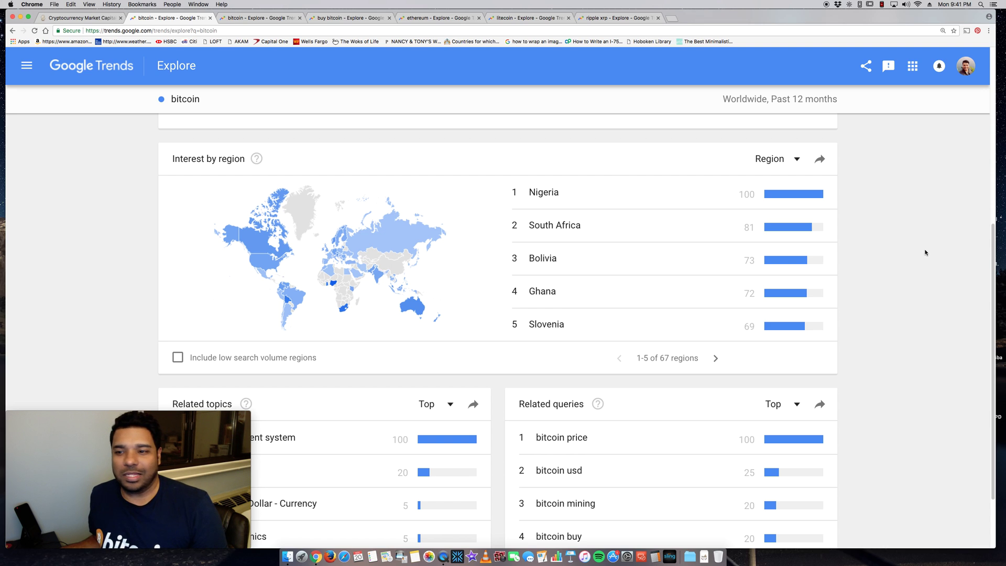
pyautogui.moveTo(893, 249)
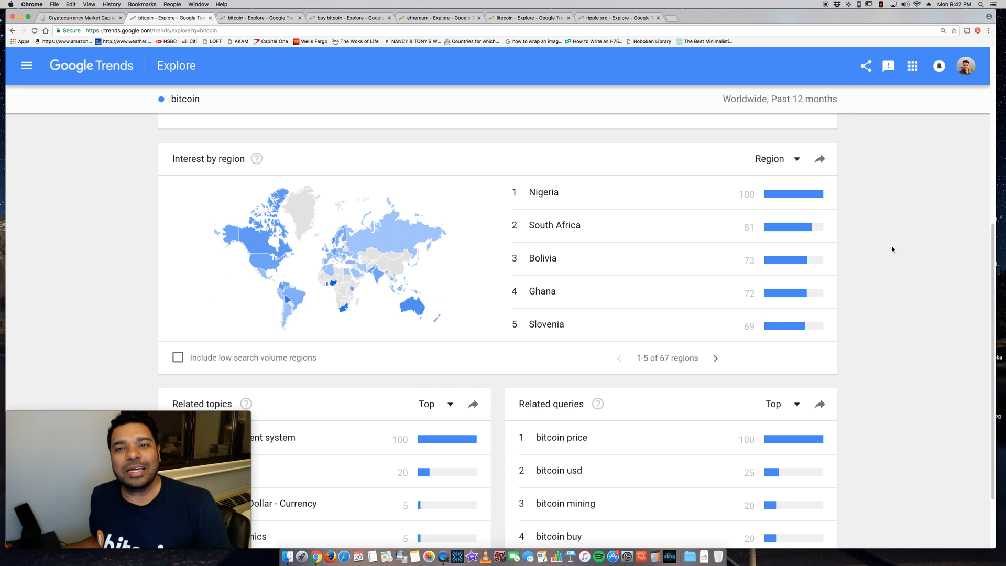
pyautogui.moveTo(383, 293)
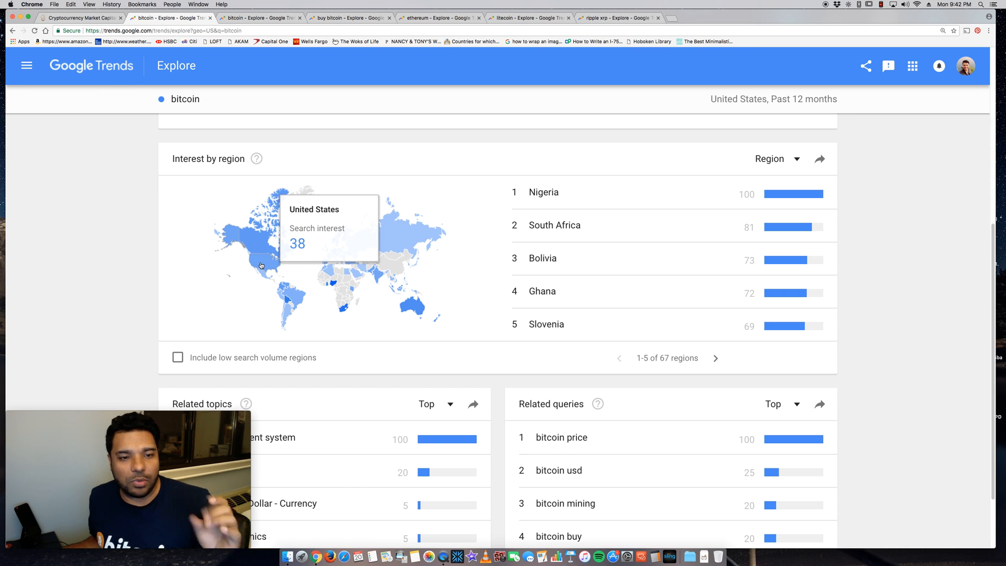
pyautogui.scroll(3)
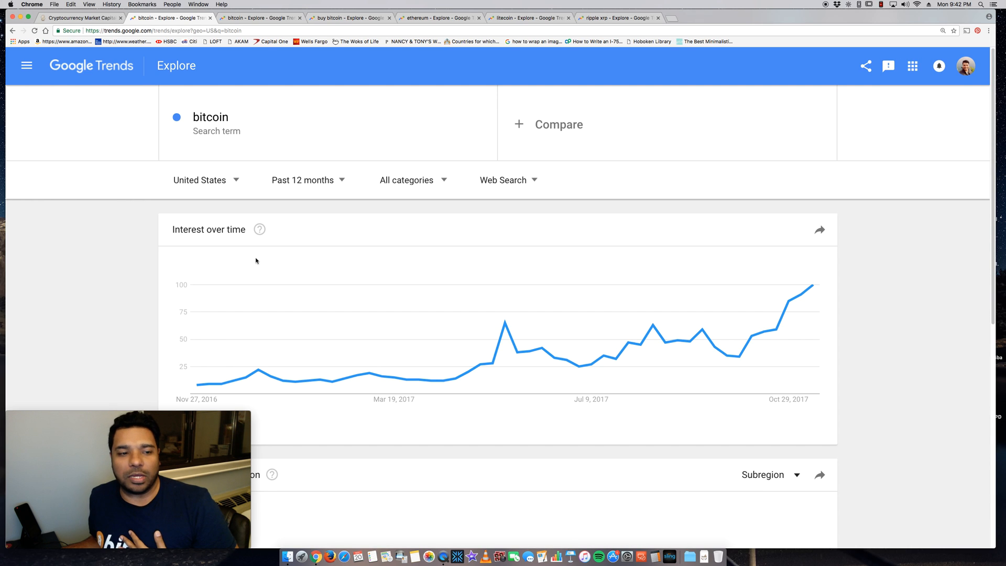
pyautogui.scroll(-3)
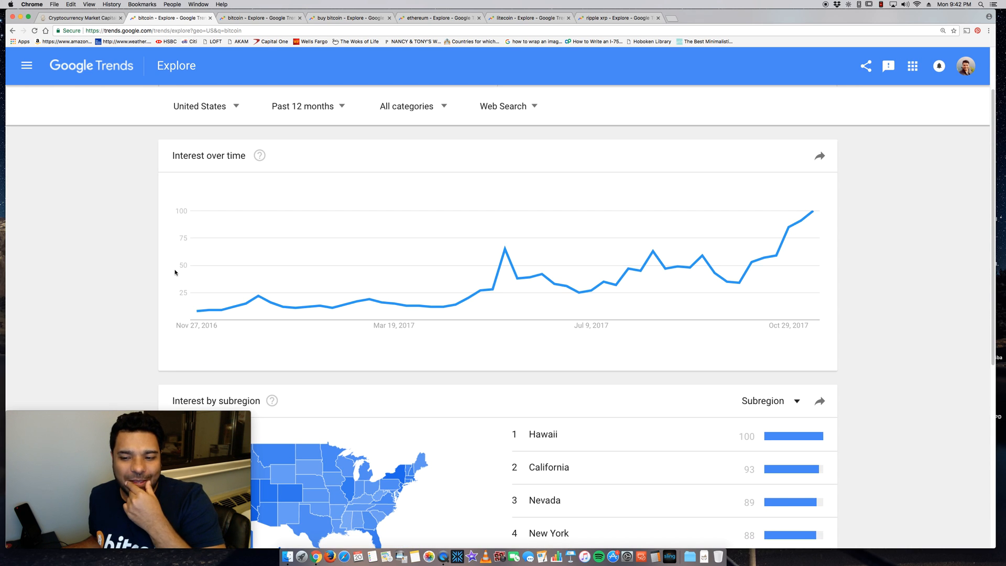
pyautogui.moveTo(281, 302)
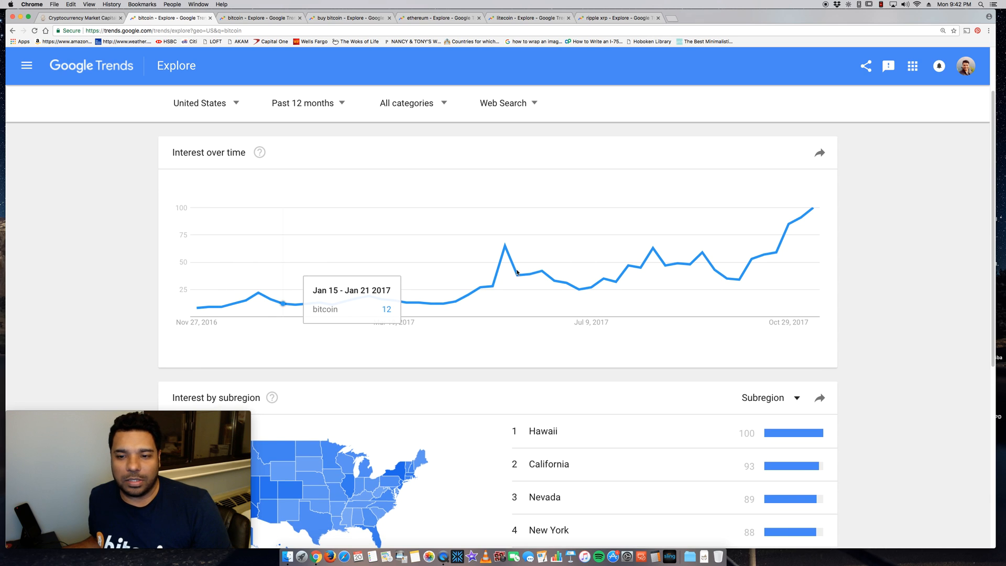
pyautogui.scroll(-3)
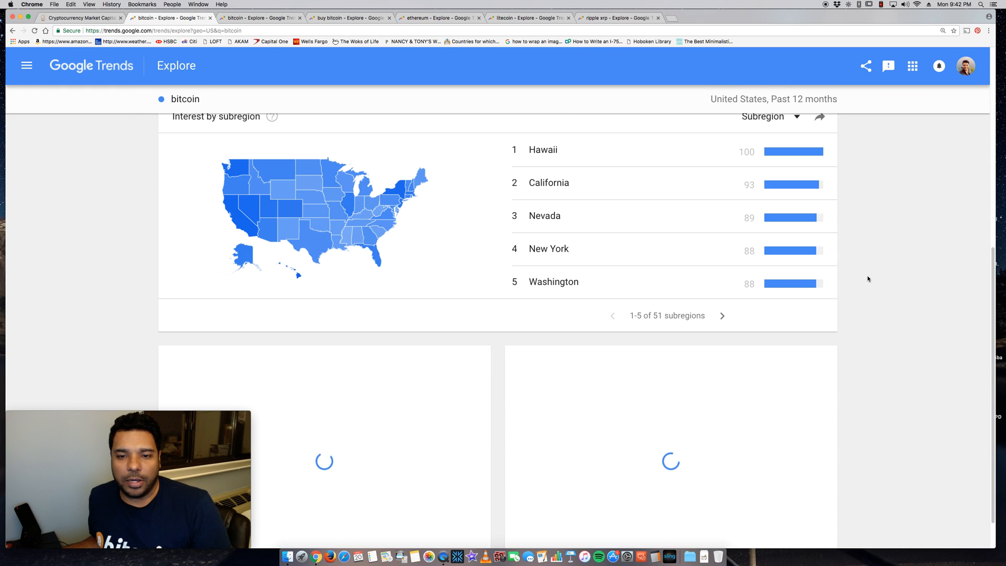
pyautogui.scroll(-3)
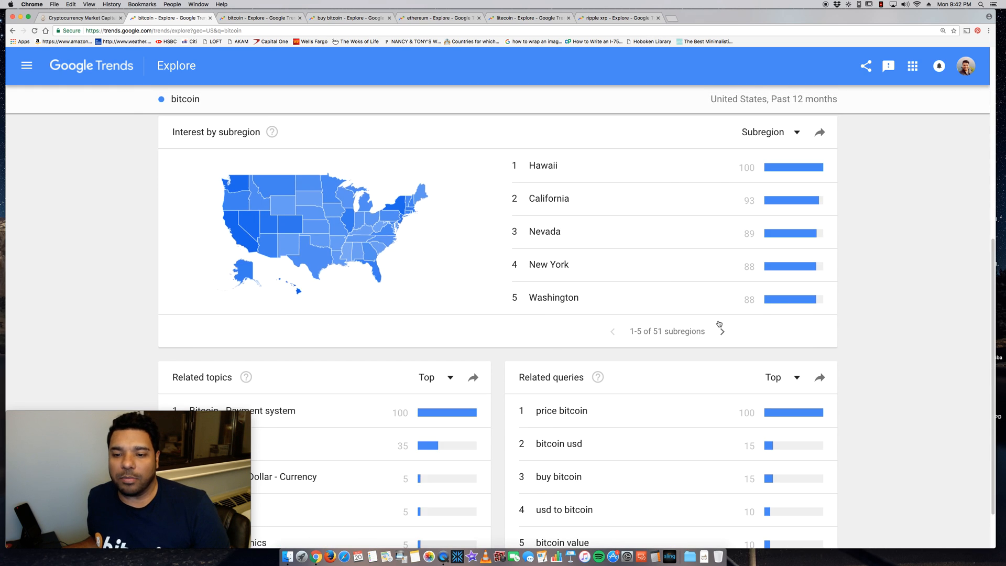
pyautogui.moveTo(584, 168)
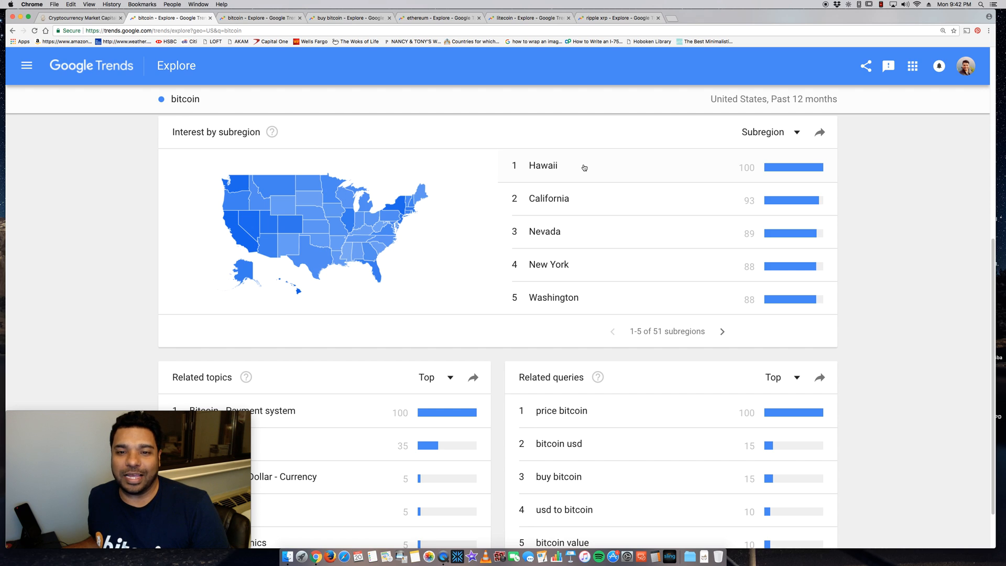
pyautogui.moveTo(568, 205)
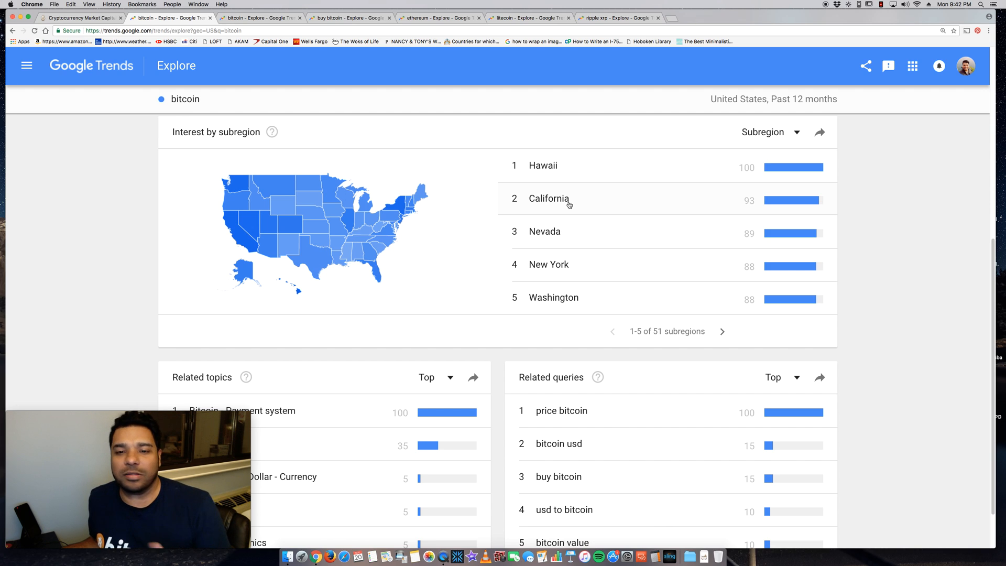
pyautogui.moveTo(572, 259)
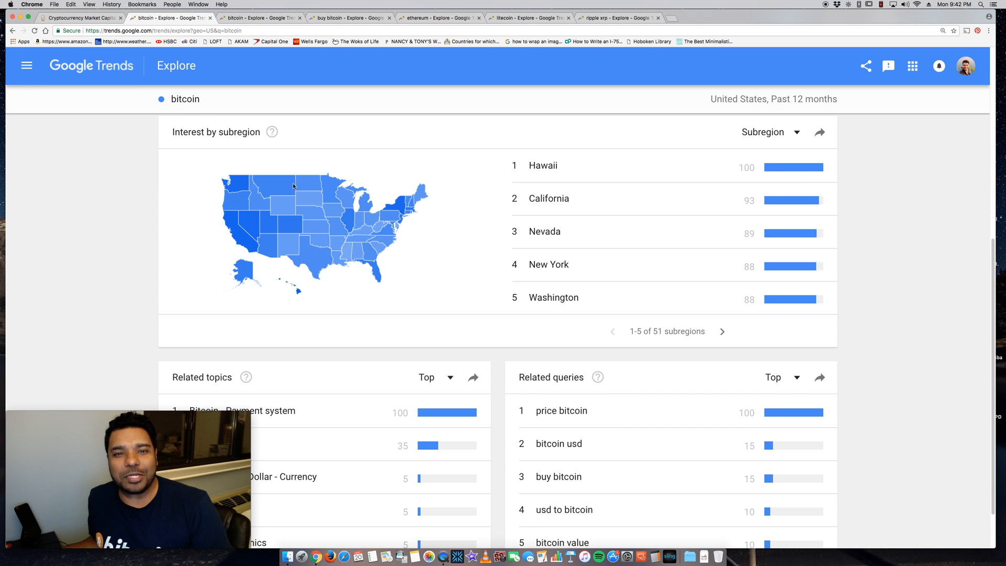
pyautogui.scroll(-3)
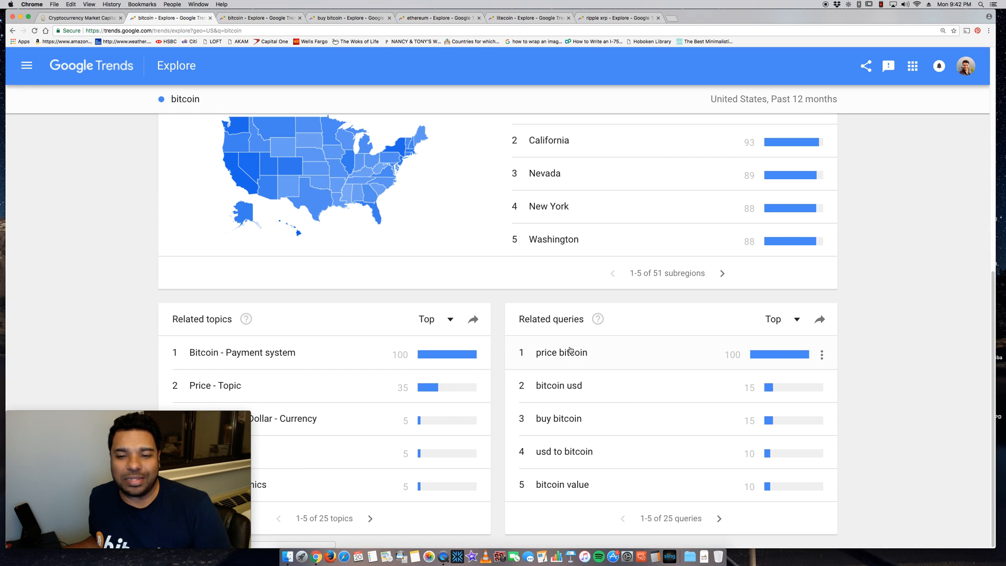
pyautogui.moveTo(585, 363)
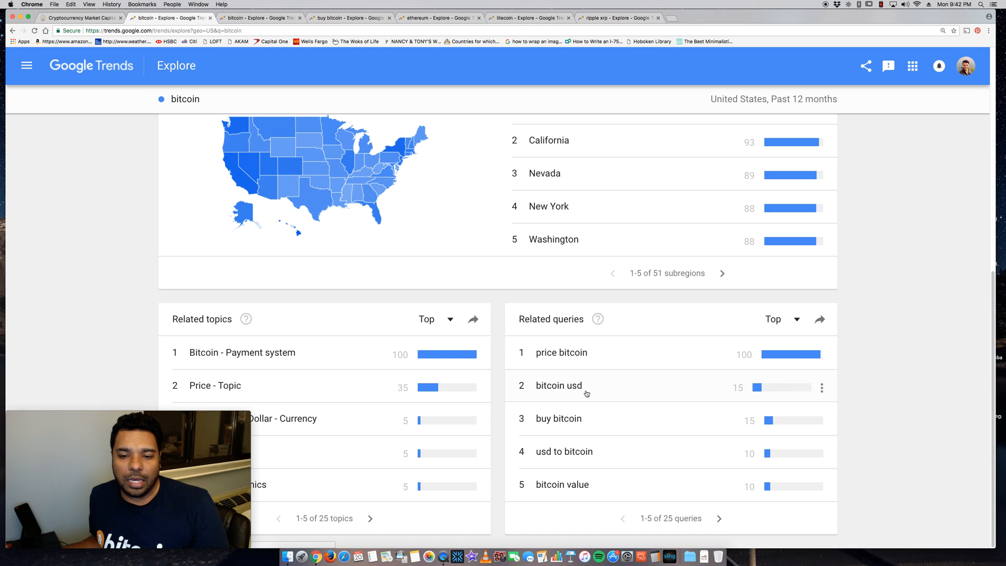
pyautogui.moveTo(559, 385)
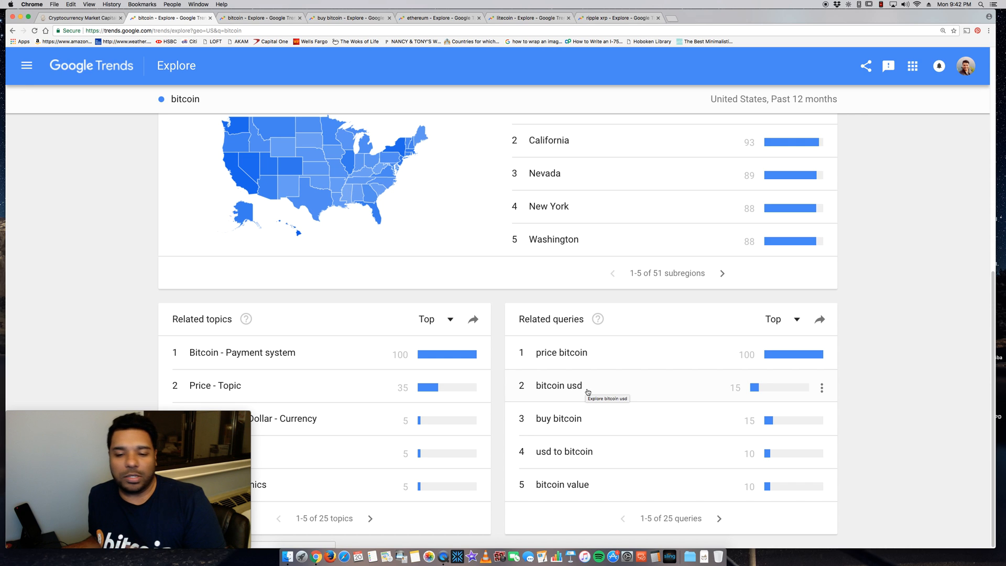
pyautogui.scroll(3)
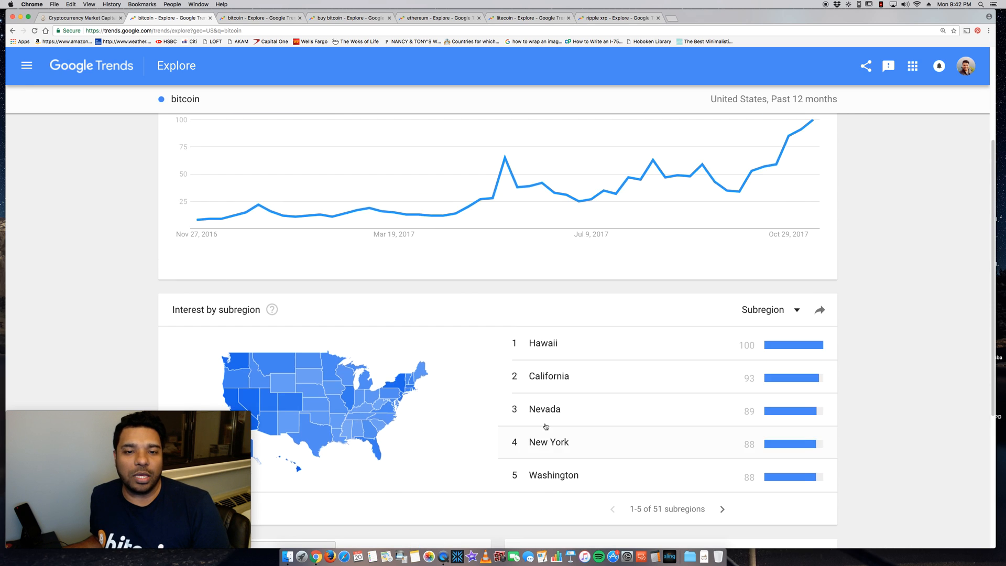
pyautogui.scroll(3)
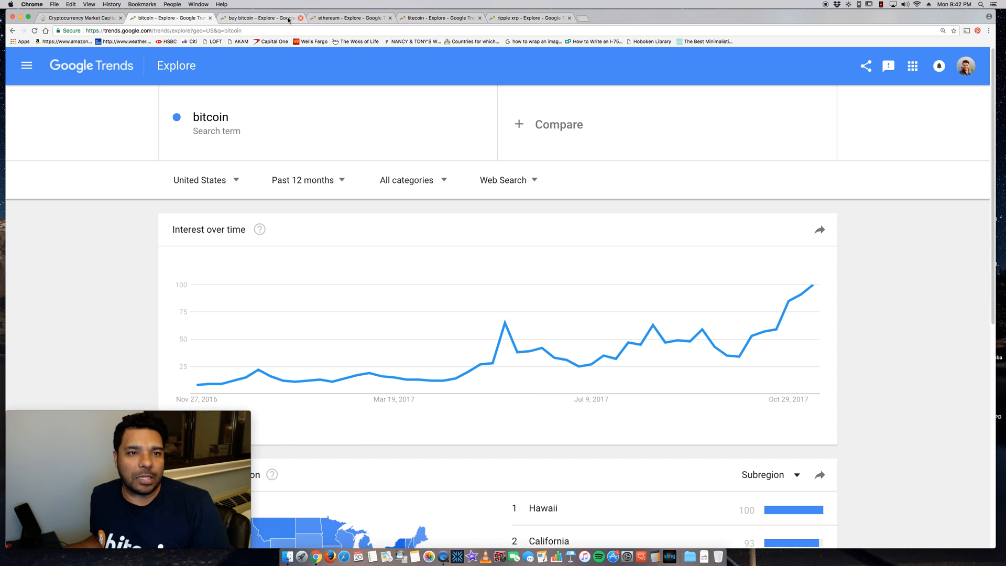
# Step: Review the buy bitcoin results: interest chart, Ghana and Nigeria leading regions, related queries
pyautogui.click(260, 18)
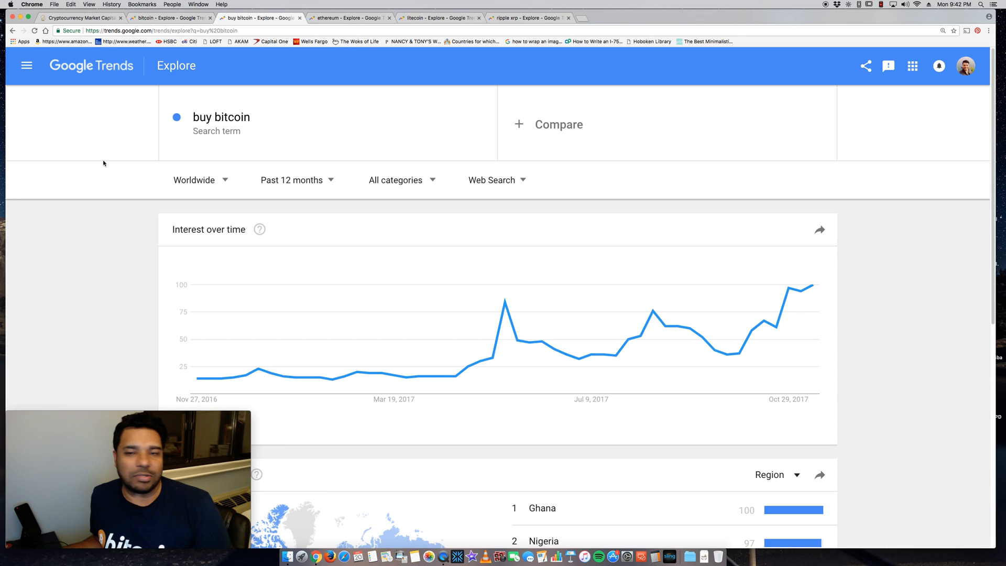
pyautogui.scroll(-3)
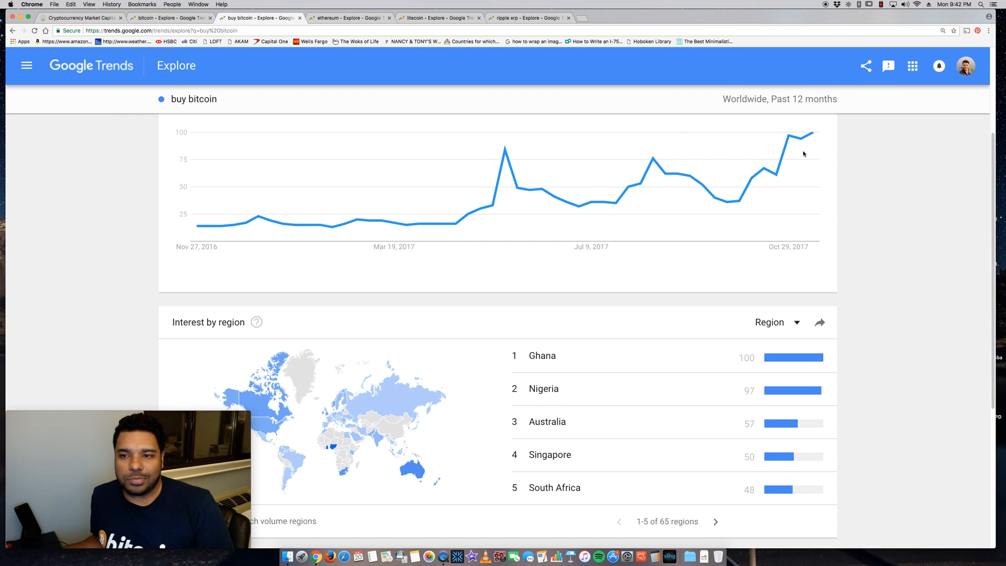
pyautogui.scroll(3)
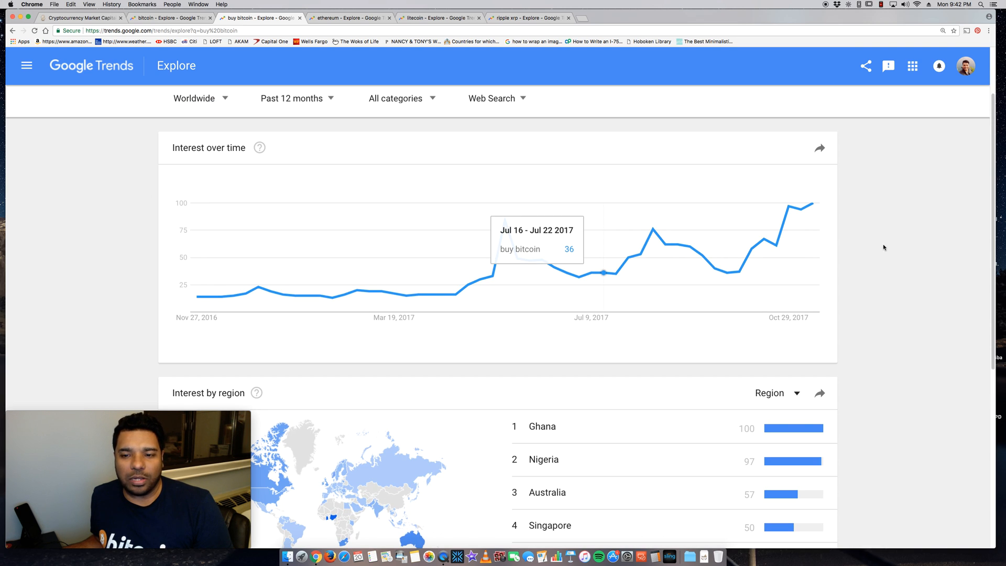
pyautogui.moveTo(504, 221)
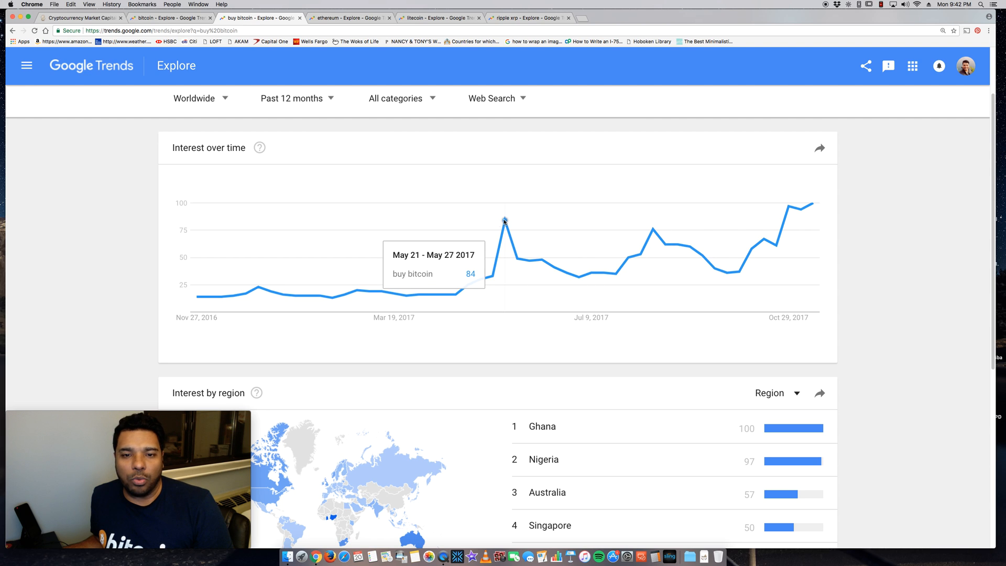
pyautogui.moveTo(52, 225)
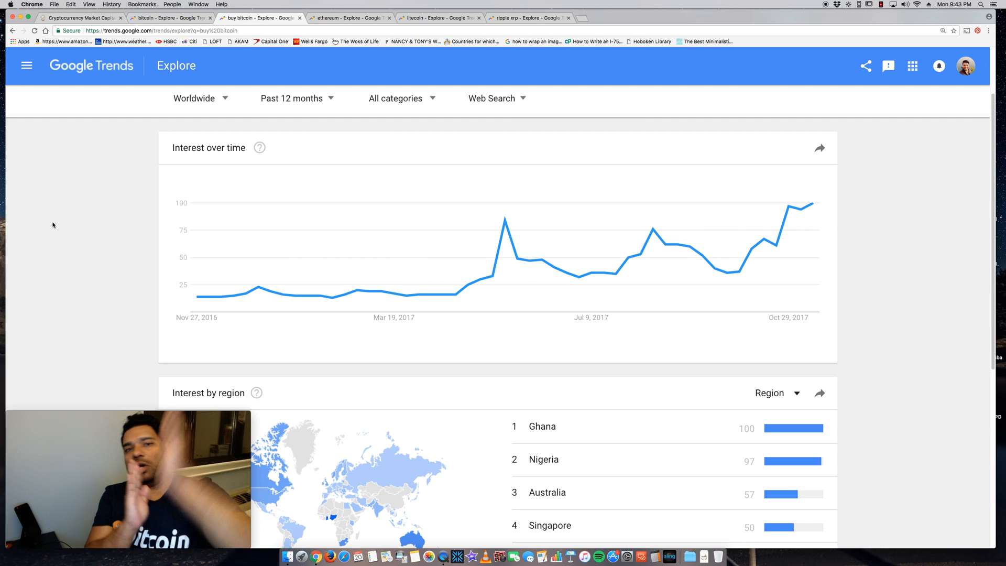
pyautogui.moveTo(655, 230)
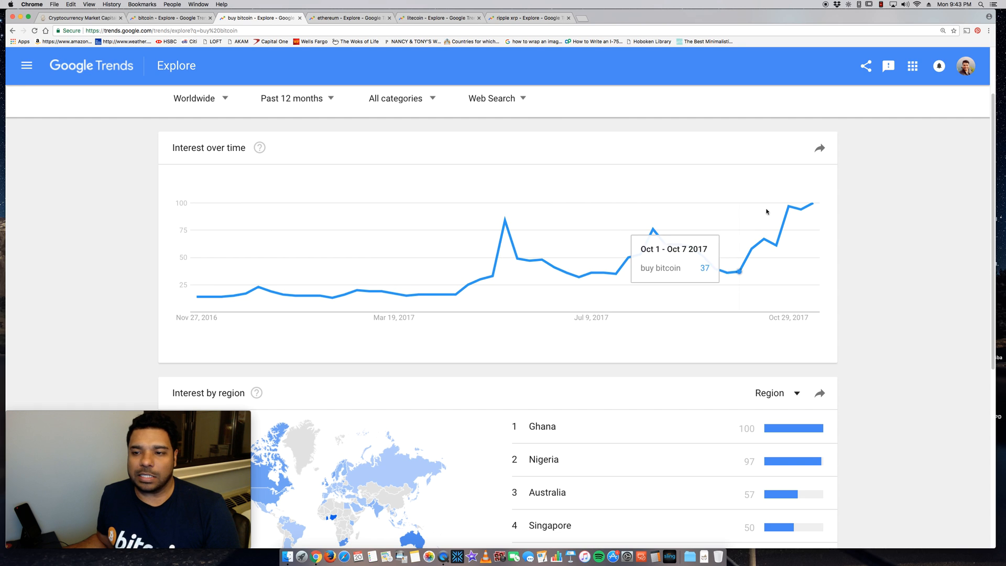
pyautogui.moveTo(850, 242)
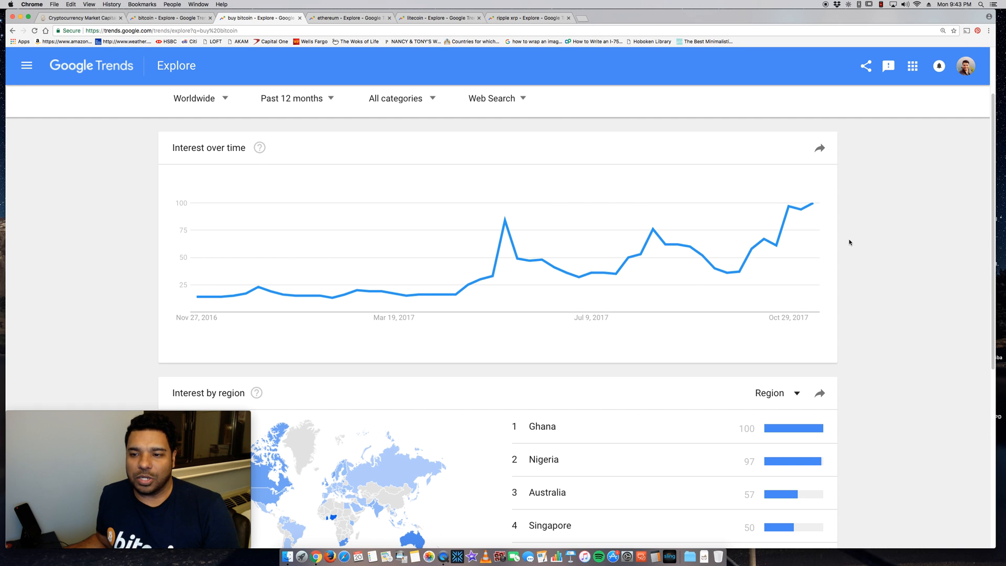
pyautogui.scroll(-3)
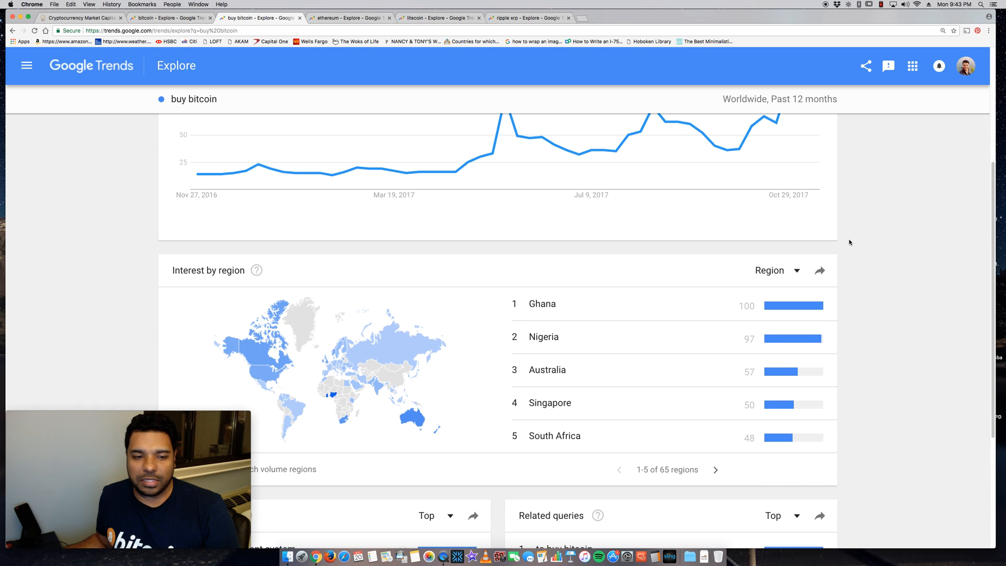
pyautogui.scroll(-3)
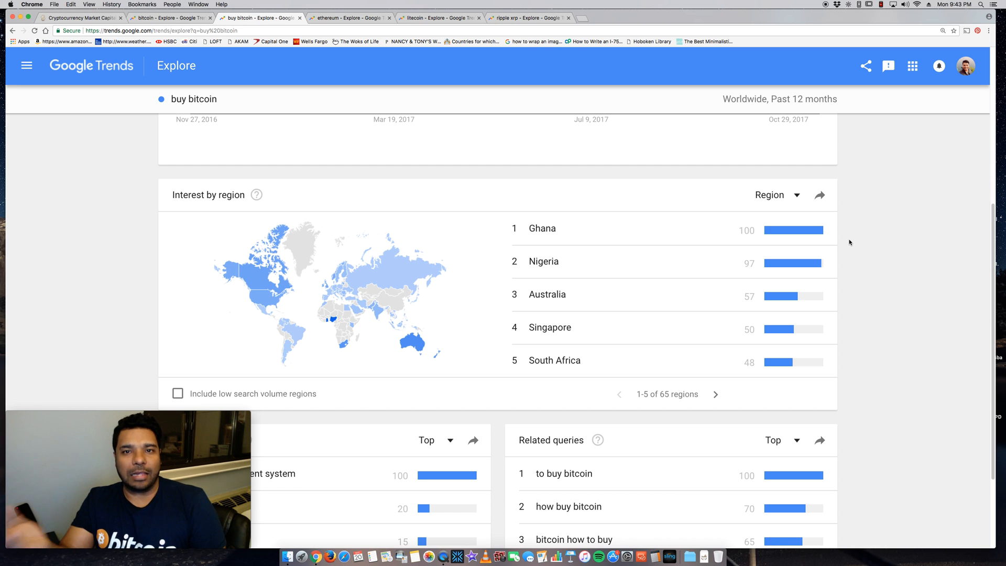
pyautogui.moveTo(795, 320)
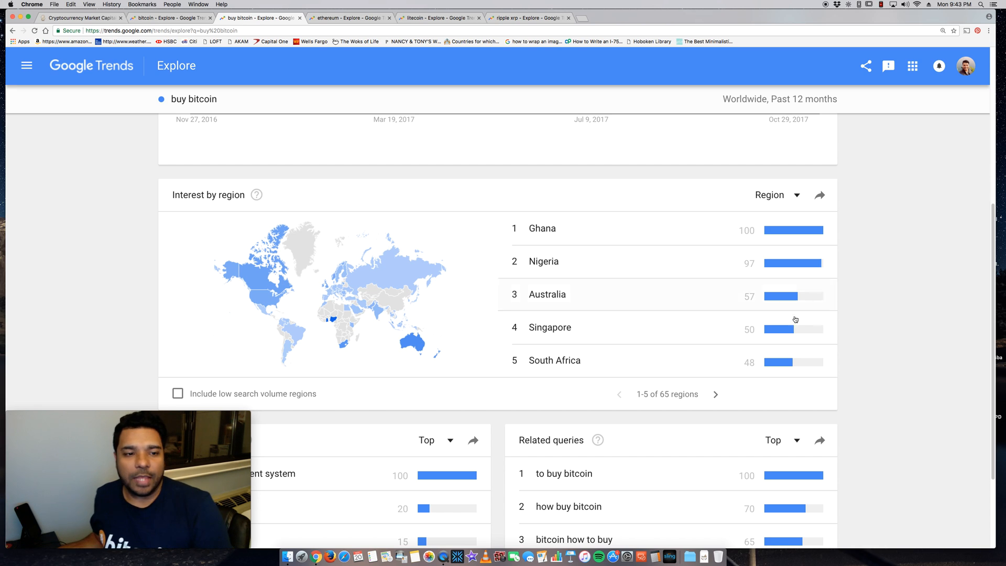
pyautogui.scroll(-3)
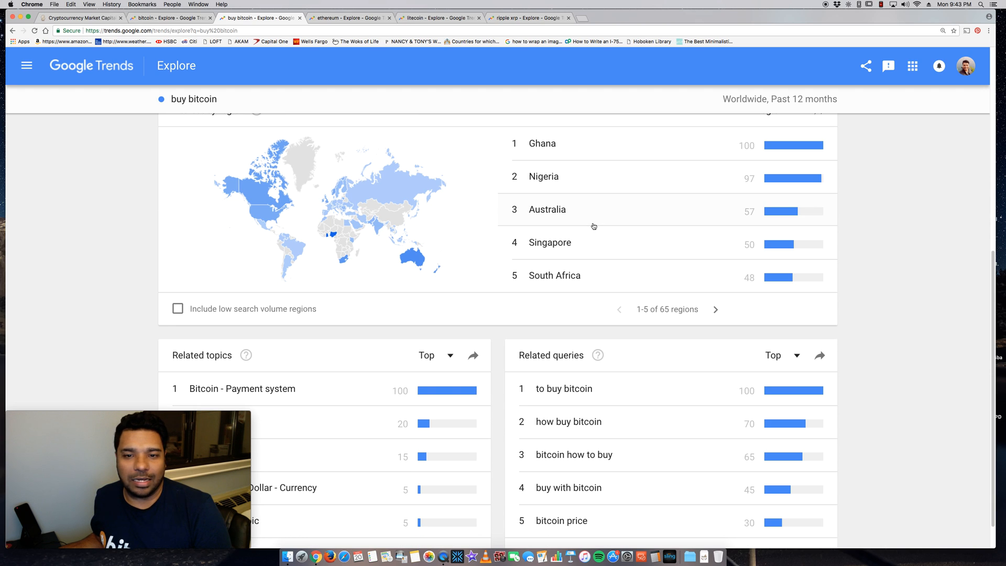
pyautogui.moveTo(600, 281)
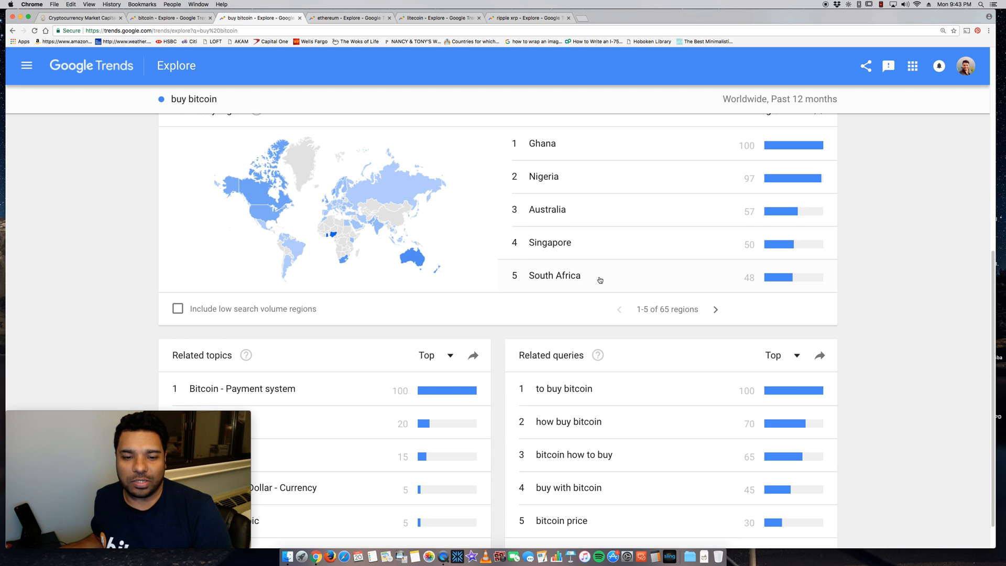
pyautogui.scroll(-3)
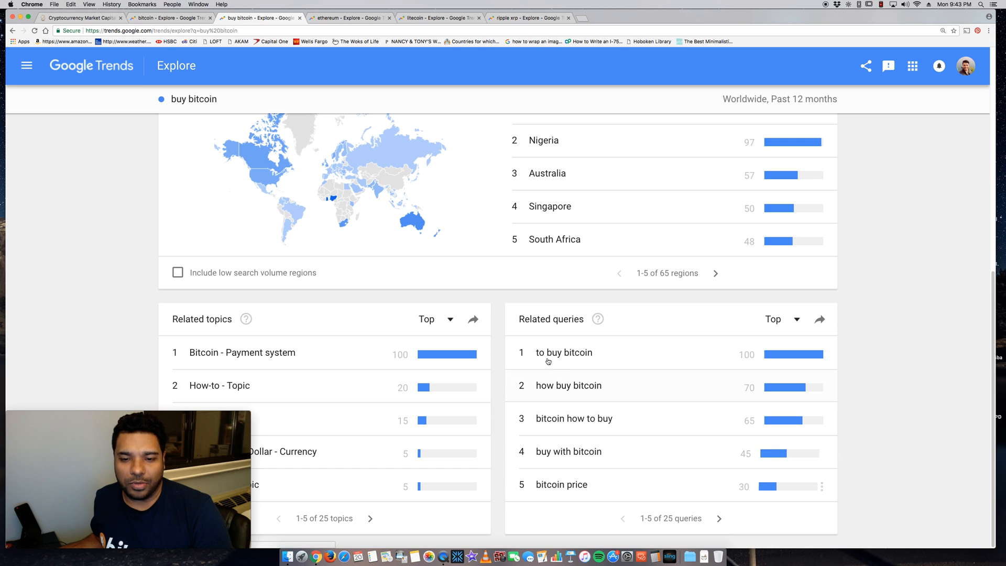
pyautogui.scroll(3)
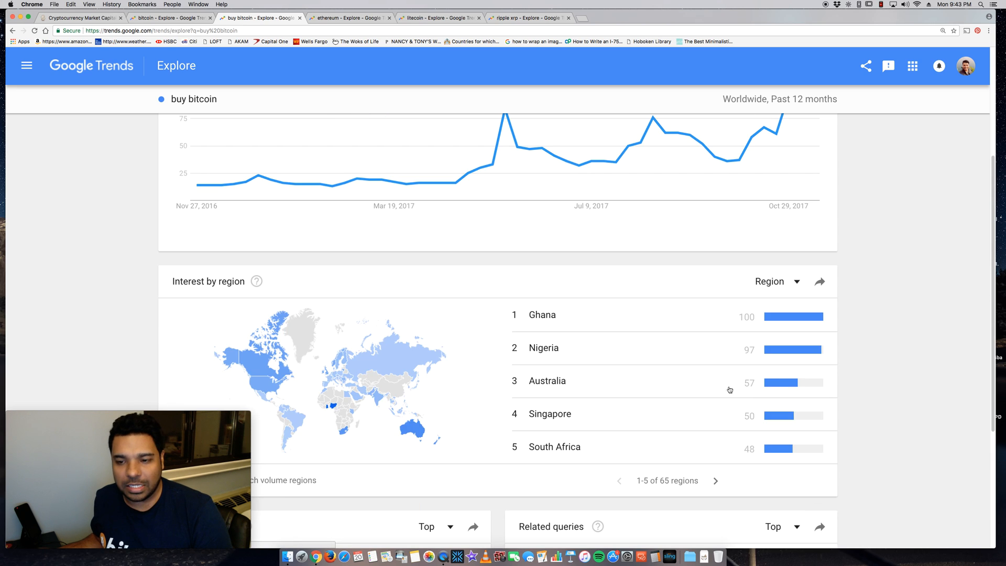
pyautogui.scroll(3)
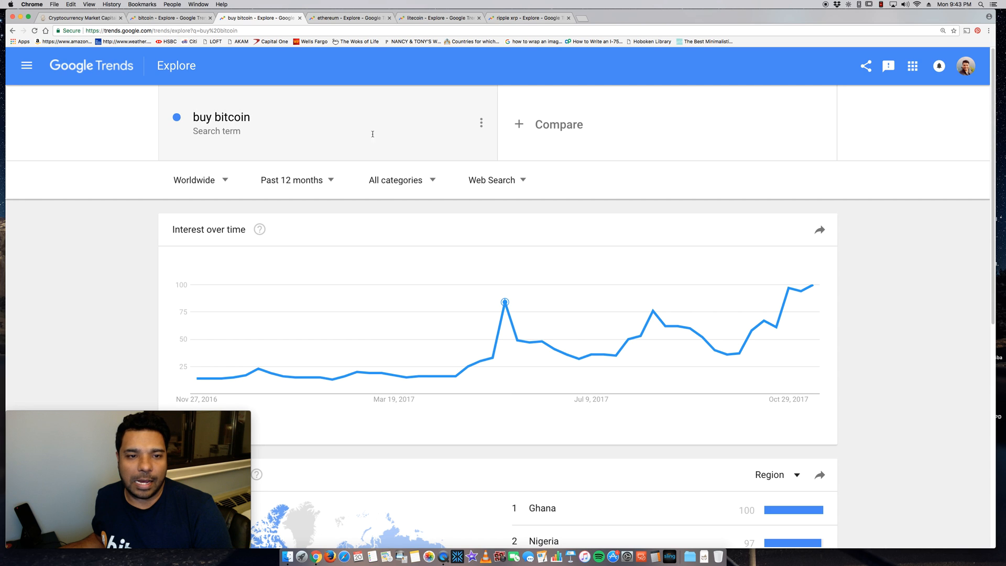
pyautogui.click(348, 18)
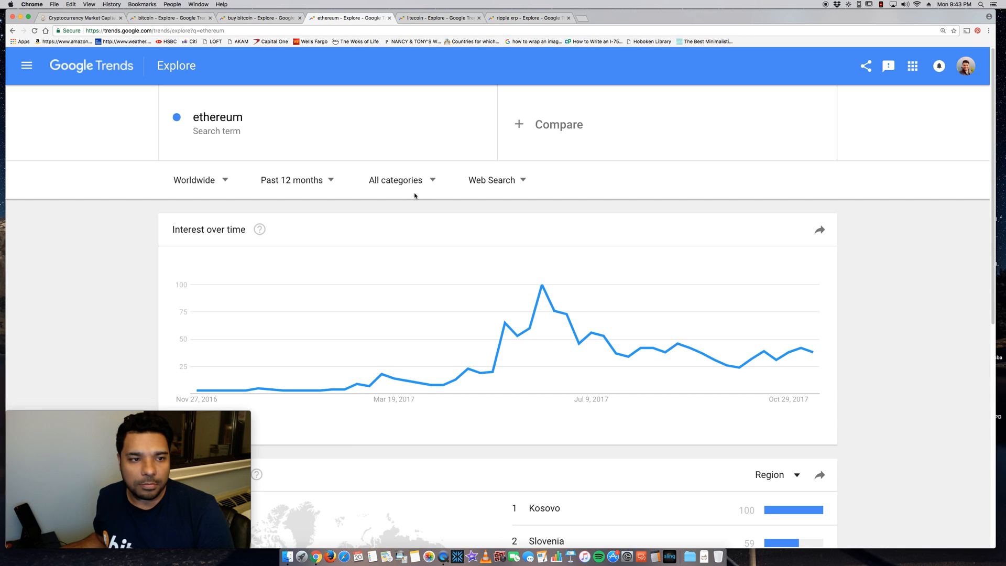
pyautogui.scroll(-3)
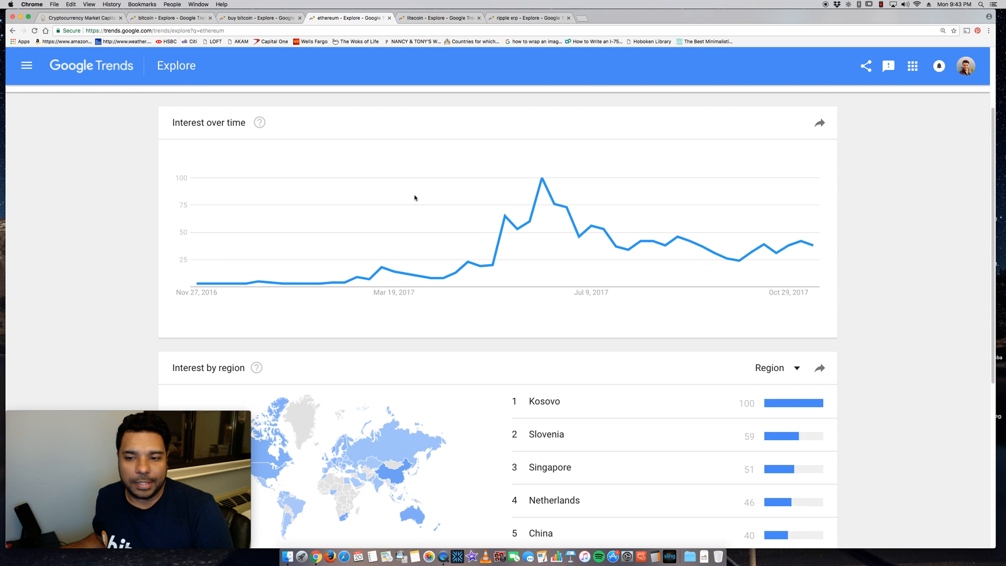
pyautogui.moveTo(541, 179)
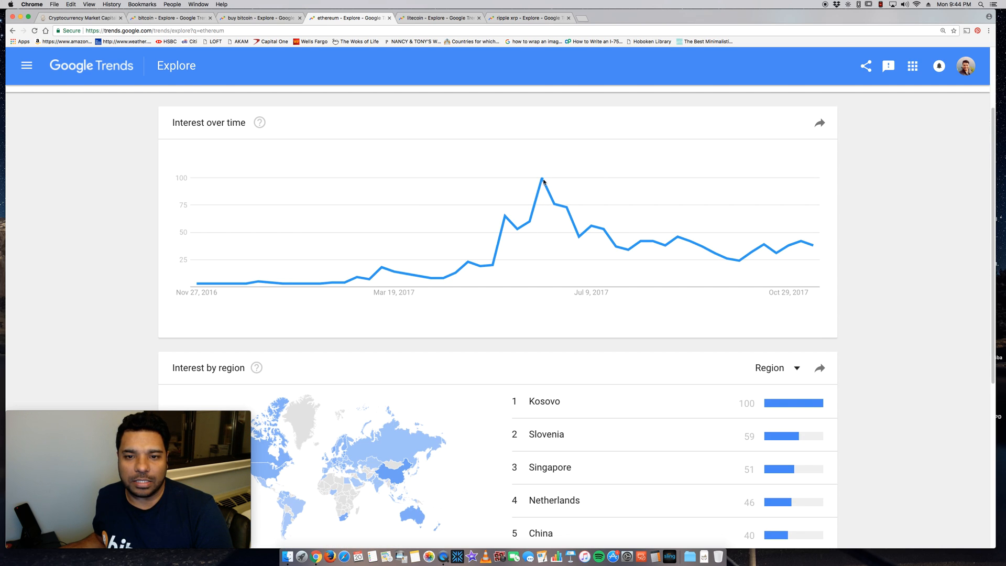
pyautogui.scroll(3)
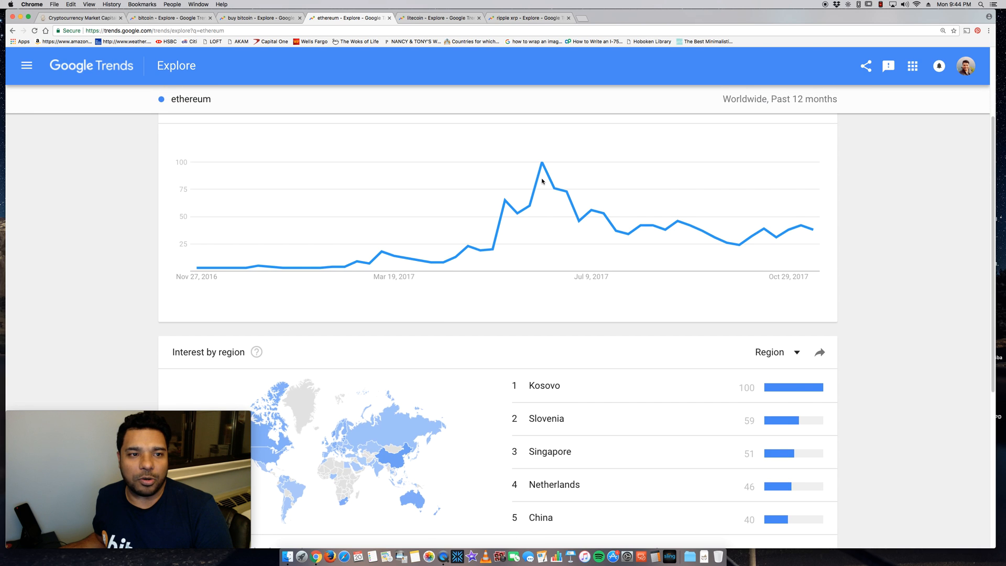
pyautogui.scroll(3)
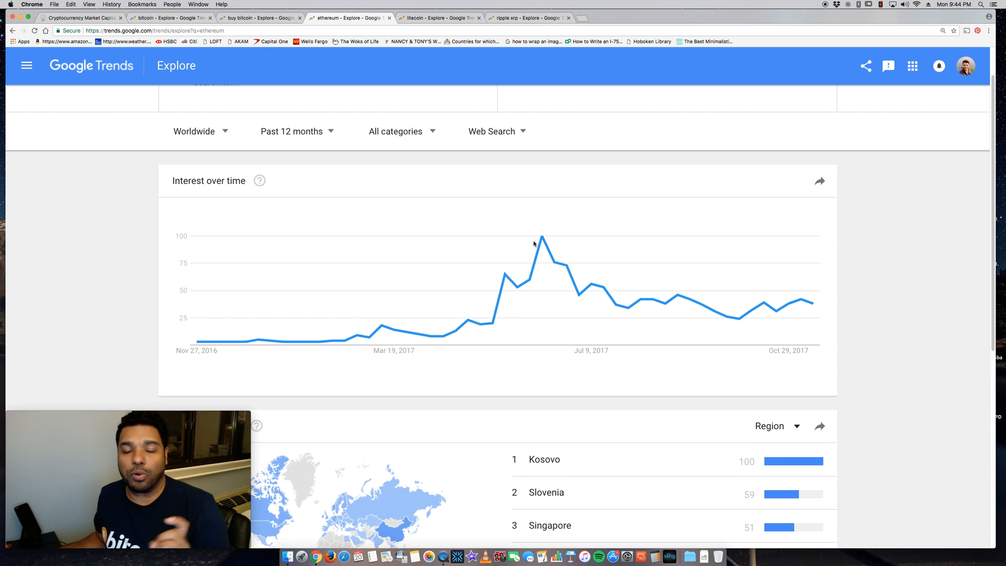
pyautogui.moveTo(541, 239)
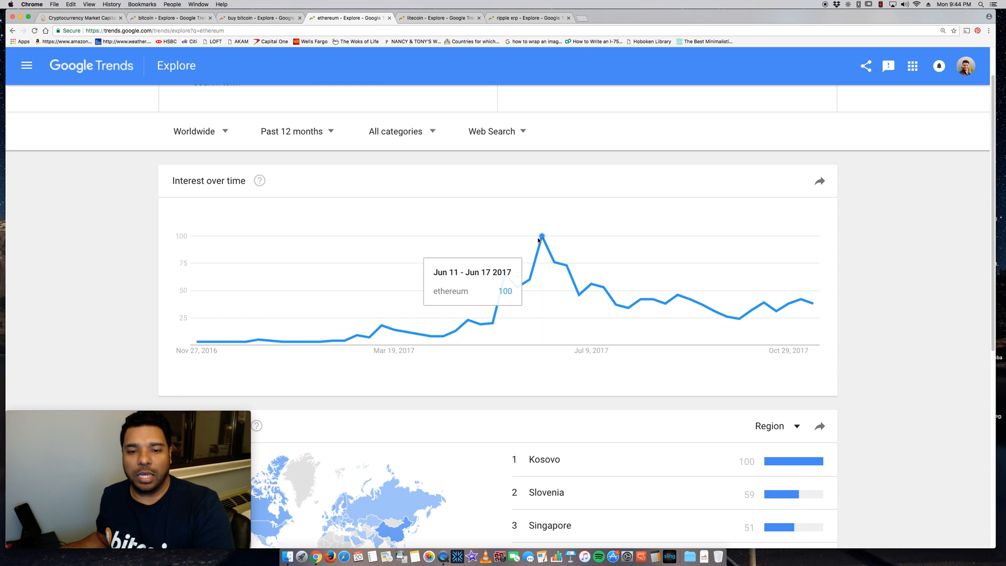
pyautogui.moveTo(540, 238)
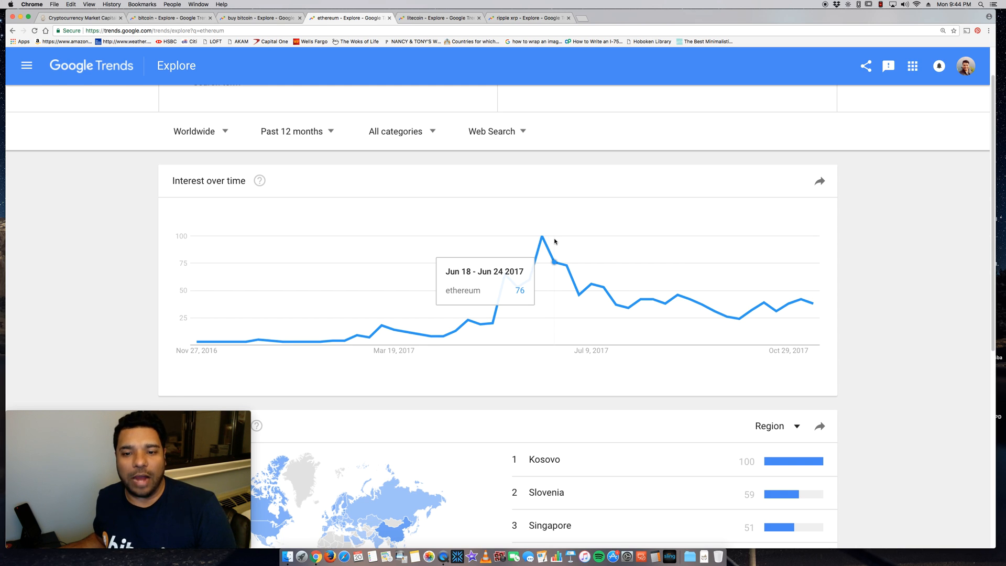
pyautogui.moveTo(785, 303)
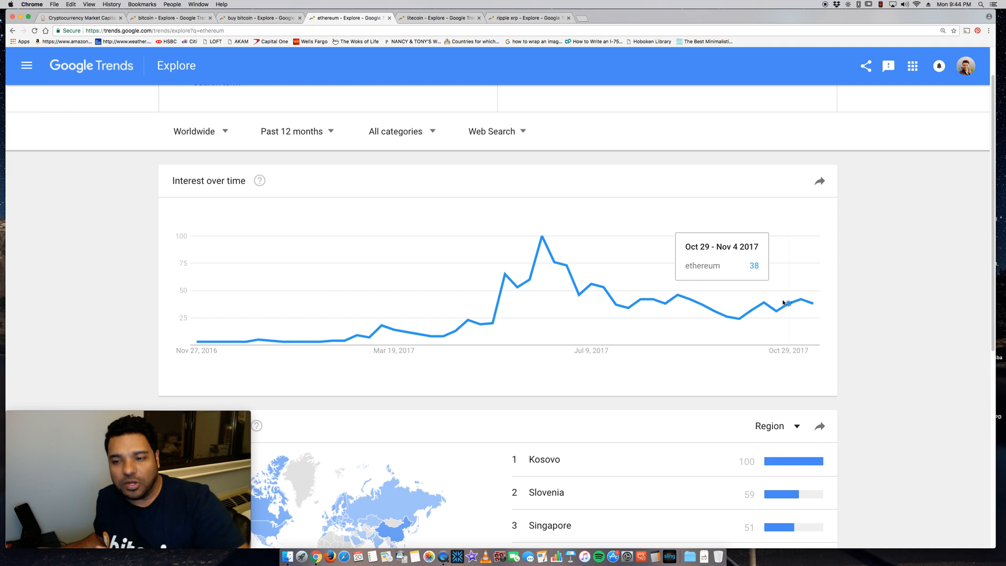
pyautogui.moveTo(770, 301)
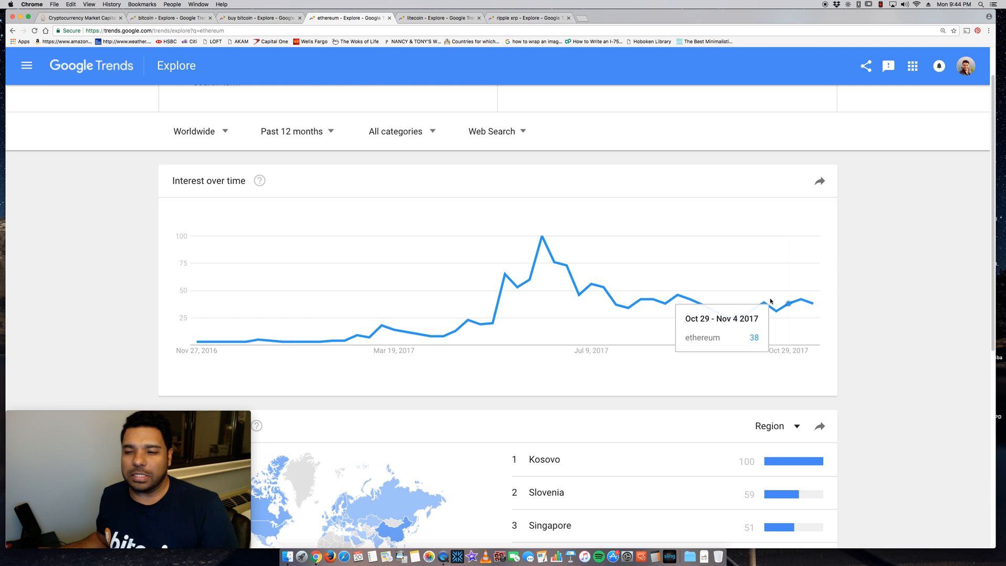
pyautogui.moveTo(665, 196)
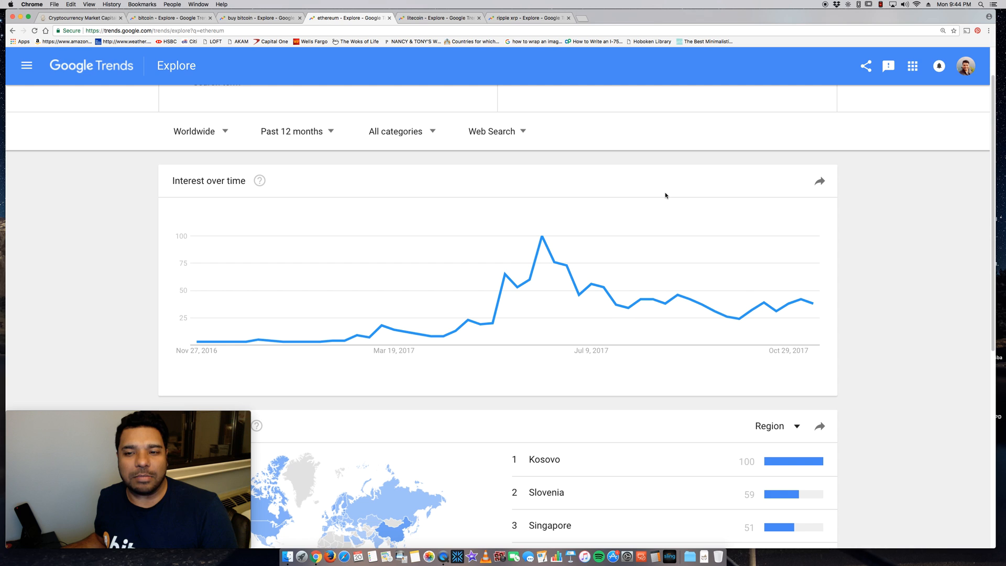
pyautogui.scroll(-3)
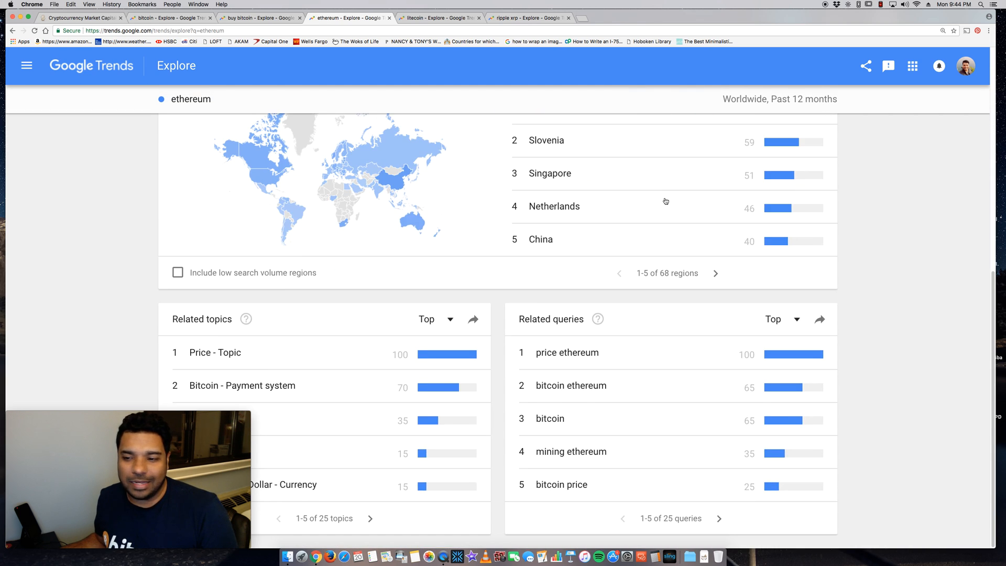
pyautogui.scroll(3)
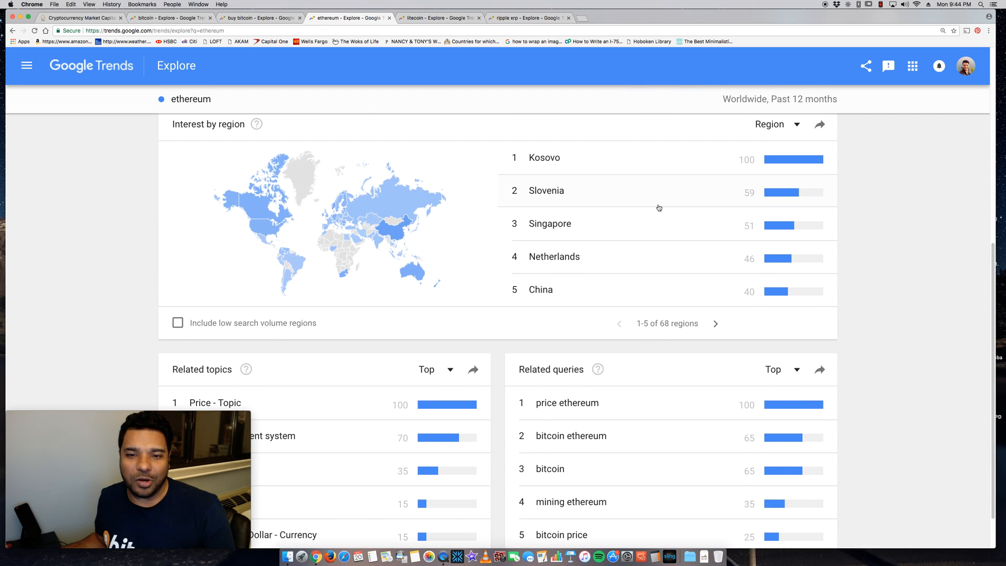
pyautogui.moveTo(605, 195)
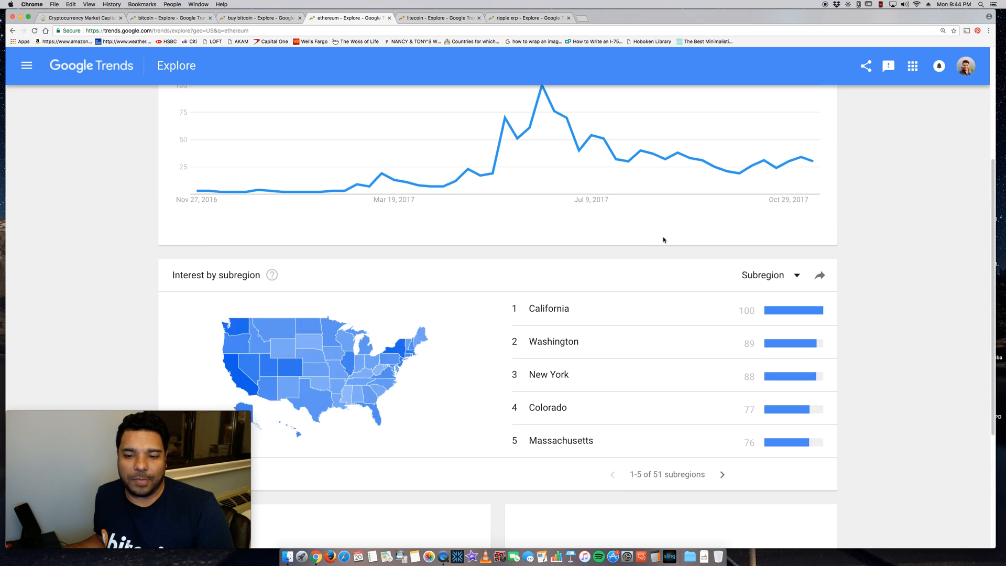
# Step: Review ethereum's United States subregion list, then switch to the litecoin results
pyautogui.scroll(-3)
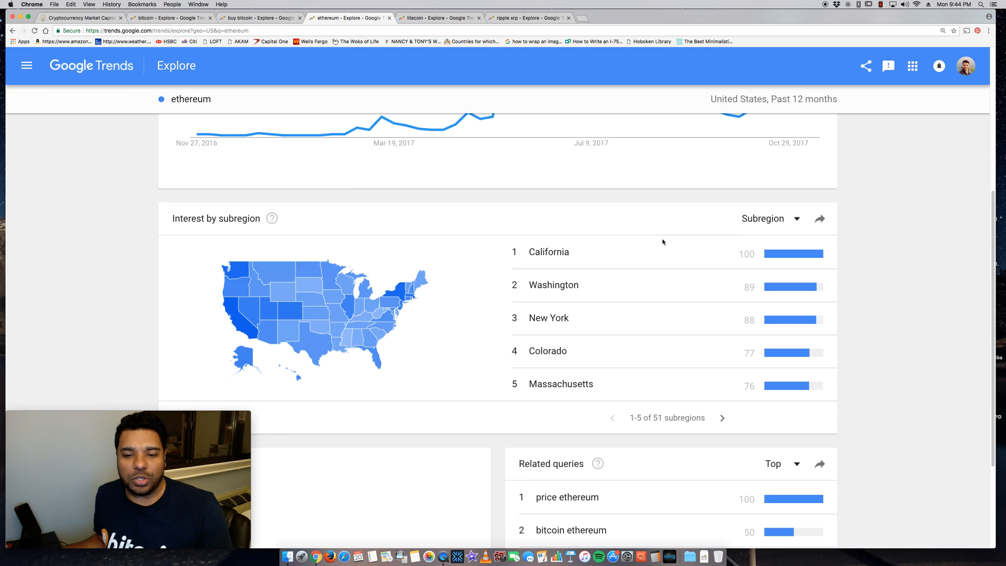
pyautogui.scroll(-3)
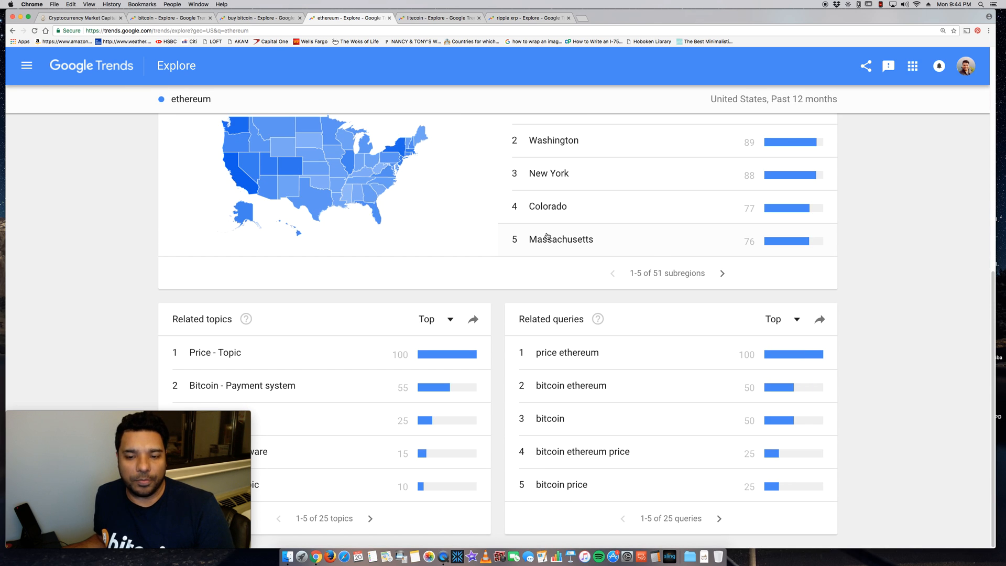
pyautogui.scroll(3)
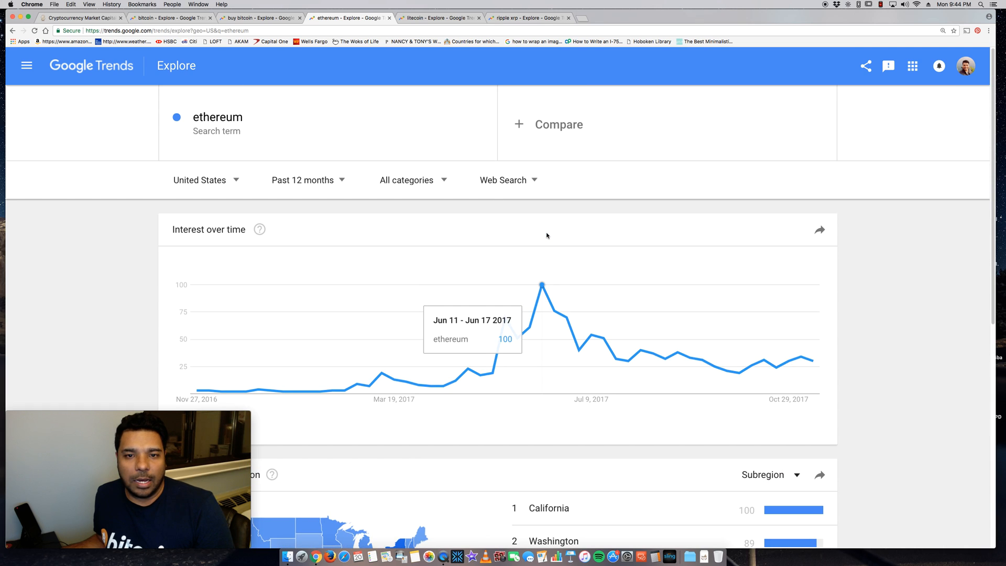
pyautogui.click(439, 18)
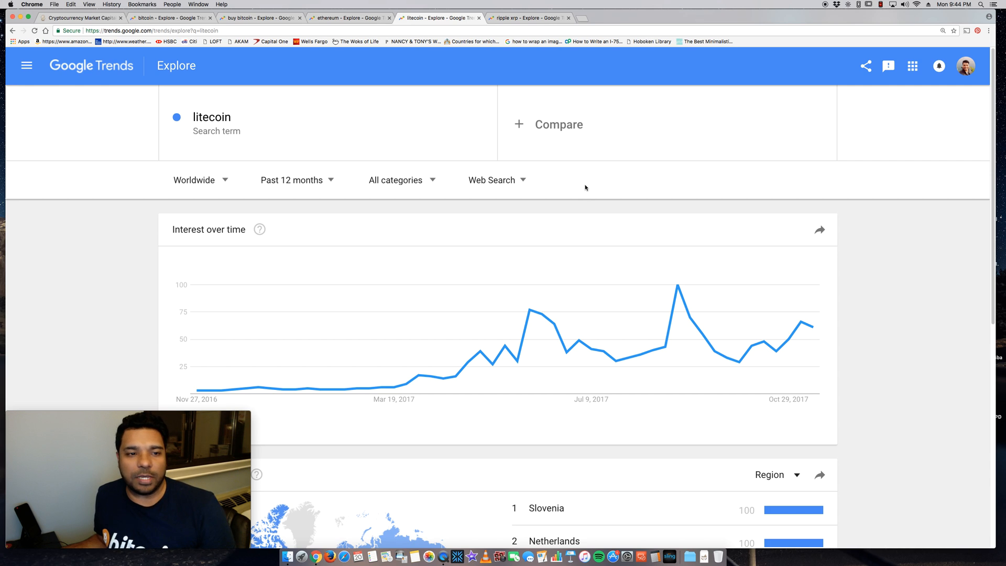
pyautogui.scroll(-3)
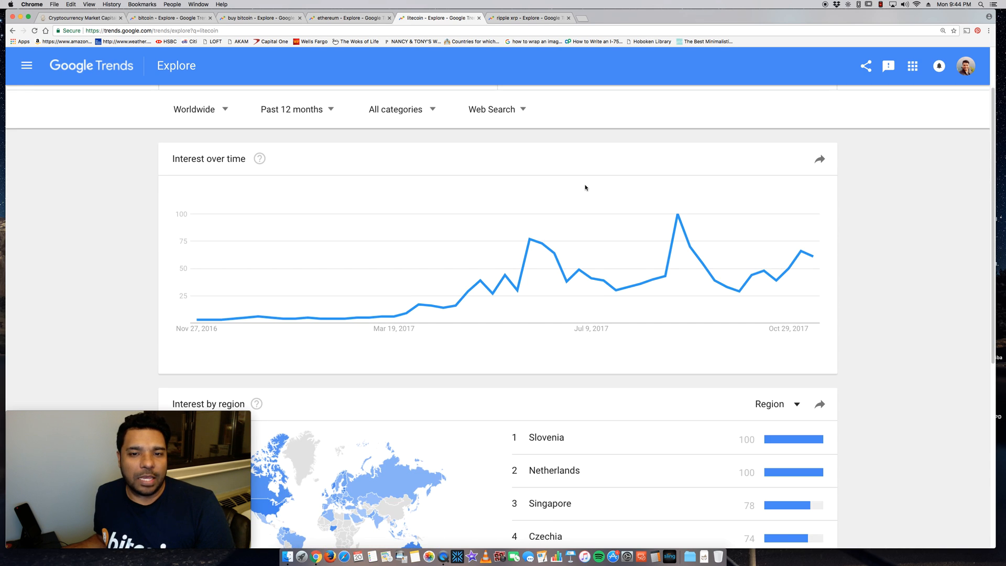
pyautogui.scroll(-3)
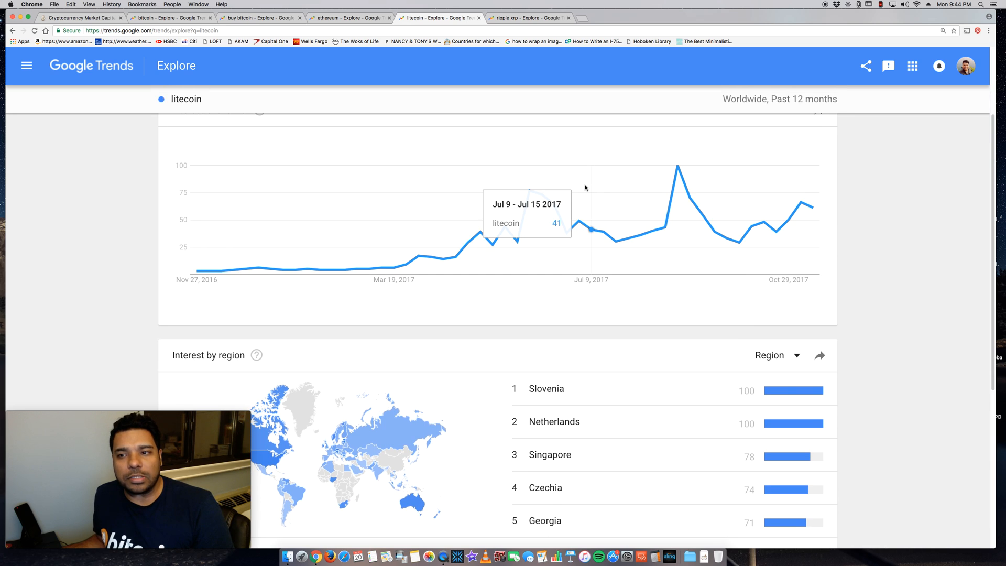
pyautogui.scroll(3)
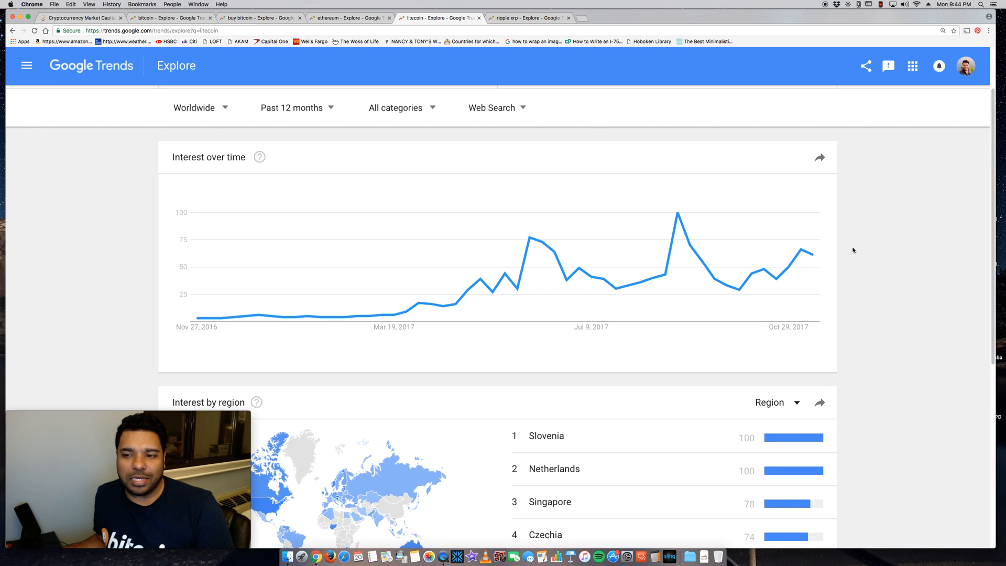
pyautogui.scroll(-3)
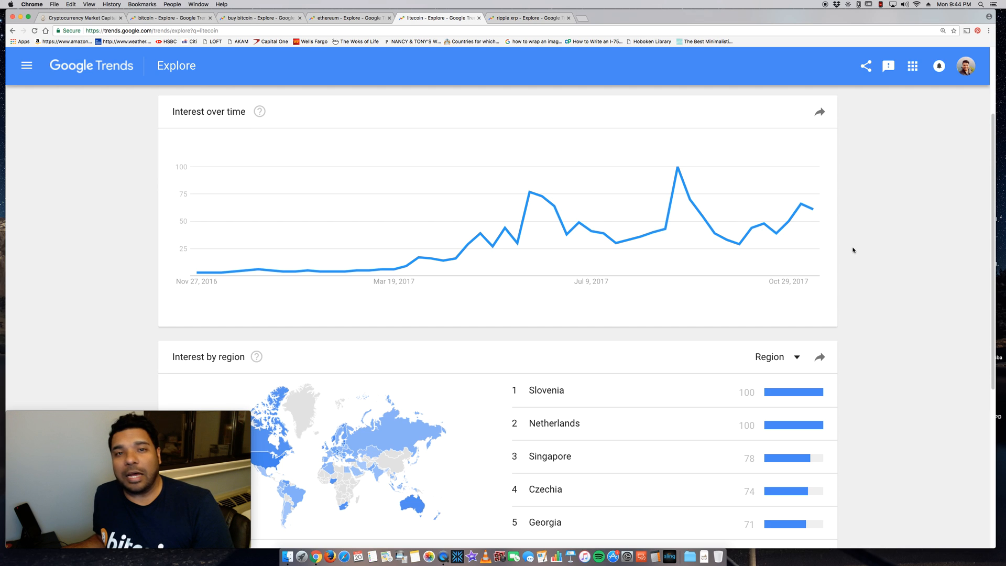
pyautogui.moveTo(811, 211)
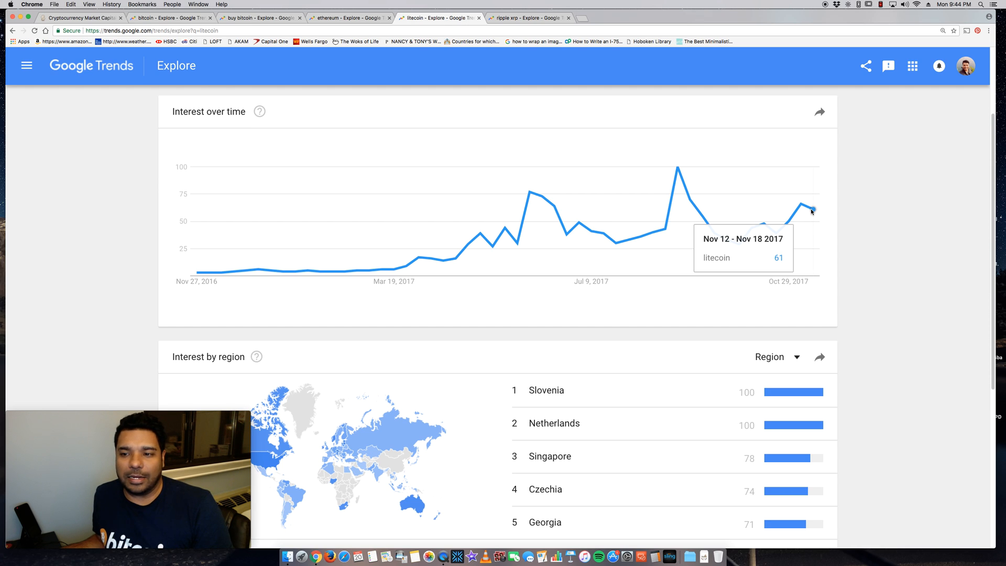
pyautogui.moveTo(741, 224)
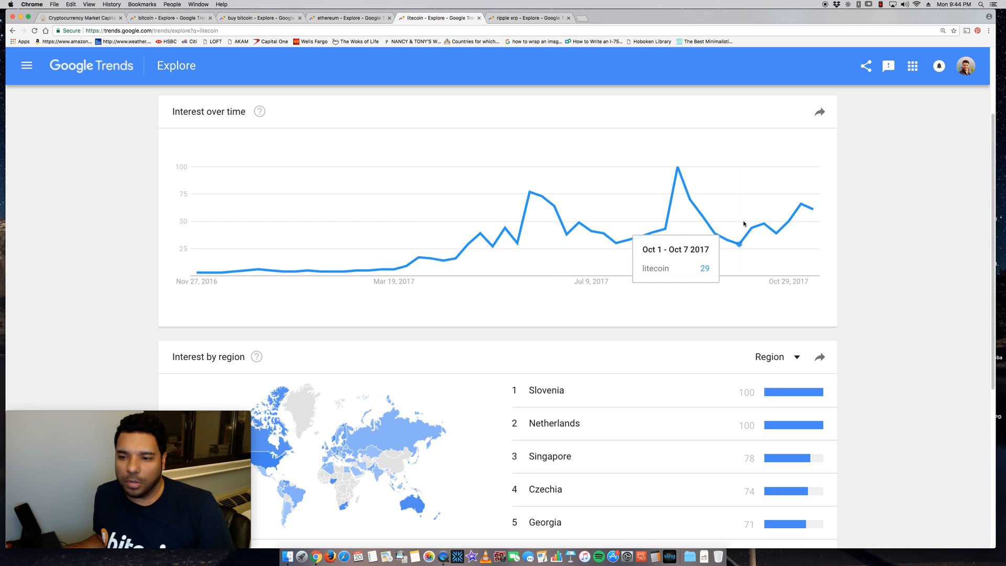
pyautogui.moveTo(824, 218)
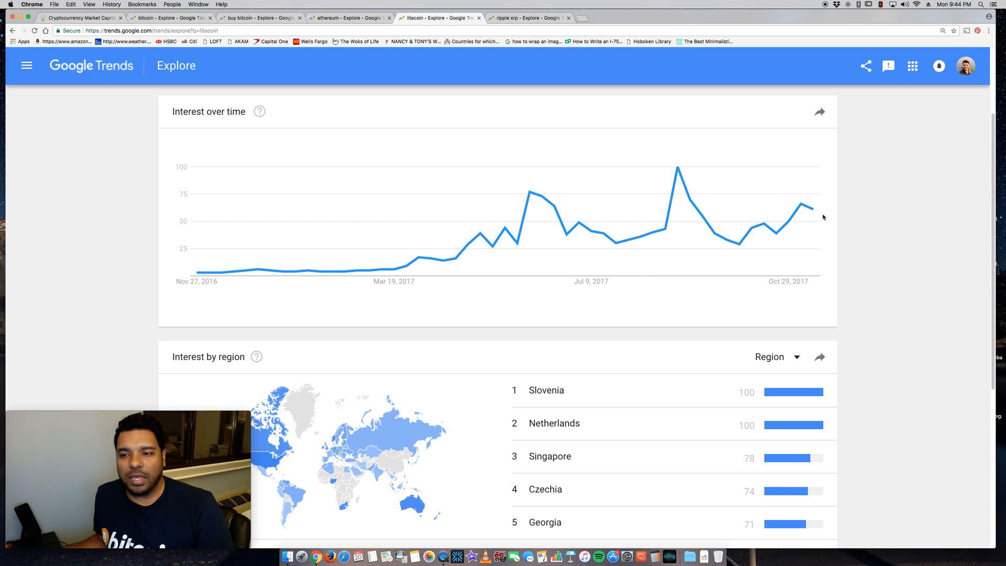
pyautogui.scroll(-3)
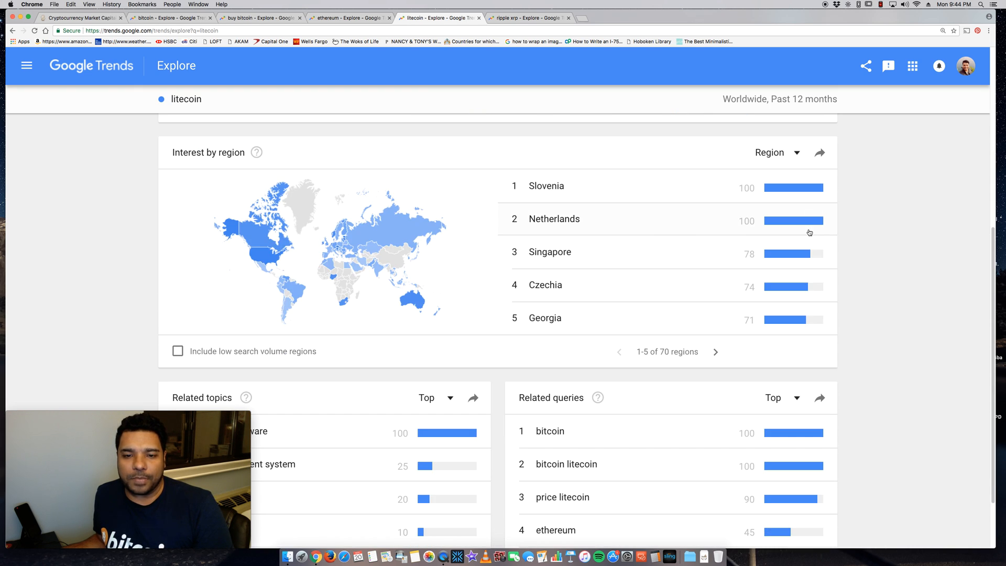
pyautogui.moveTo(603, 240)
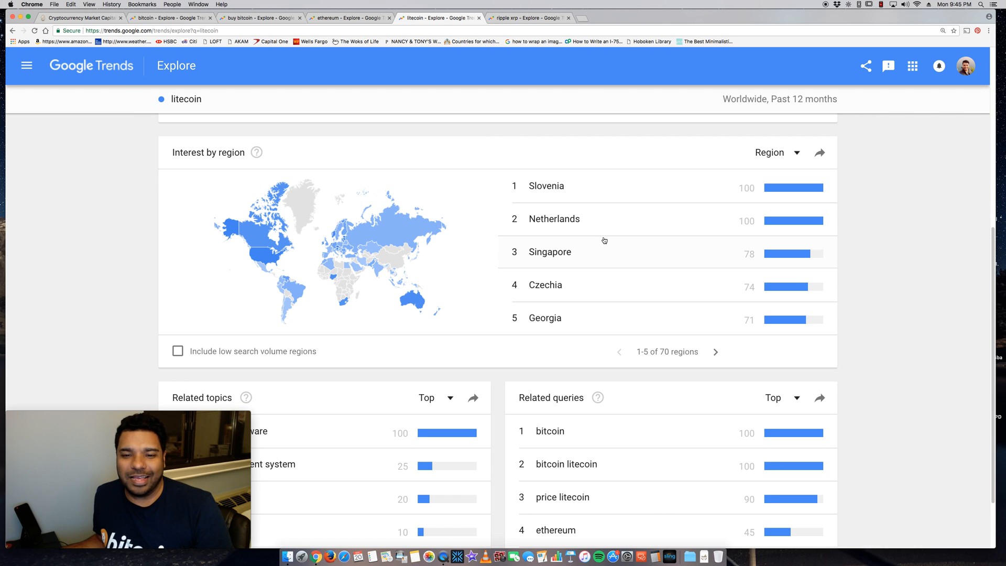
pyautogui.moveTo(567, 302)
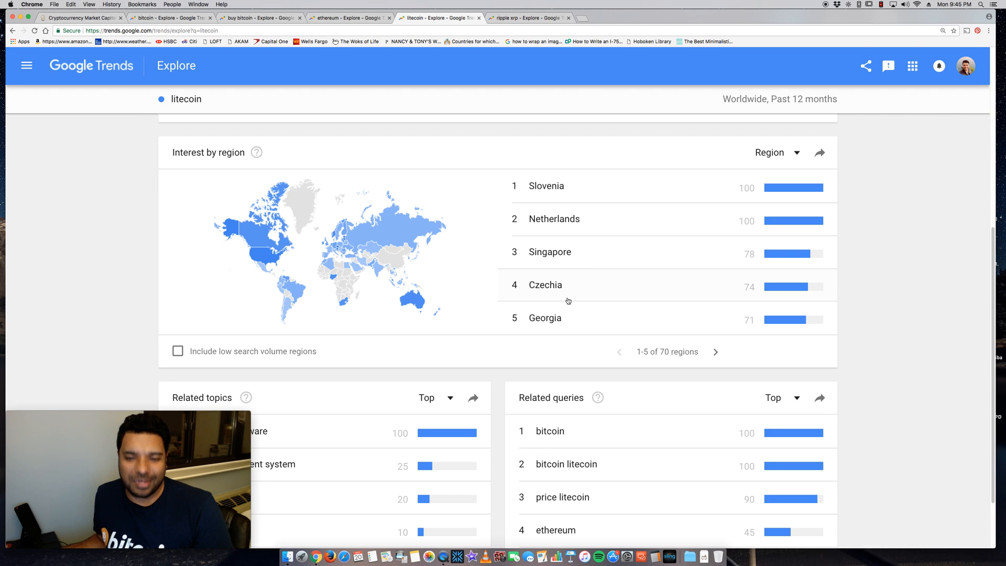
pyautogui.moveTo(475, 282)
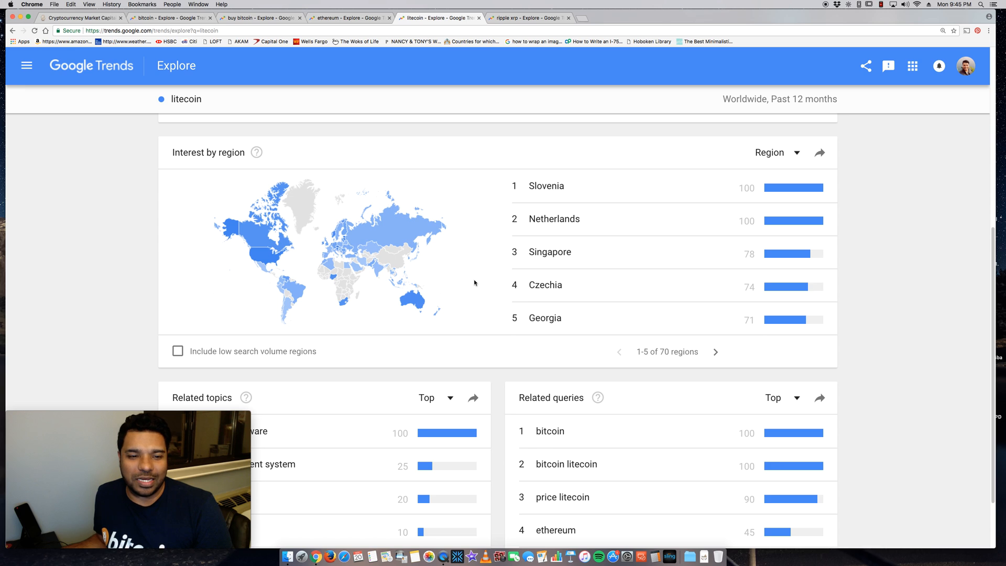
pyautogui.scroll(3)
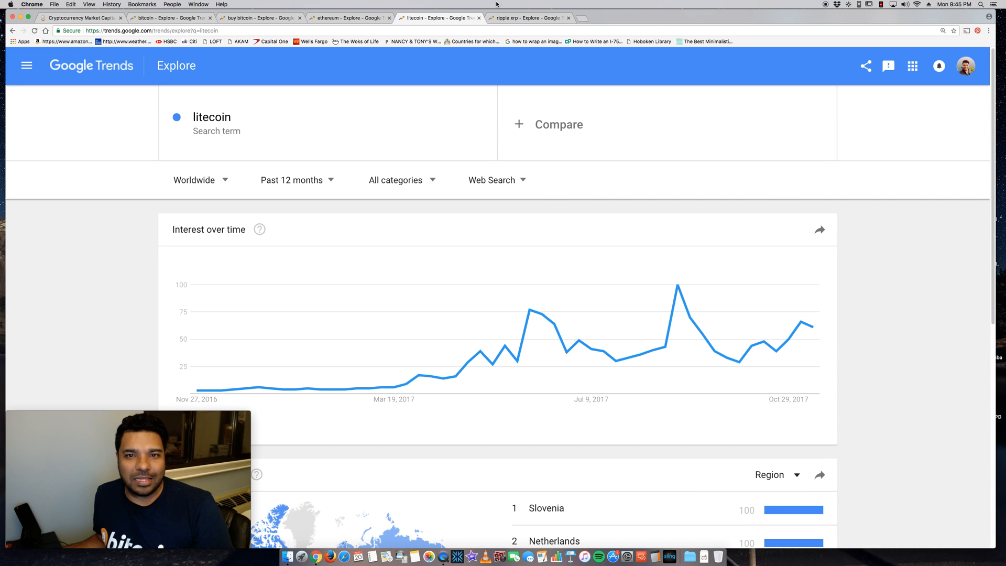
# Step: Restrict the ripple xrp explore results to the United States
pyautogui.click(523, 18)
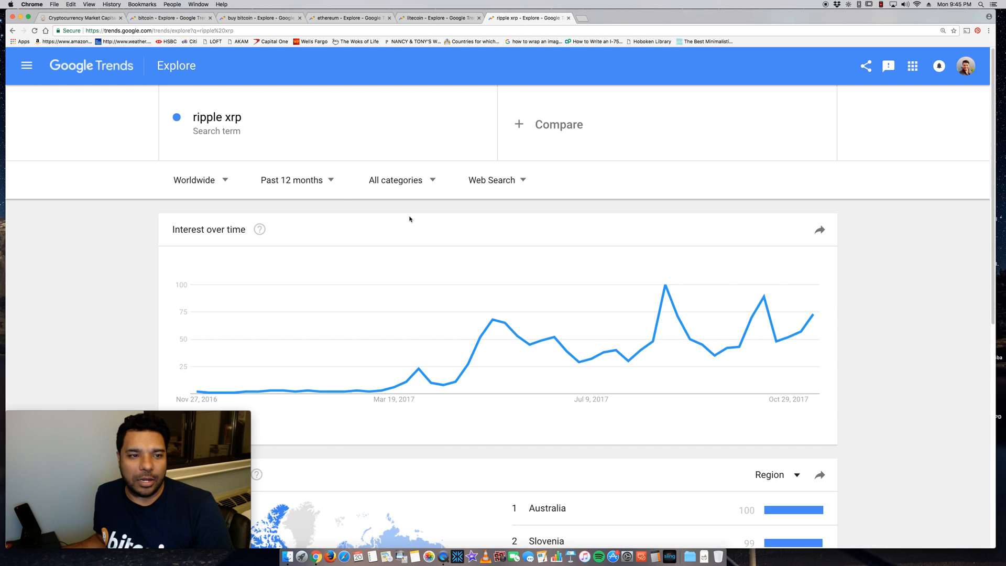
pyautogui.scroll(-3)
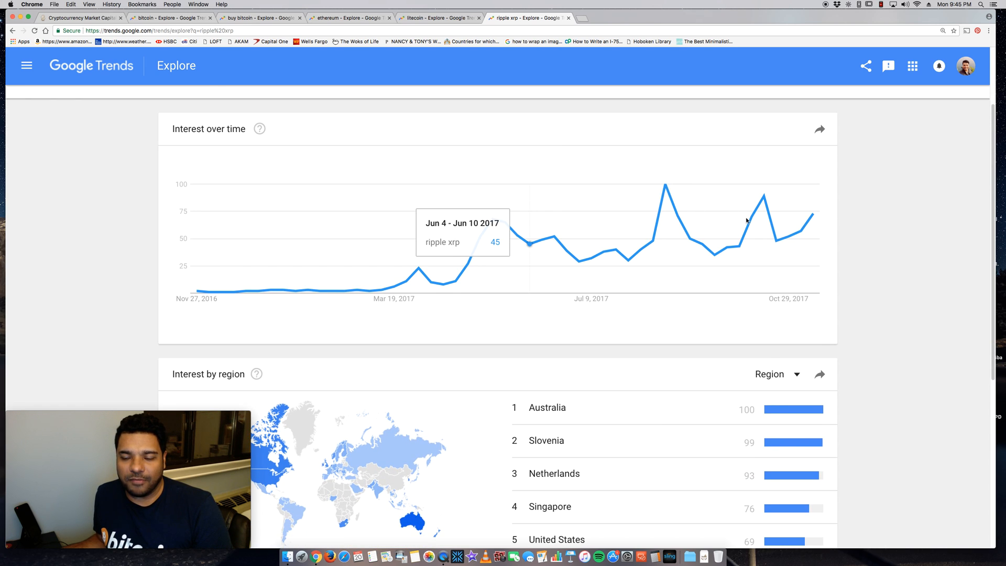
pyautogui.scroll(-3)
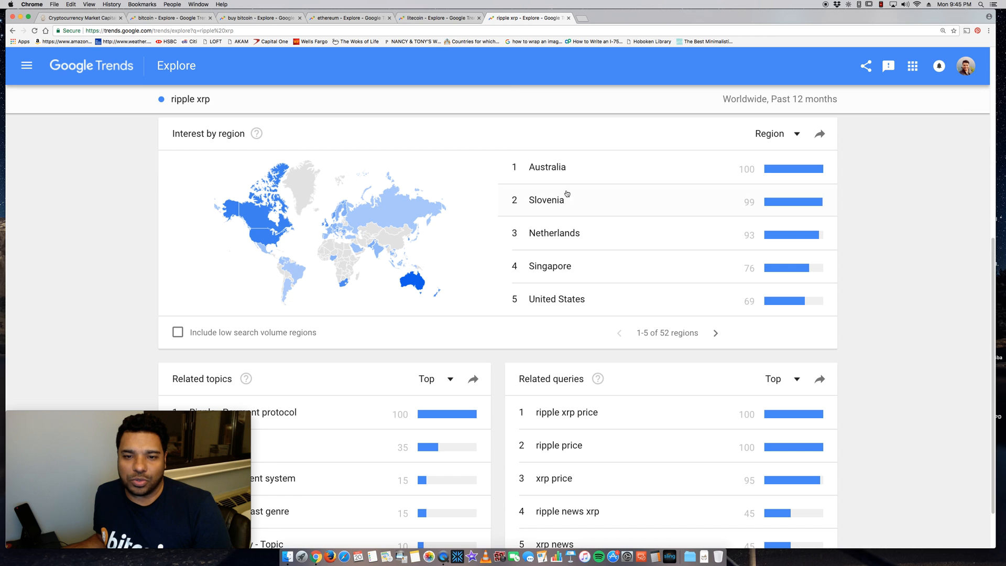
pyautogui.moveTo(257, 230)
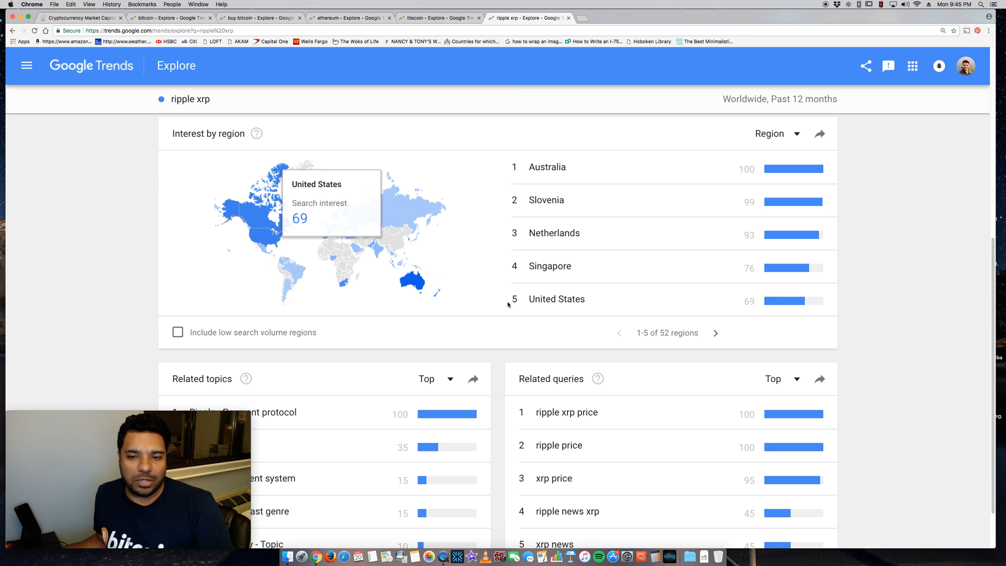
pyautogui.click(260, 238)
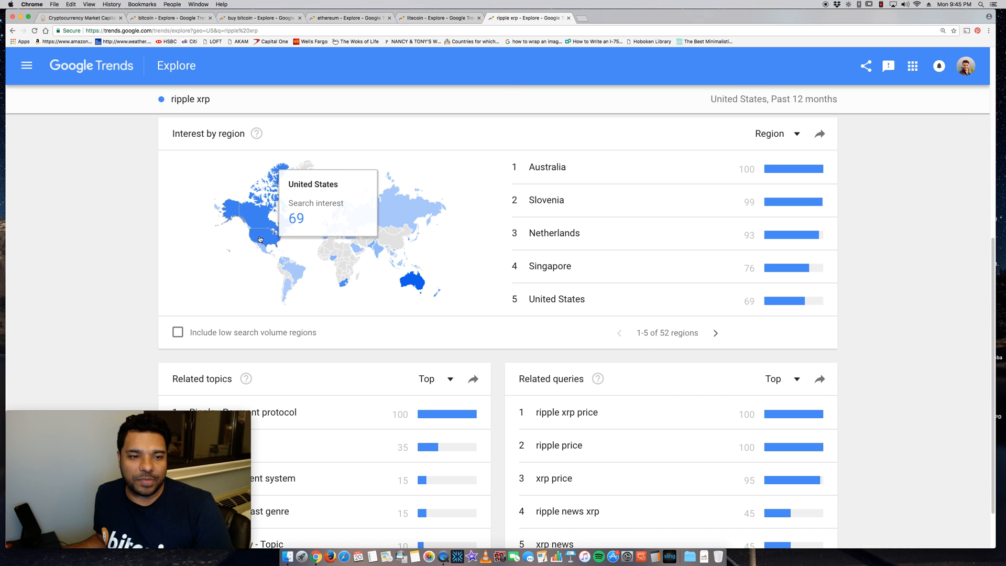
# Step: Review ripple xrp's US chart, Hawaii-led subregions and related queries, returning to the top
pyautogui.scroll(3)
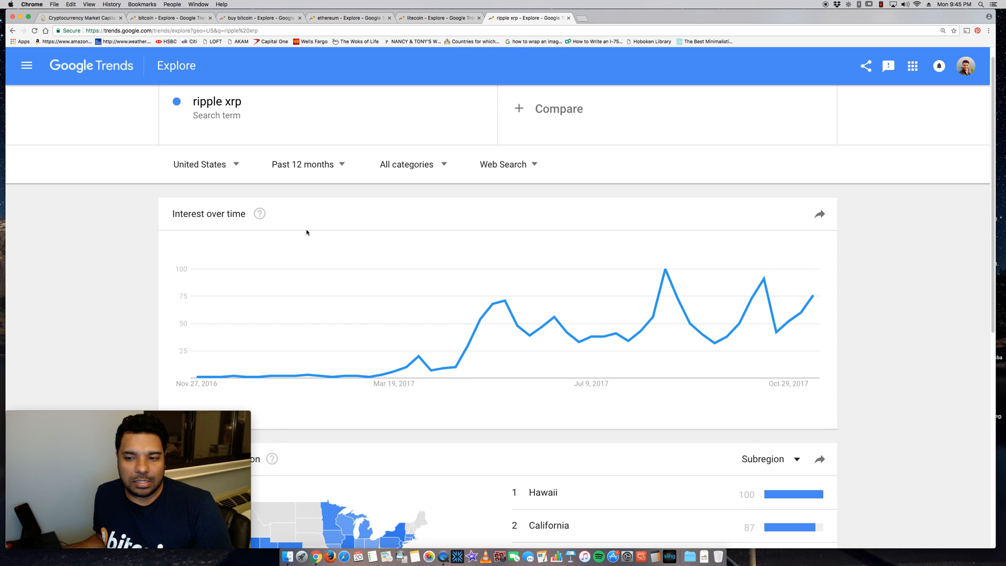
pyautogui.scroll(-3)
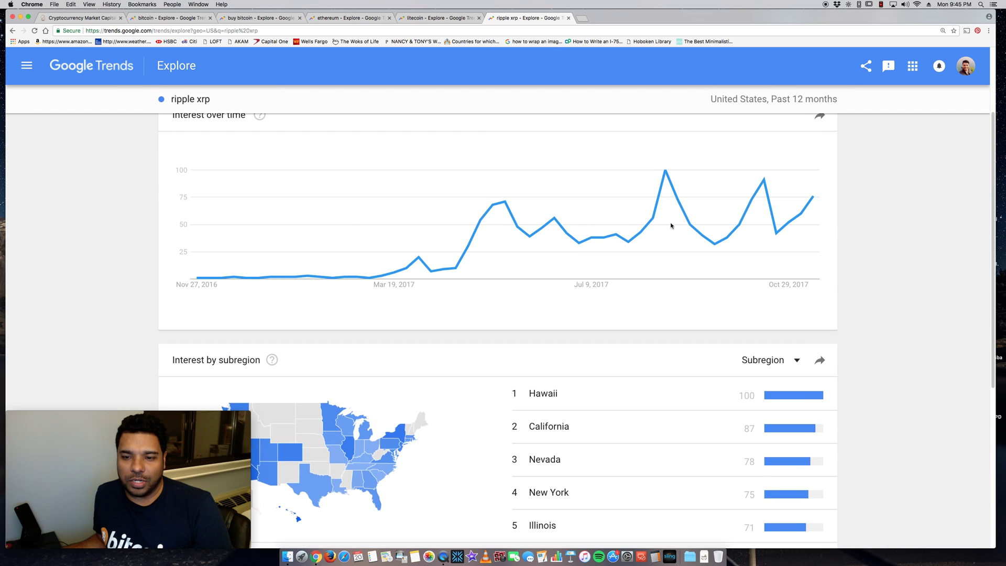
pyautogui.scroll(-3)
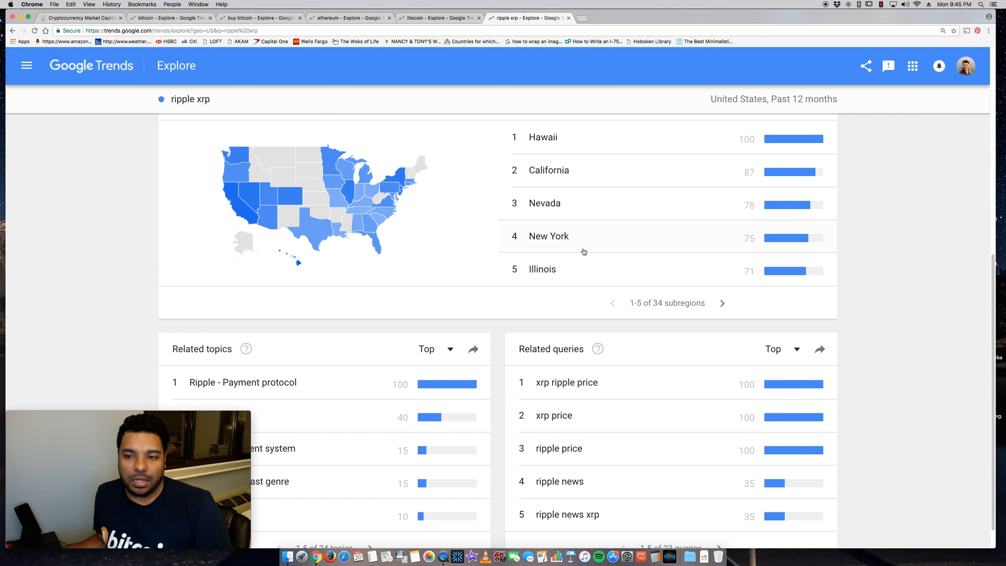
pyautogui.scroll(-3)
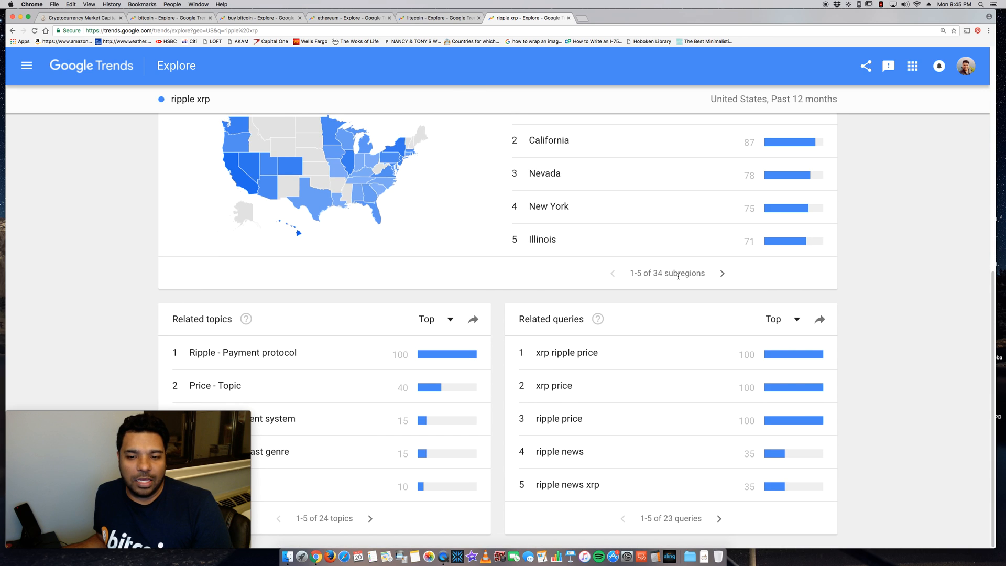
pyautogui.moveTo(676, 274)
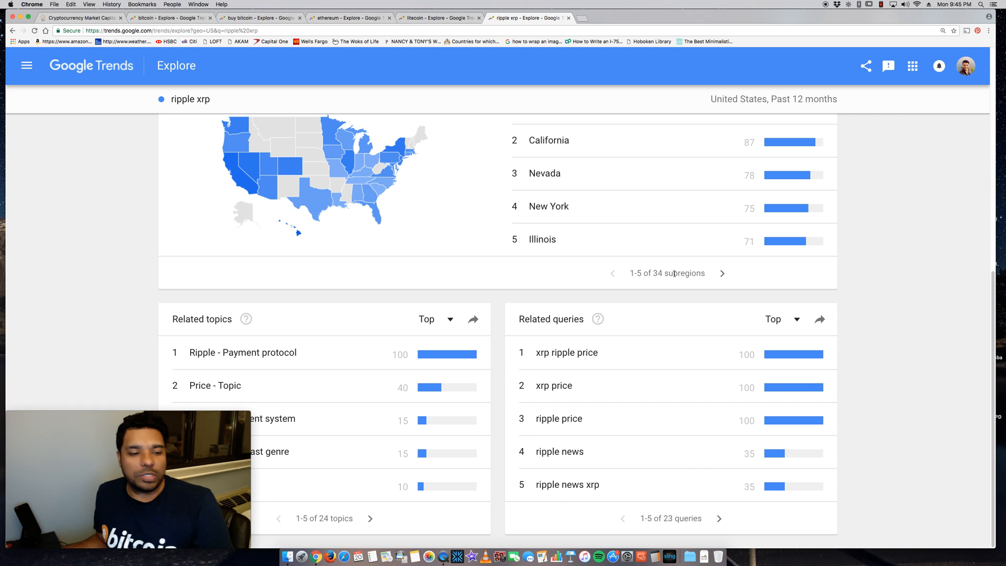
pyautogui.moveTo(657, 266)
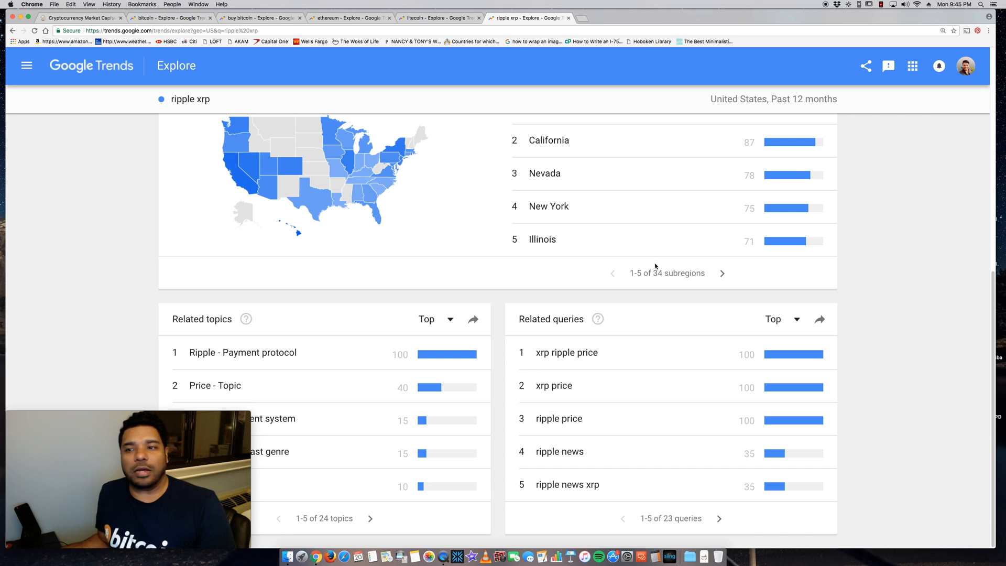
pyautogui.scroll(3)
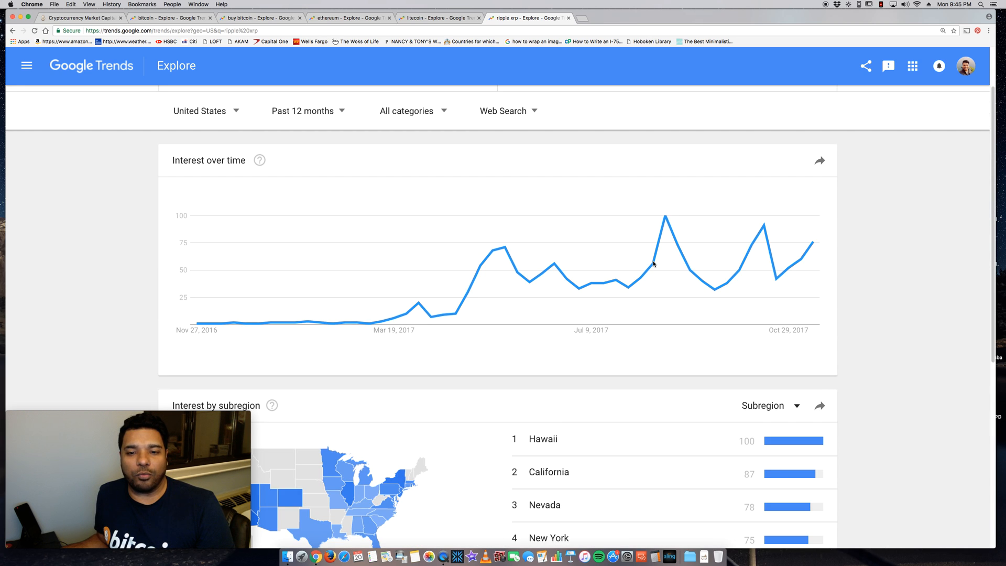
pyautogui.scroll(3)
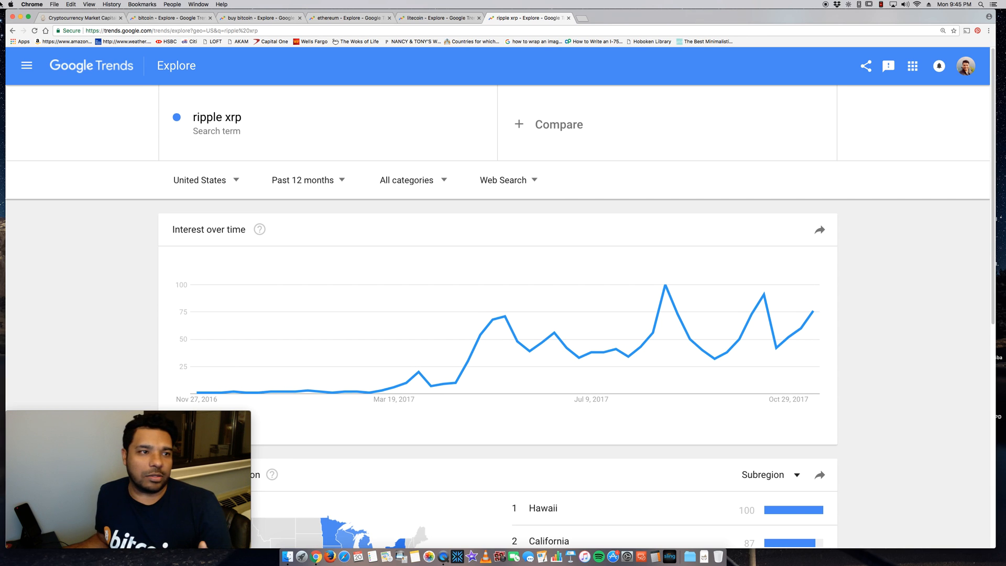
# Step: Return to the CoinMarketCap rankings, dismissing the accidentally opened bitconnect ad page
pyautogui.click(81, 18)
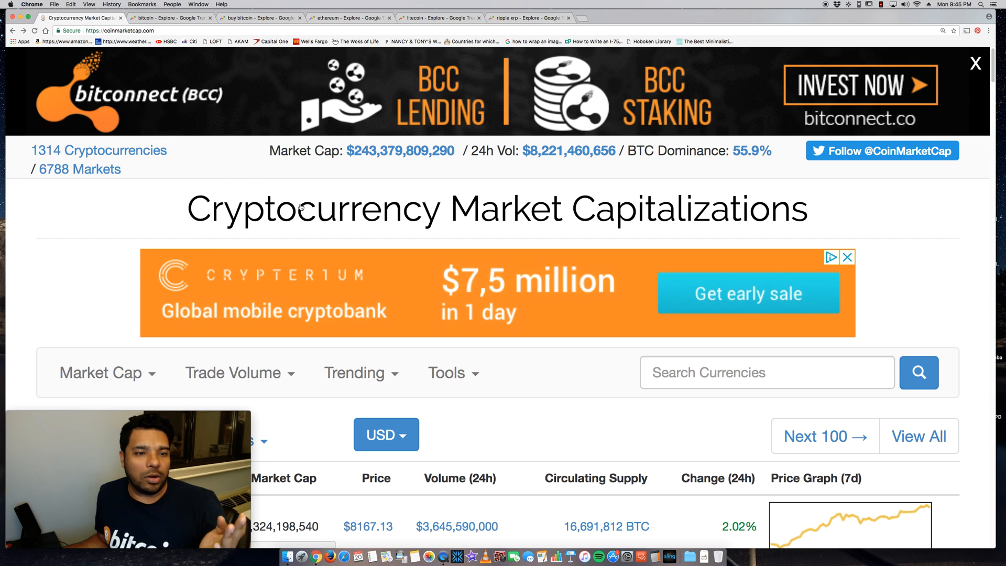
pyautogui.click(860, 85)
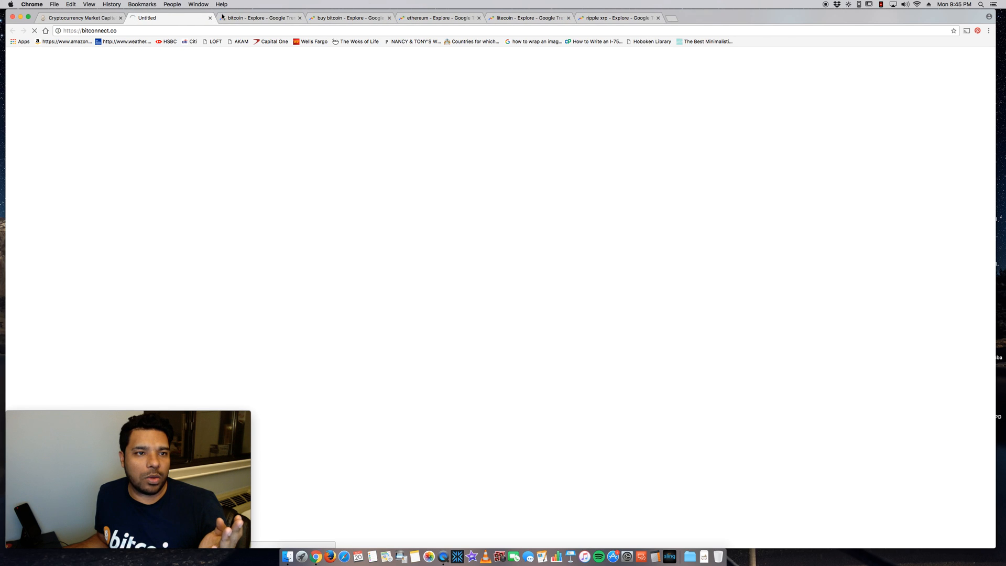
pyautogui.click(81, 18)
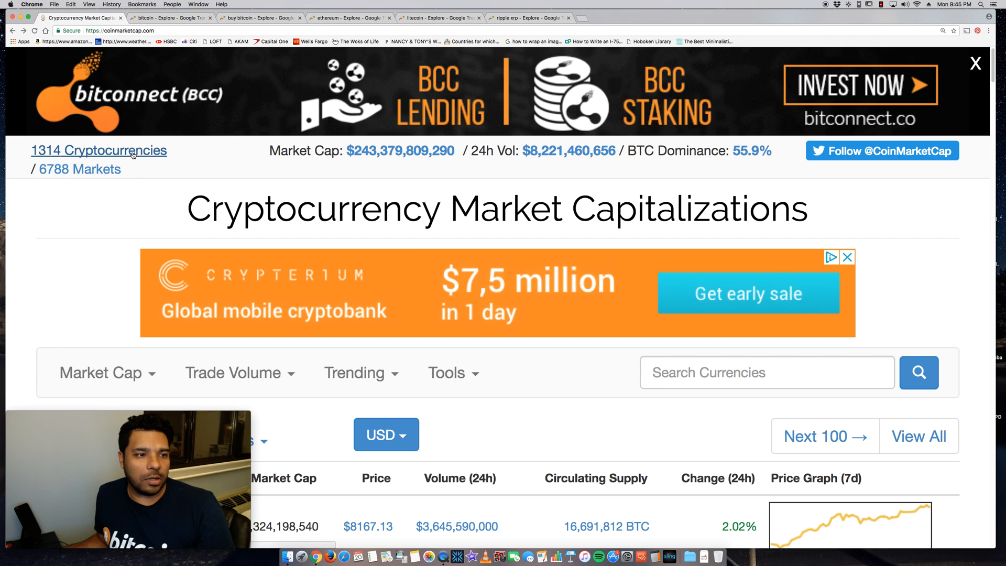
# Step: Show the full list of all 1314 cryptocurrencies and scroll down toward Monero
pyautogui.click(919, 436)
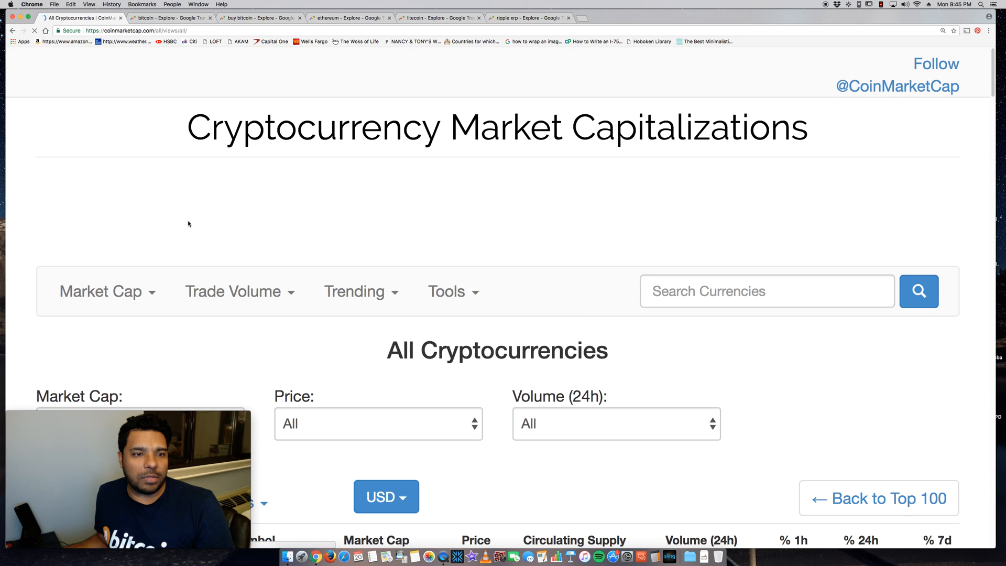
pyautogui.scroll(-3)
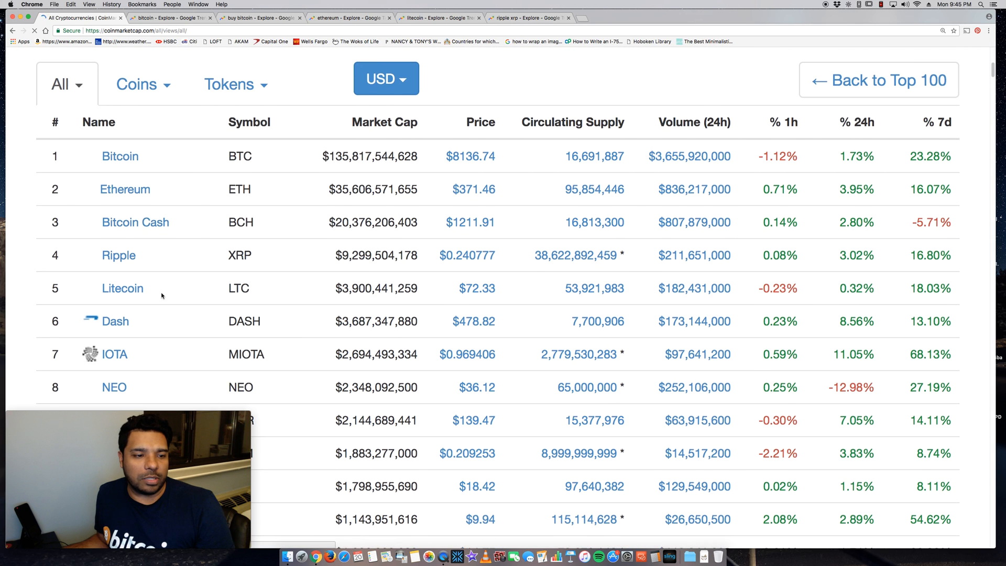
pyautogui.scroll(-3)
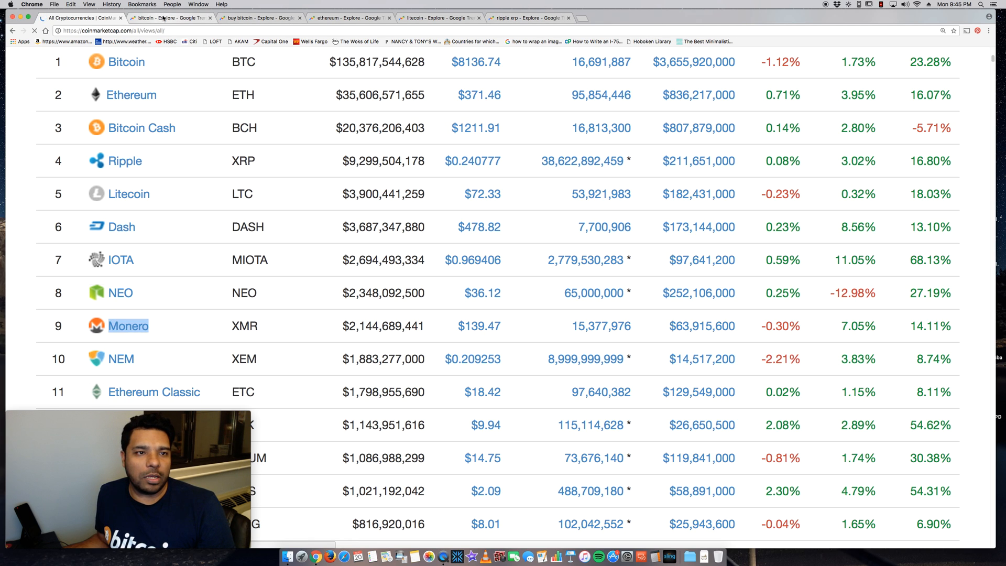
# Step: Replace the bitcoin search term with monero and show its worldwide interest
pyautogui.click(170, 18)
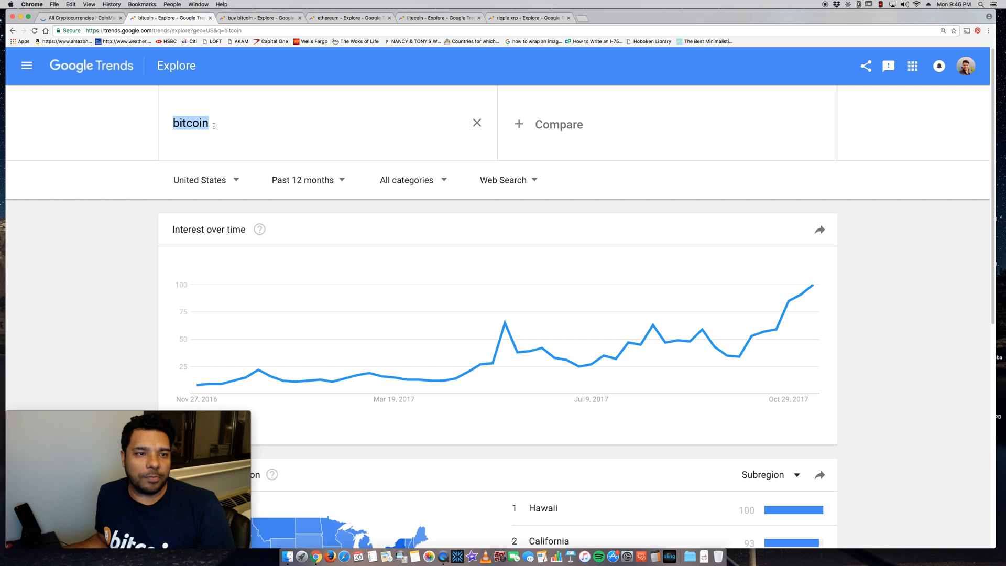
pyautogui.write('monero')
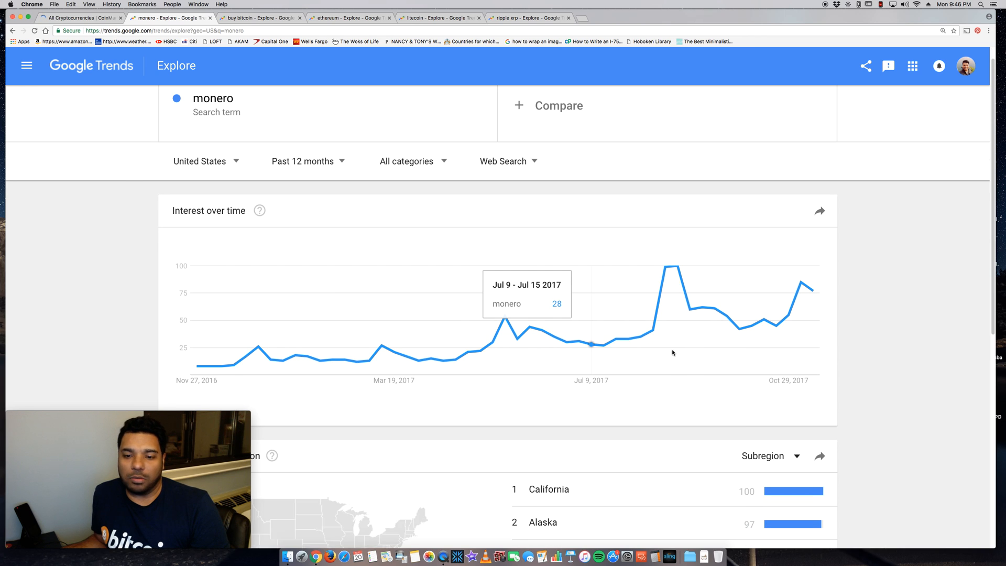
pyautogui.scroll(-3)
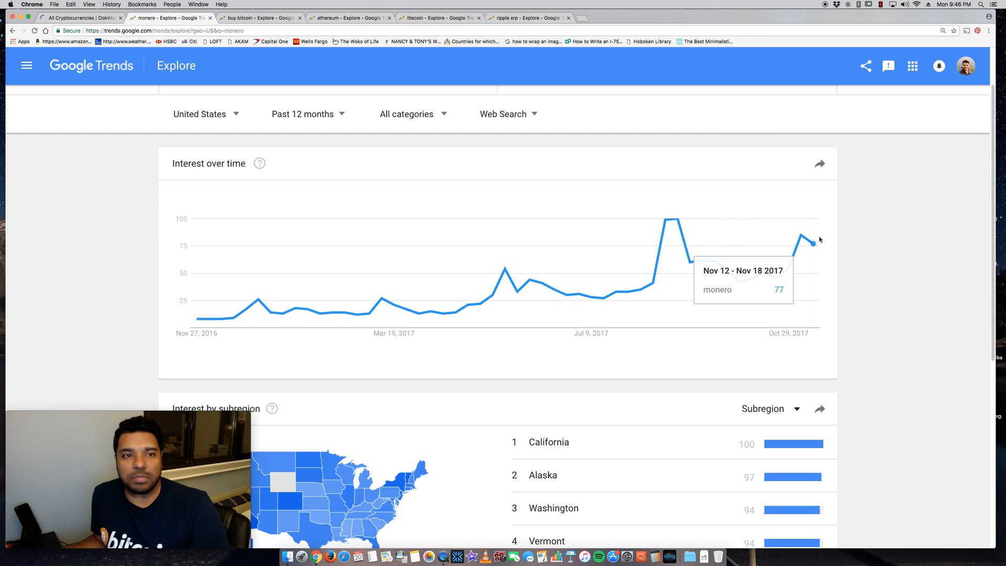
pyautogui.scroll(-3)
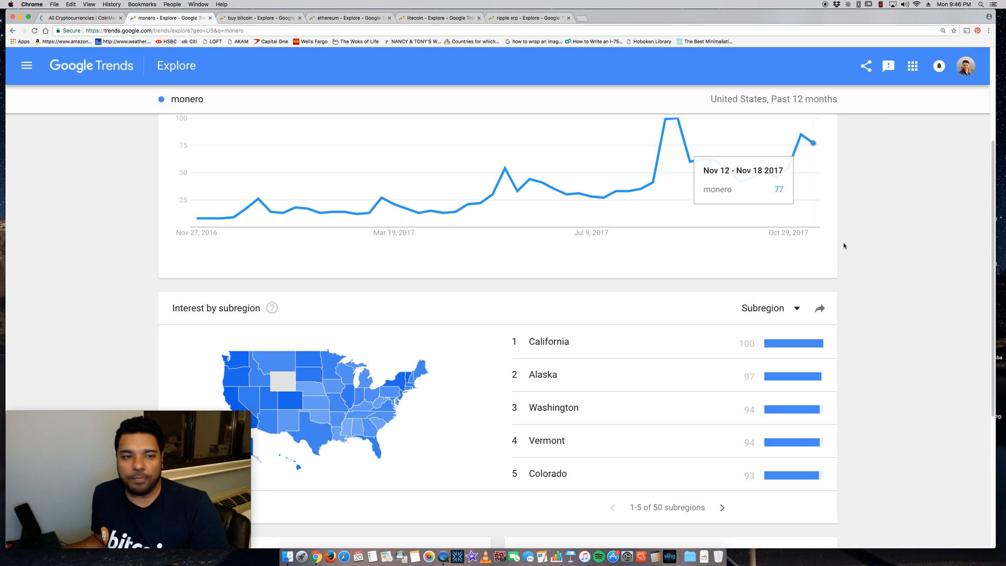
pyautogui.scroll(3)
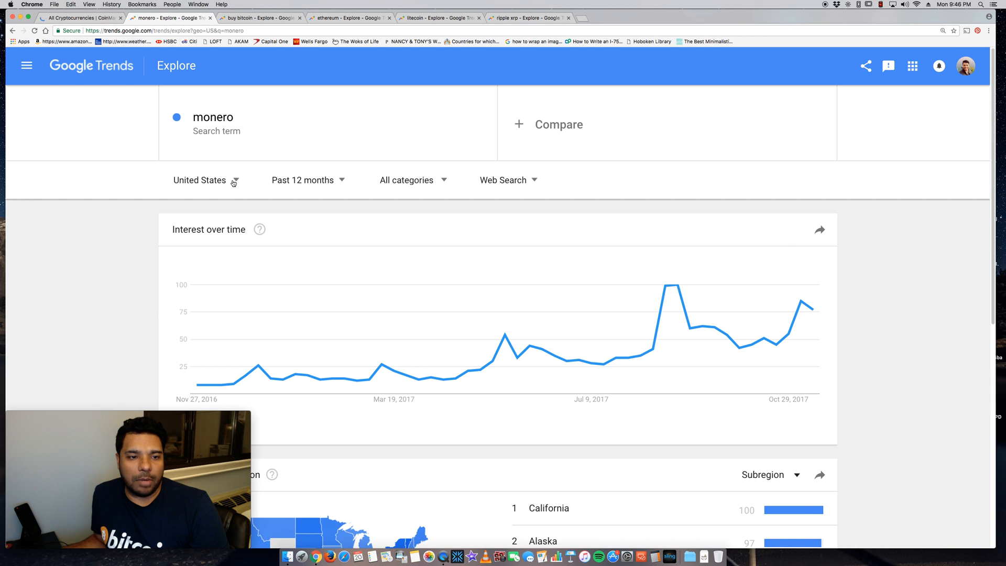
pyautogui.click(199, 179)
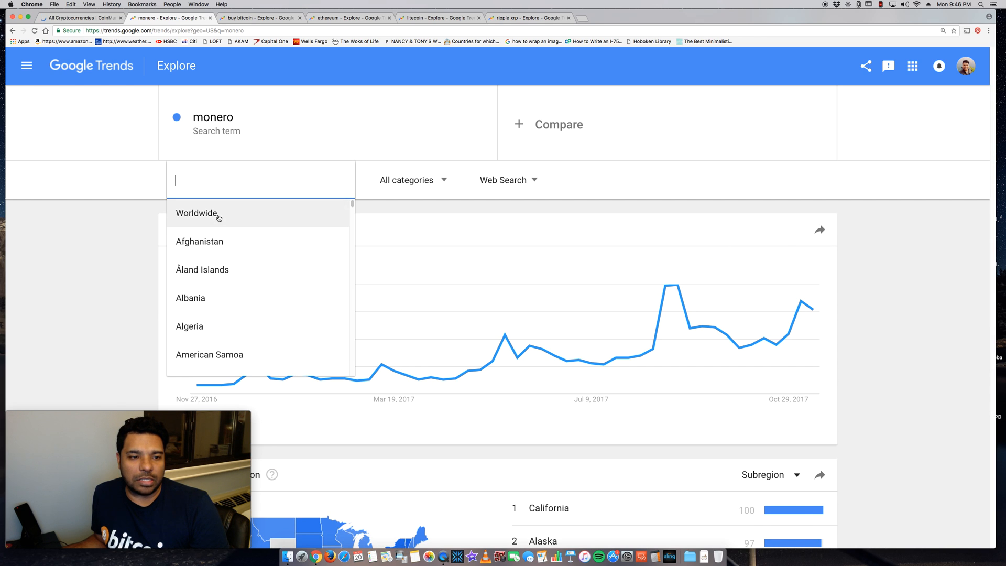
pyautogui.click(196, 213)
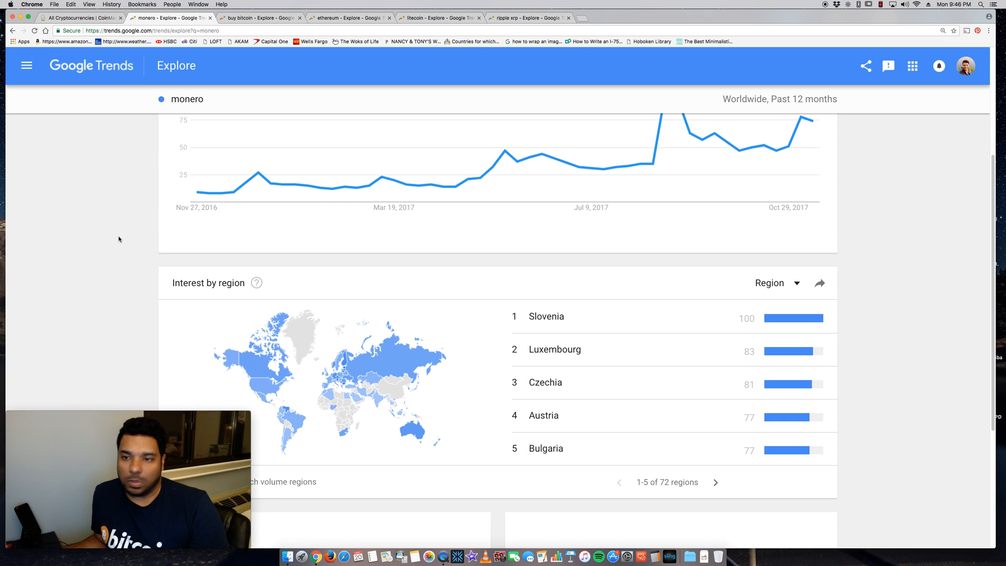
pyautogui.scroll(3)
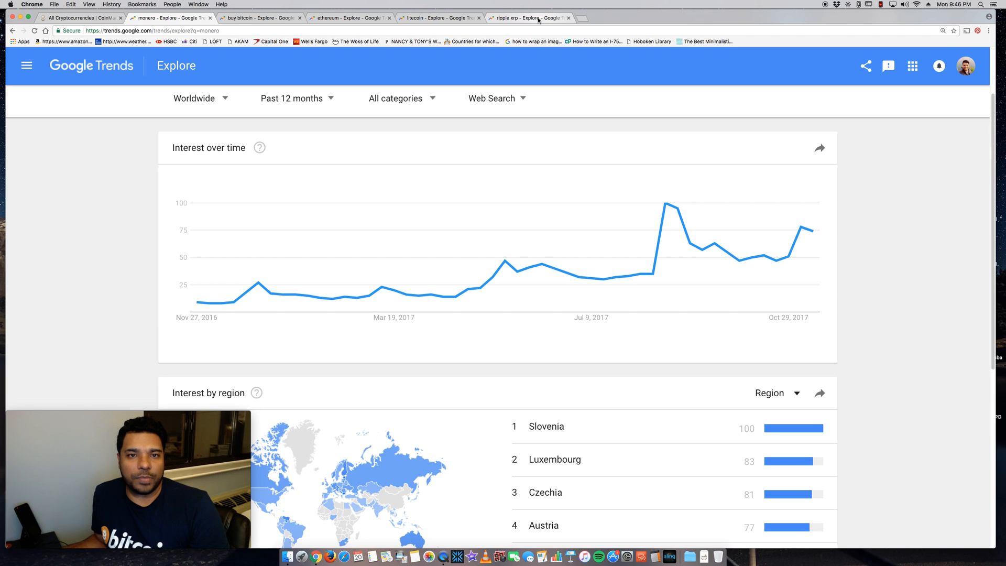
# Step: Scroll the All Cryptocurrencies table down through about rank 36, Power Ledger
pyautogui.click(76, 18)
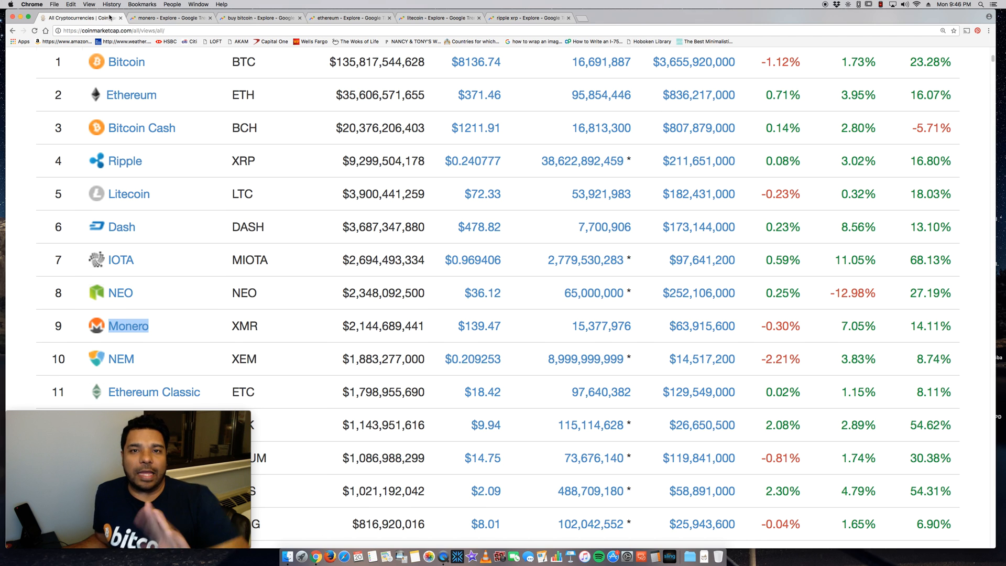
pyautogui.scroll(-3)
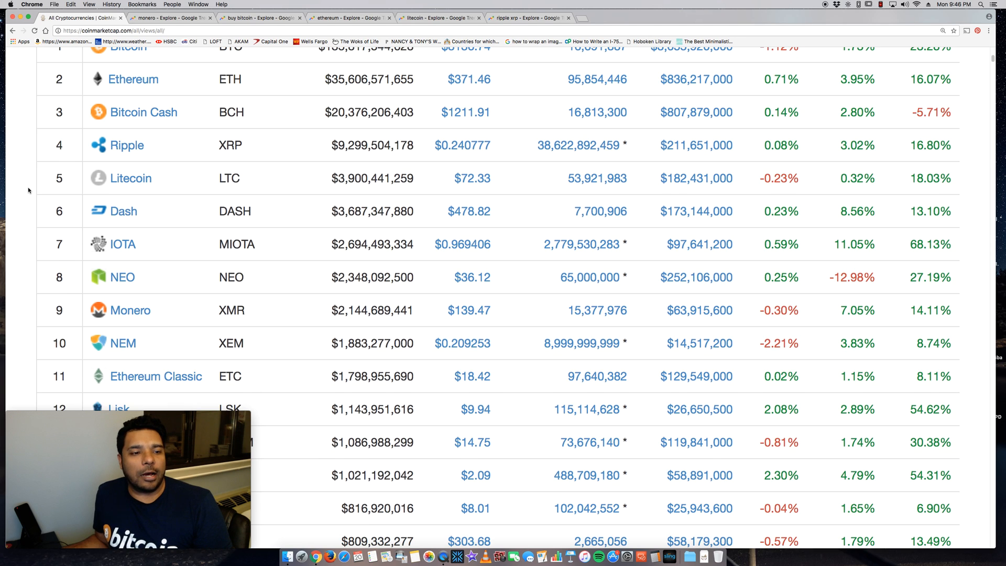
pyautogui.scroll(-3)
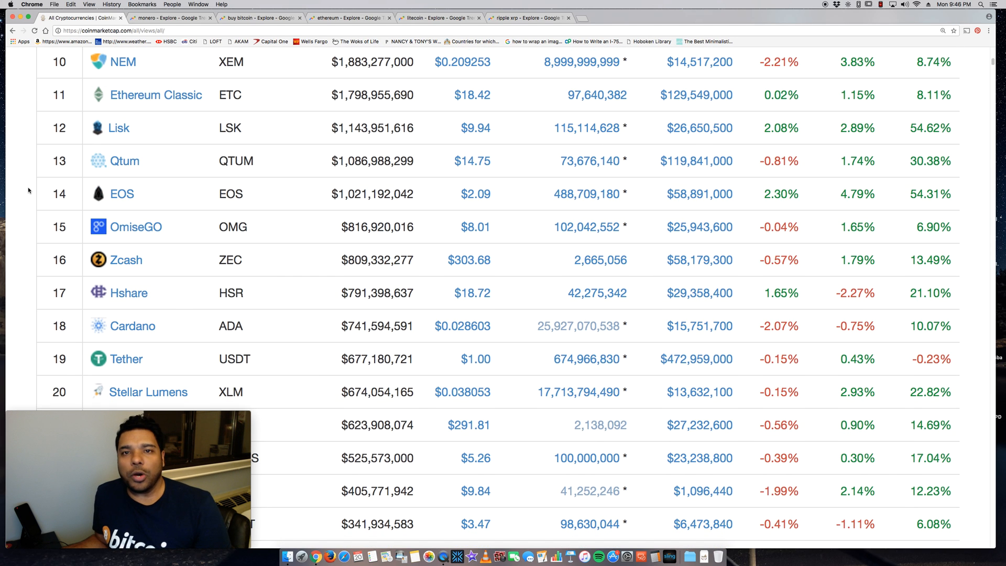
pyautogui.scroll(-3)
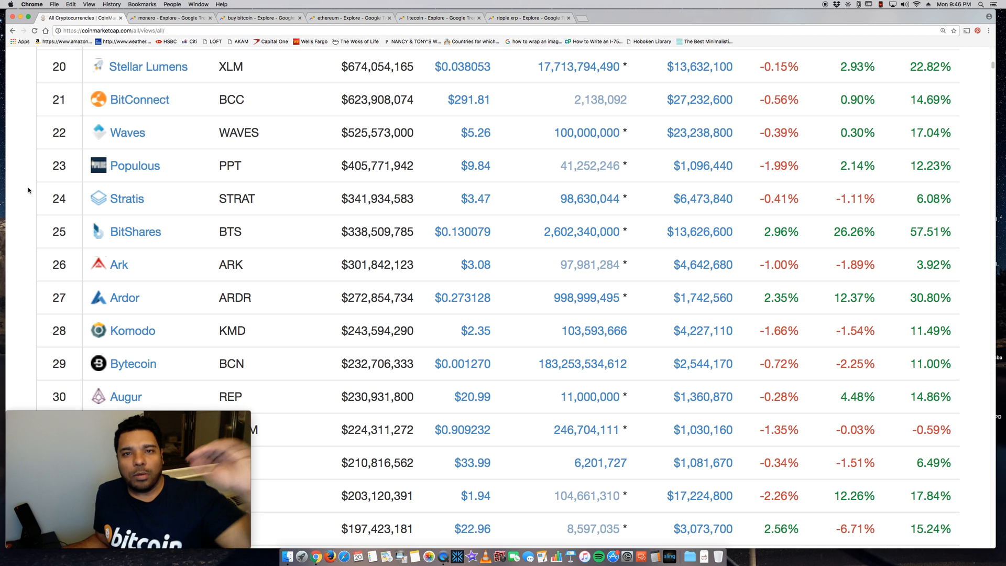
pyautogui.scroll(-3)
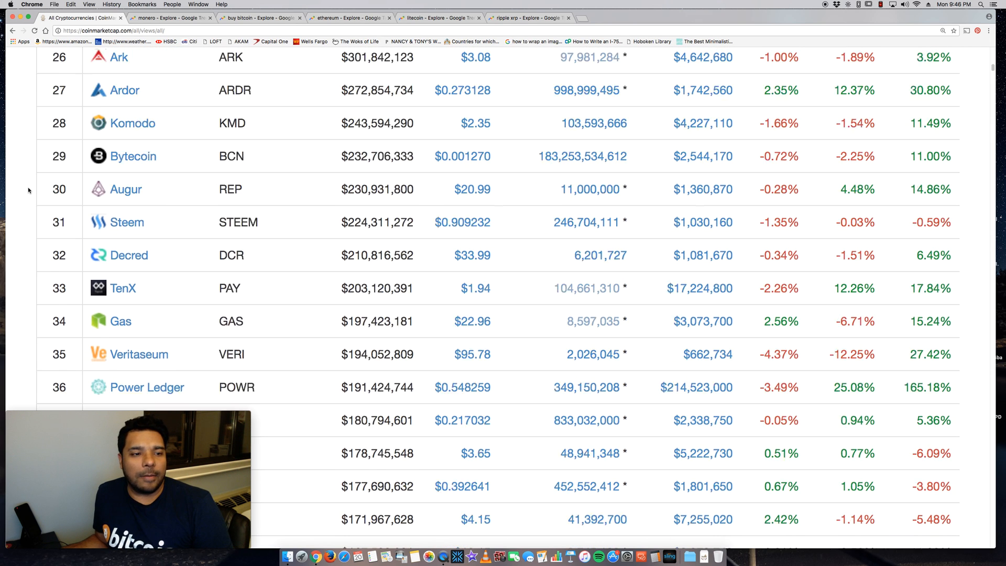
# Step: Return to the worldwide monero results and view the Interest by region section
pyautogui.click(170, 18)
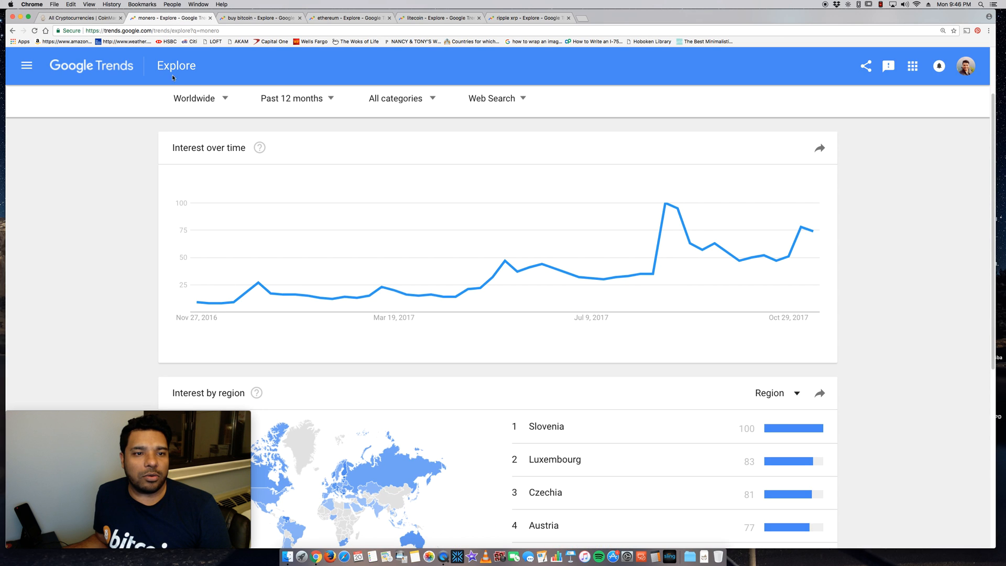
pyautogui.scroll(3)
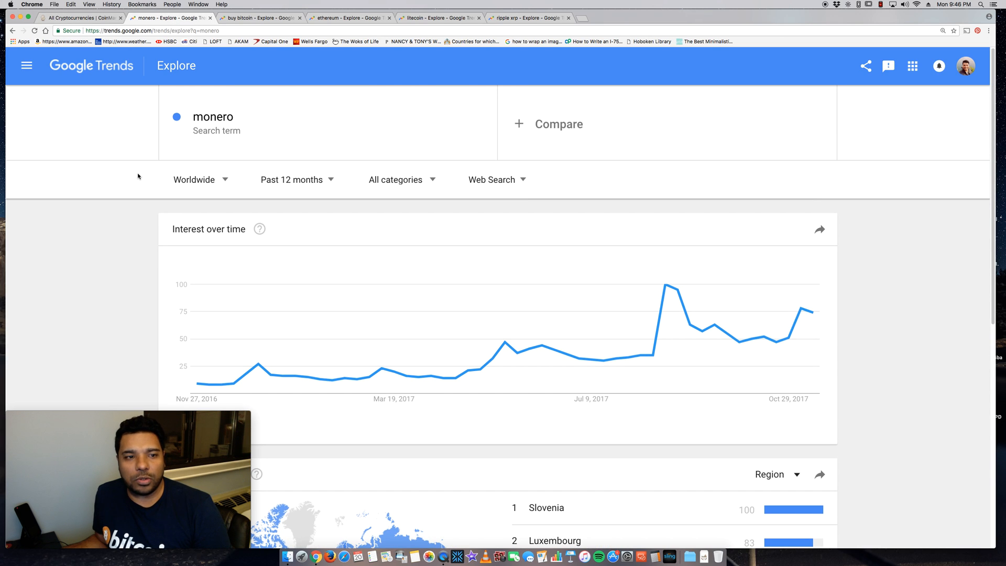
pyautogui.scroll(-3)
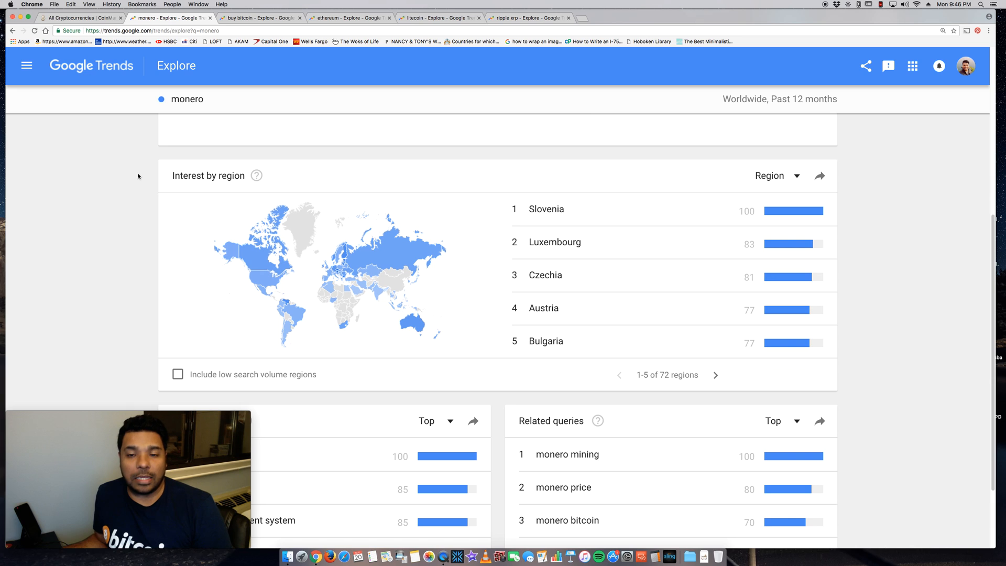